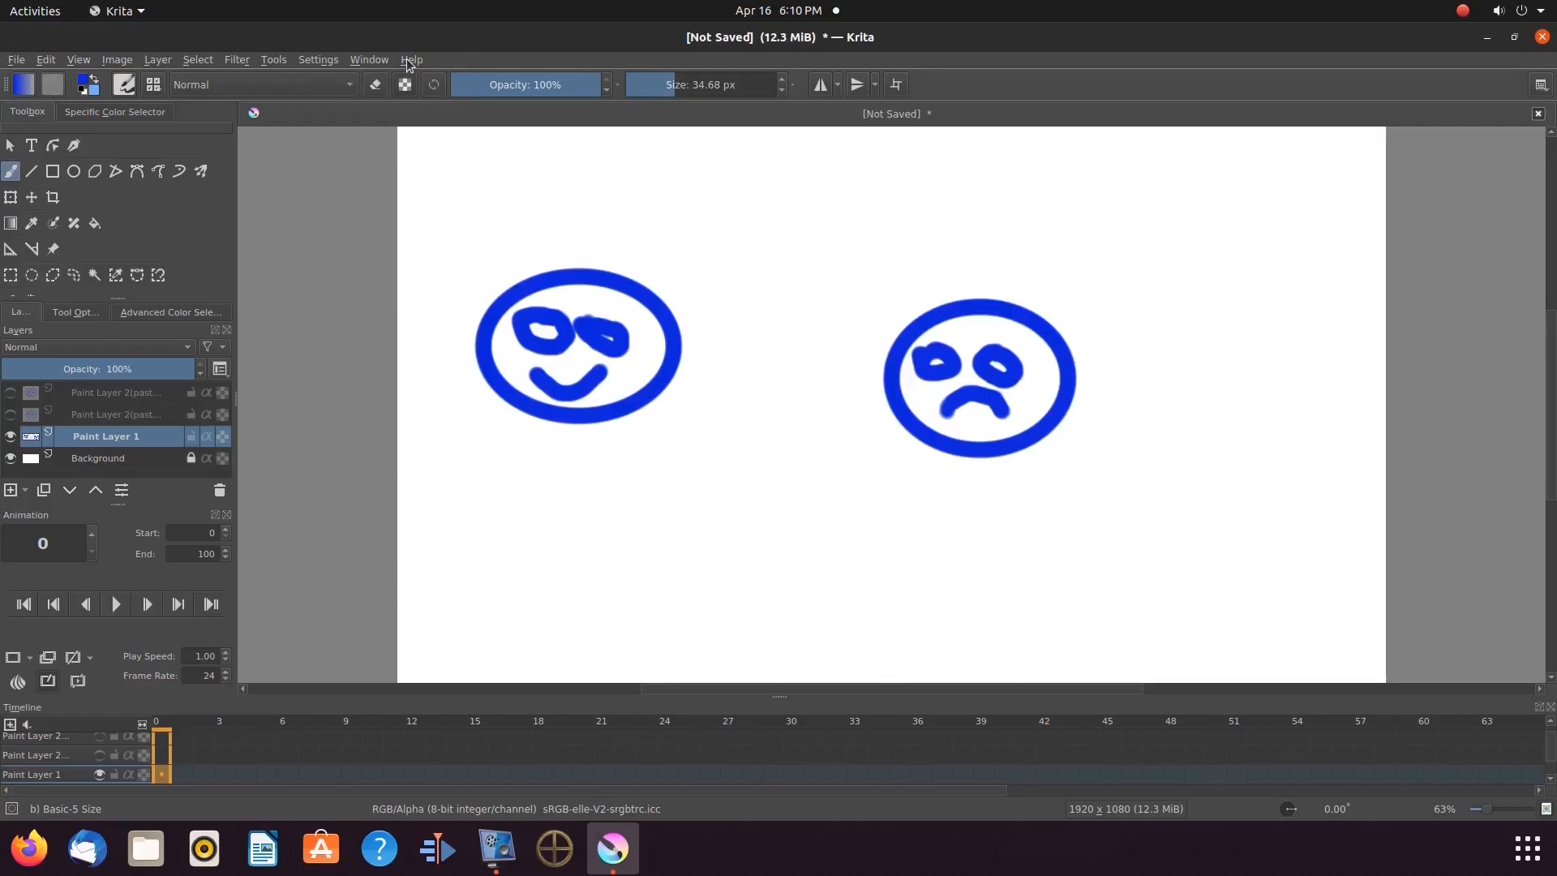
Check Krita's version information from the Help menu and dismiss it
click(410, 60)
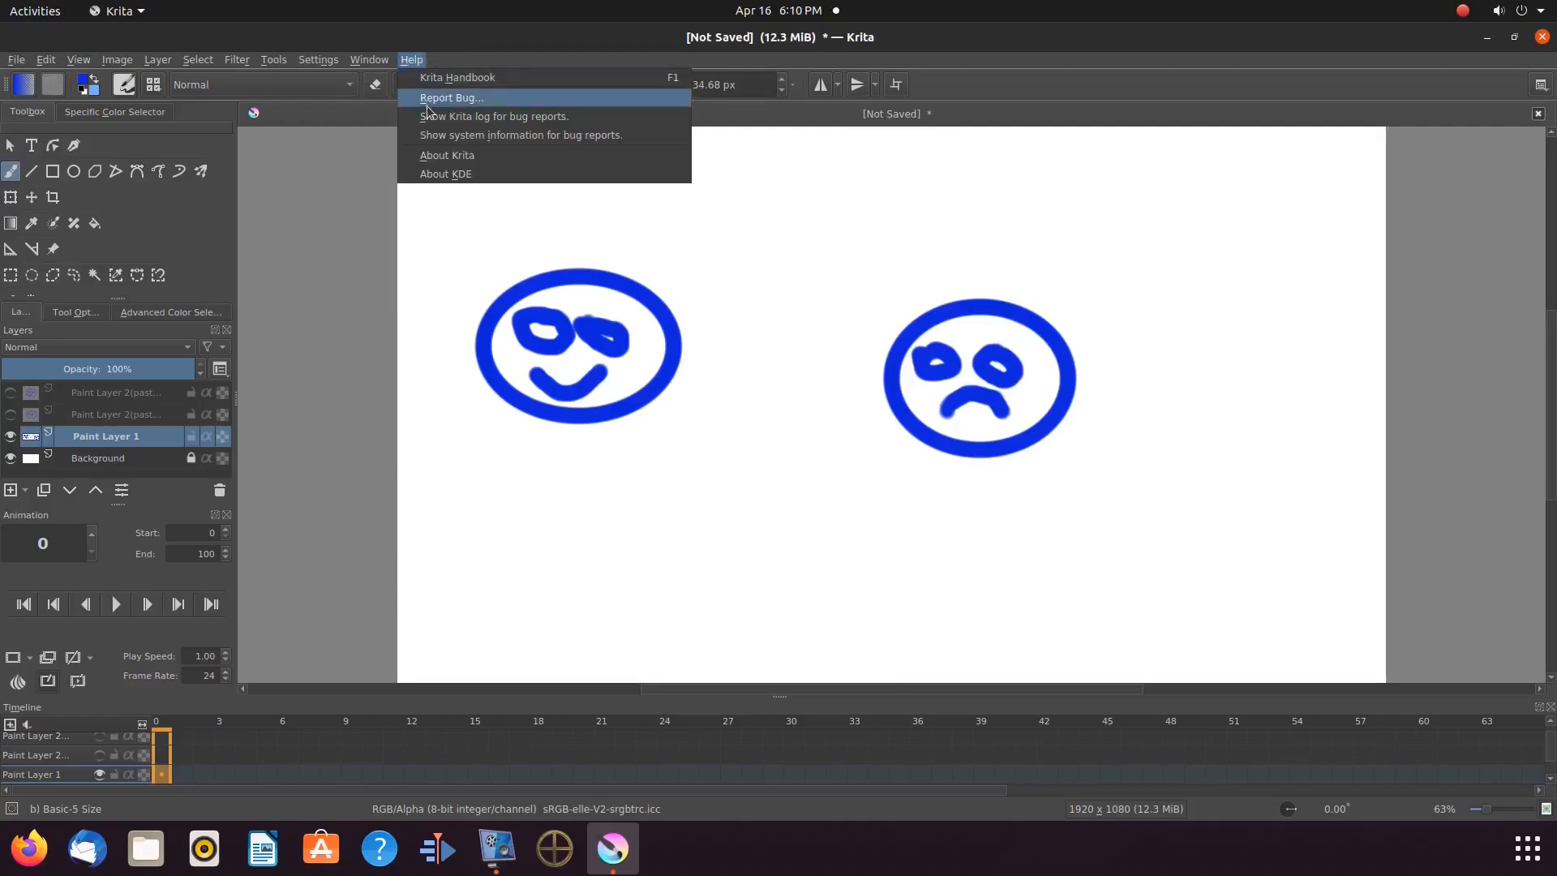
mouse_move(446, 158)
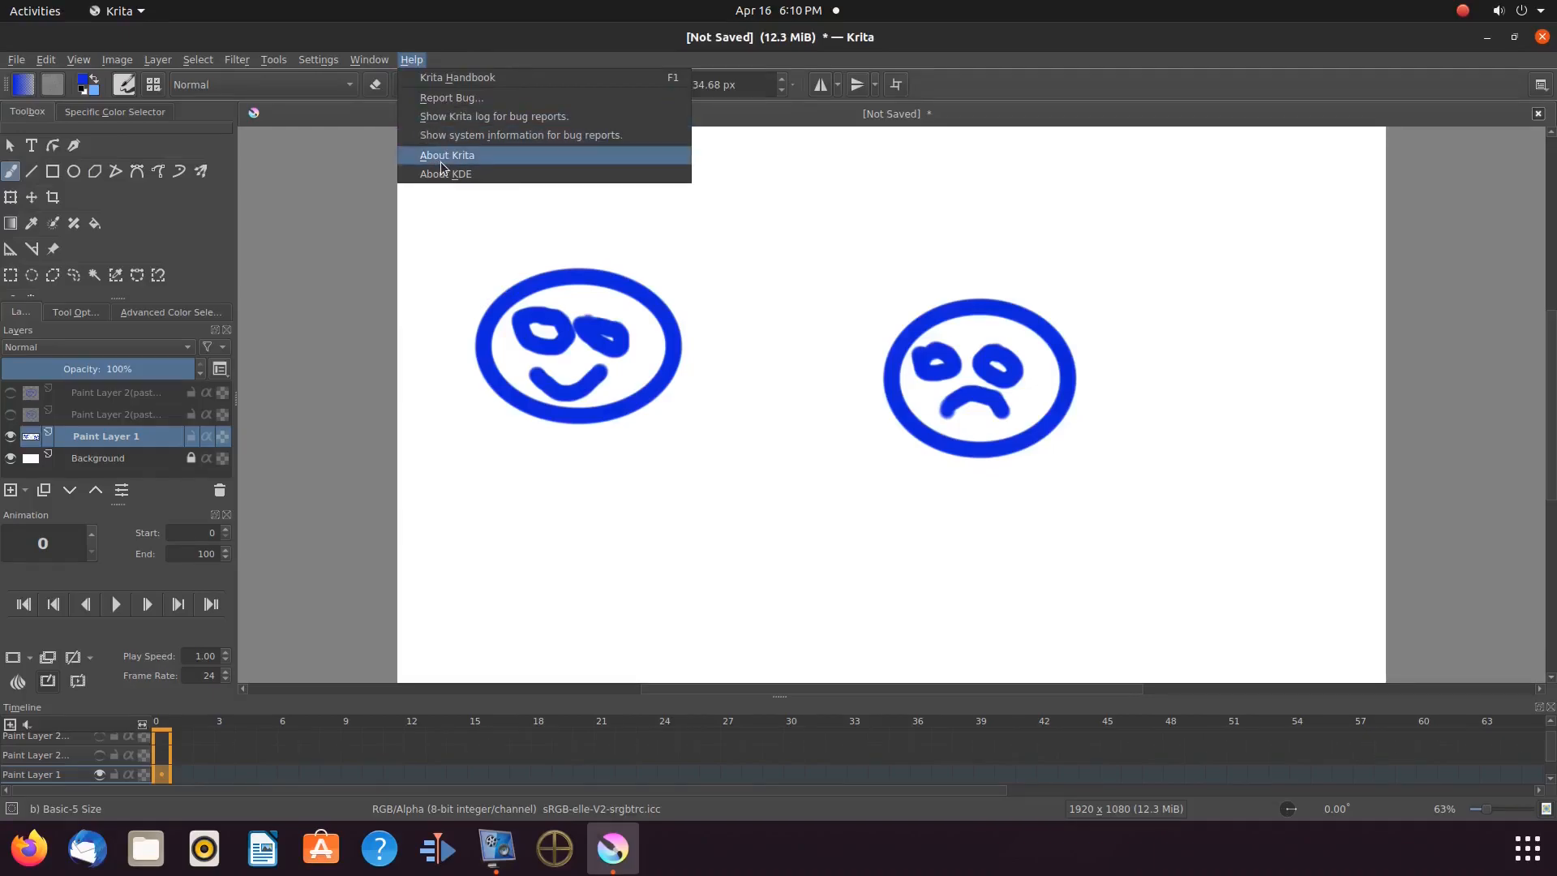
mouse_move(466, 161)
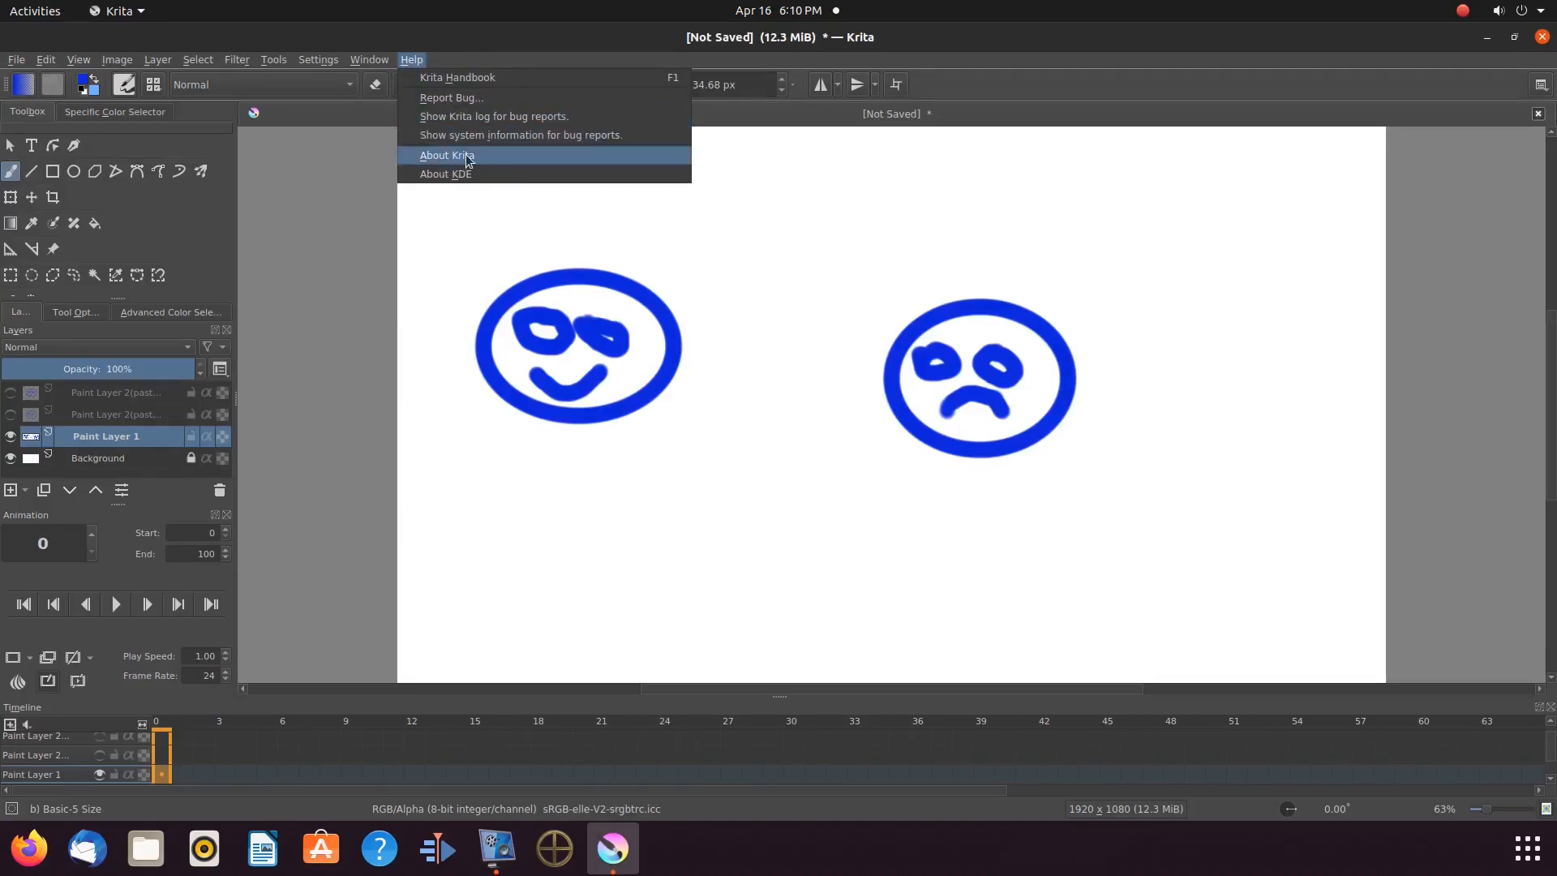
click(448, 155)
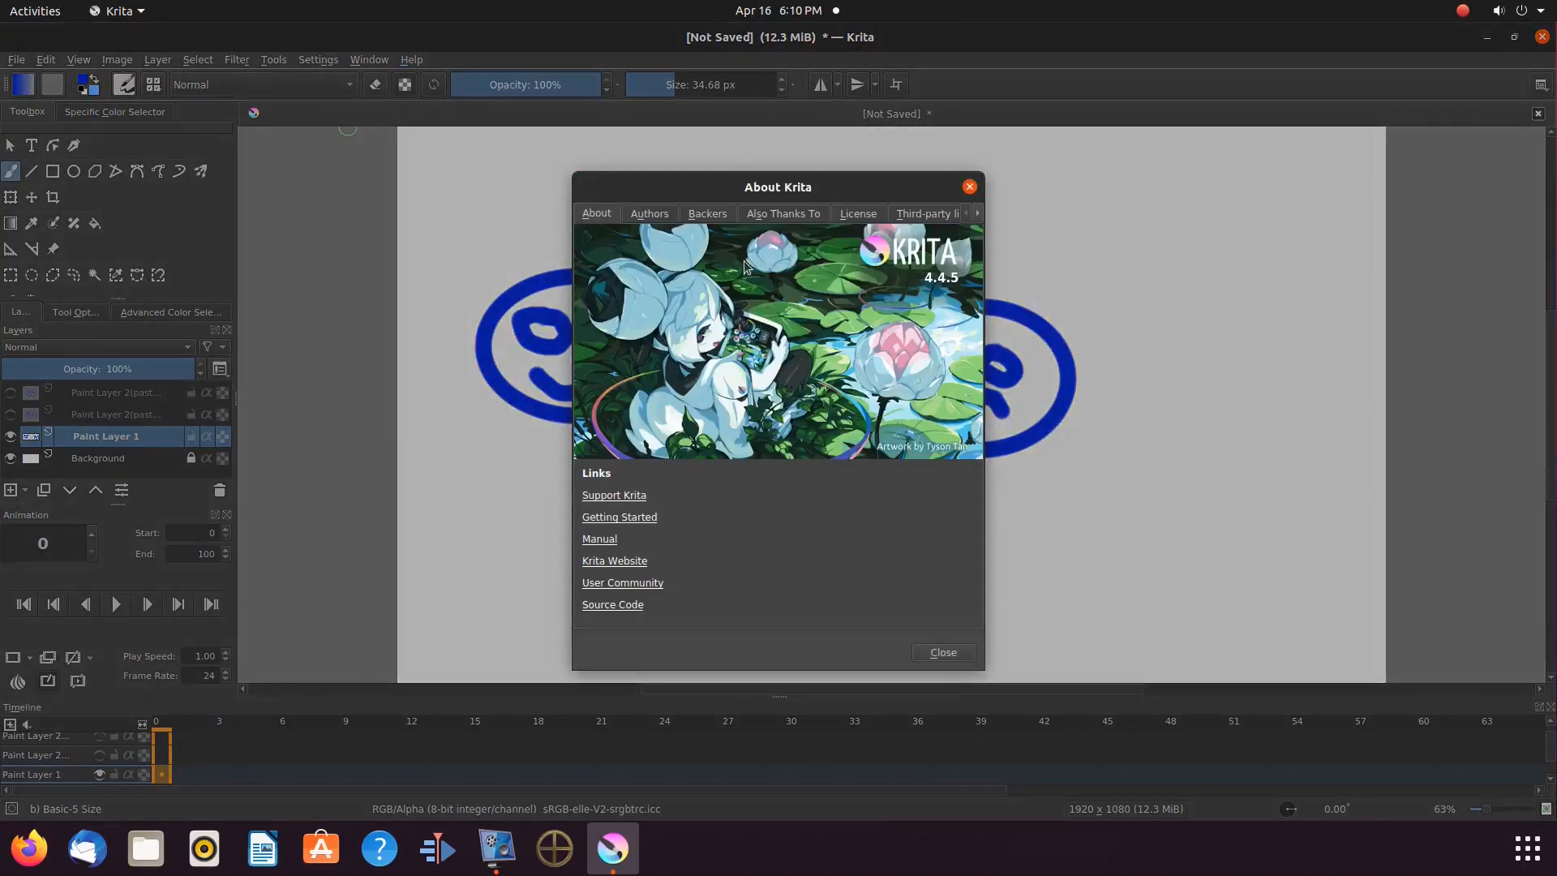
mouse_move(946, 289)
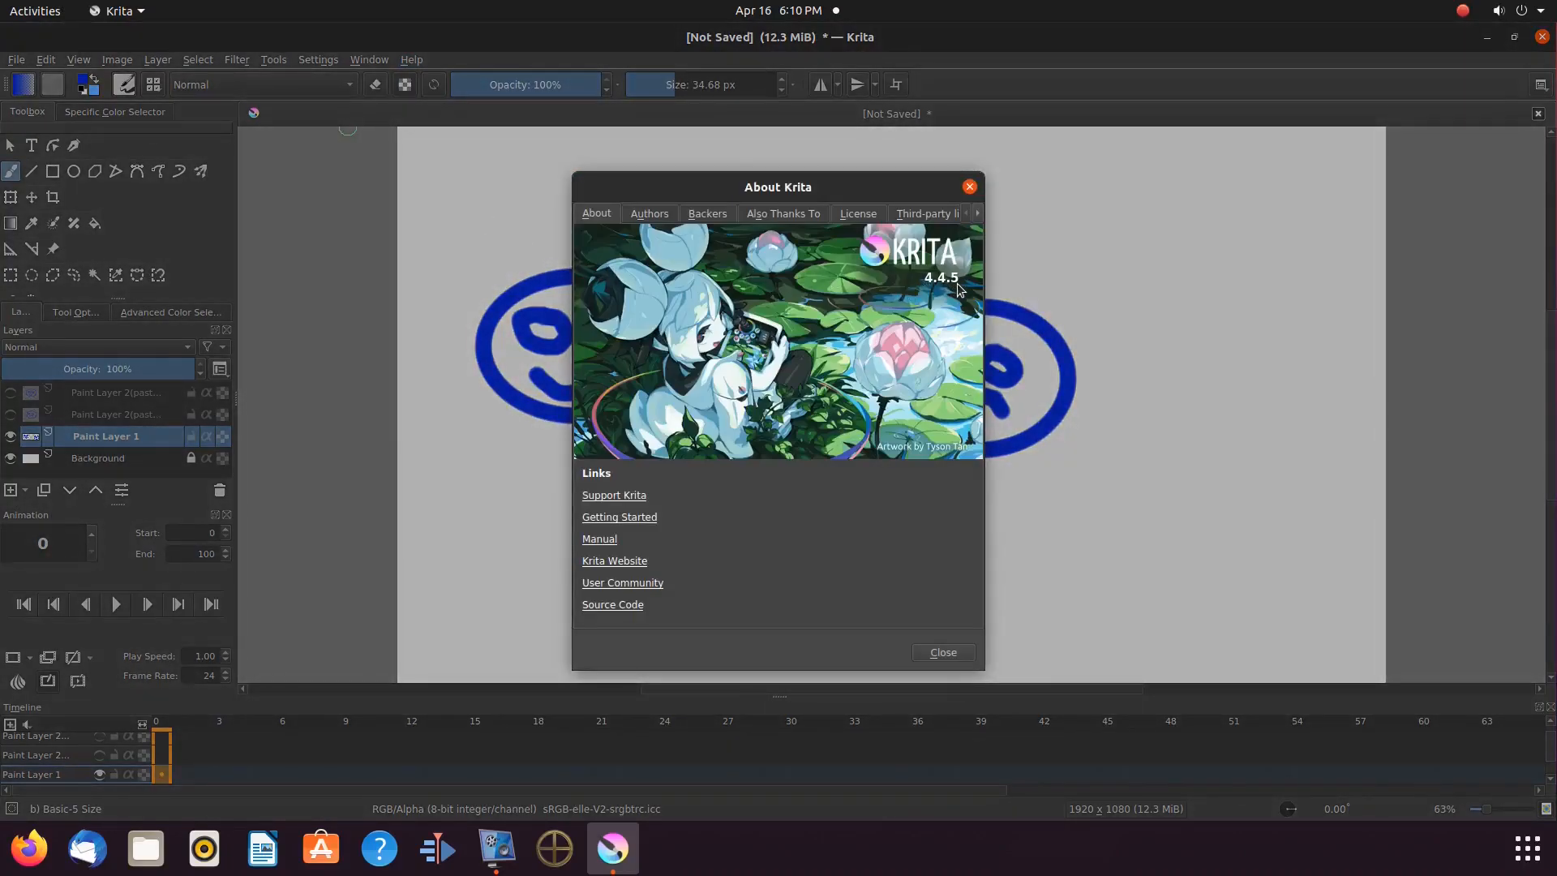
mouse_move(941, 652)
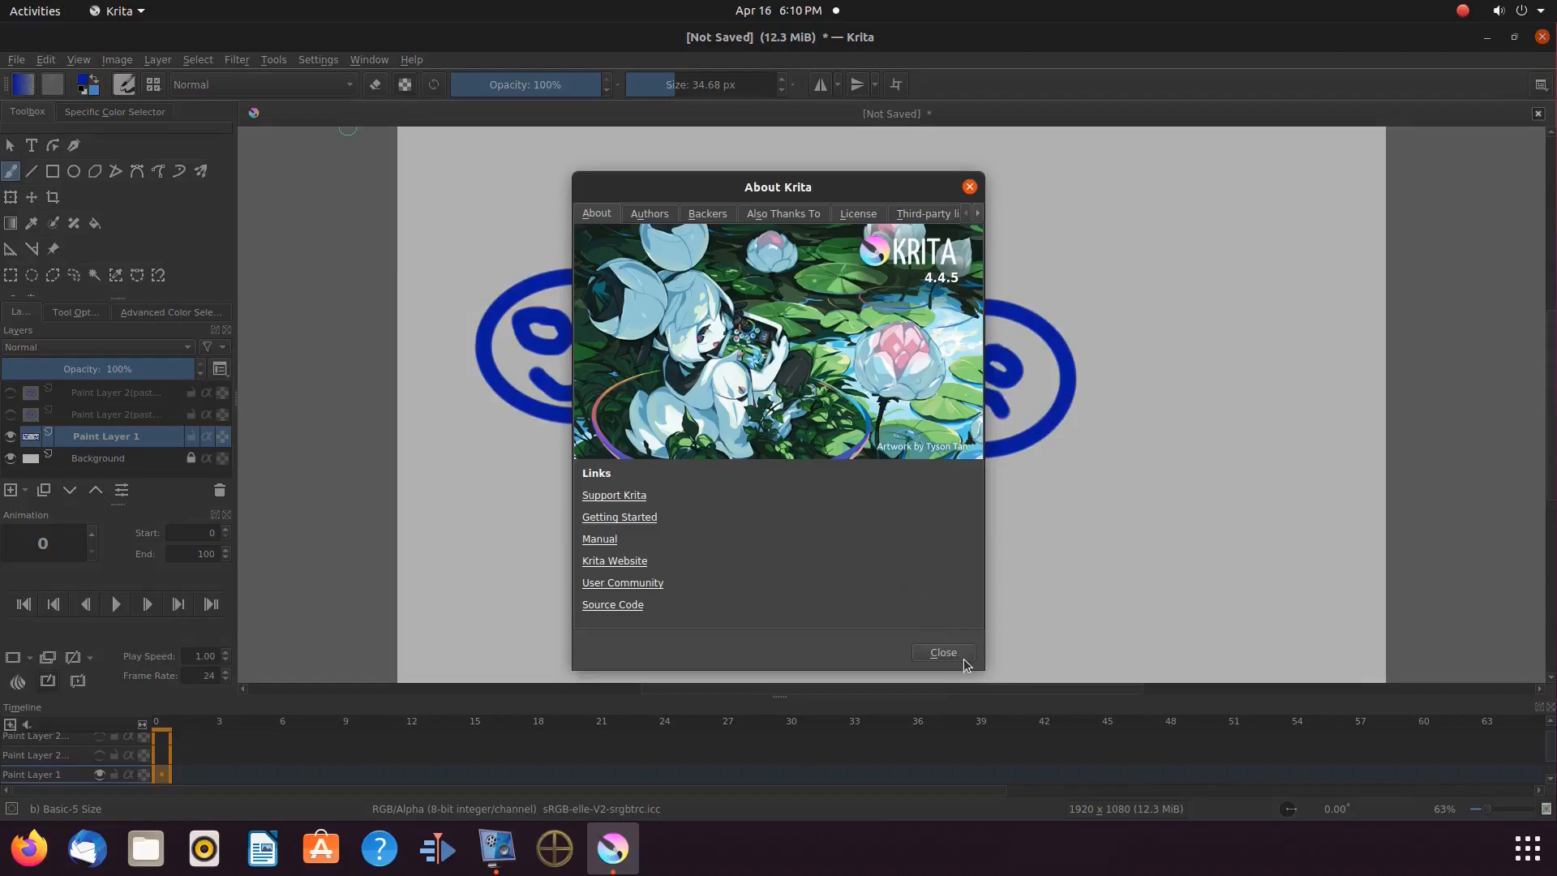
mouse_move(964, 665)
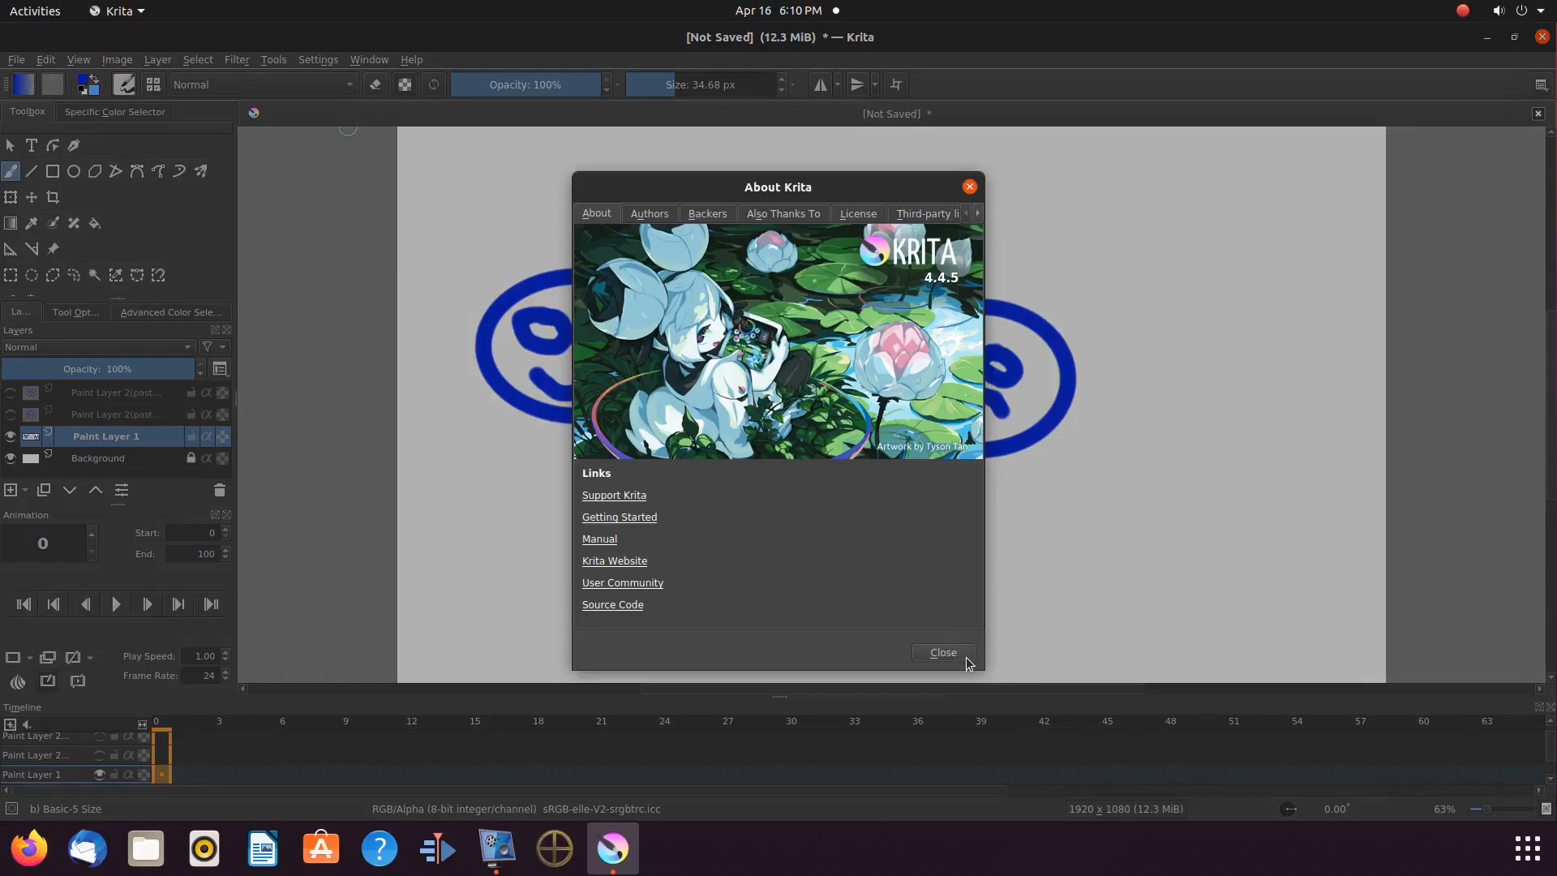
click(940, 652)
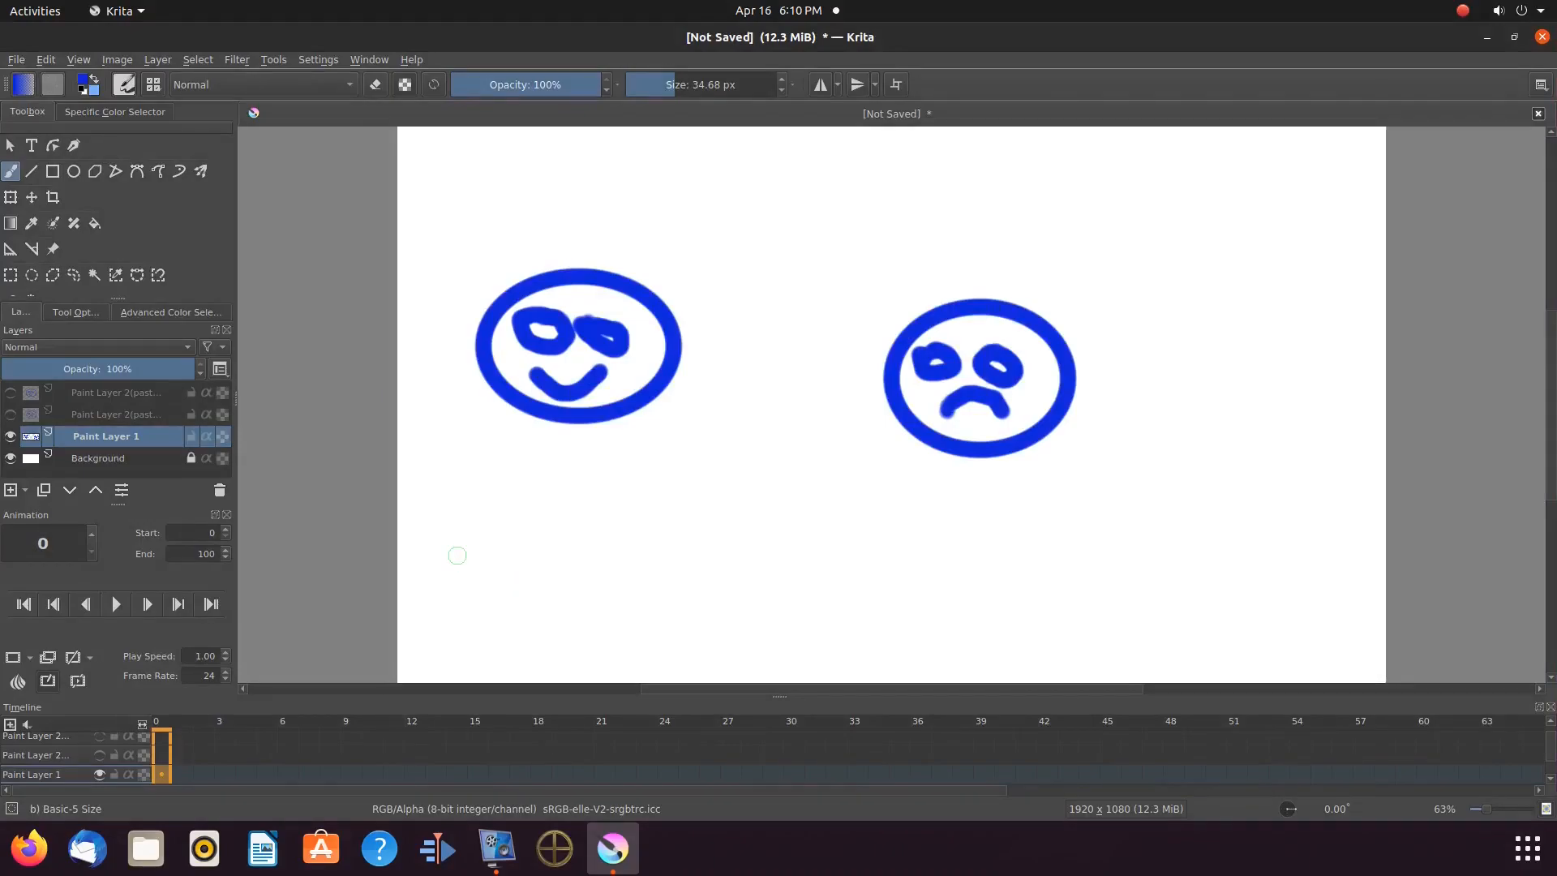
mouse_move(312, 444)
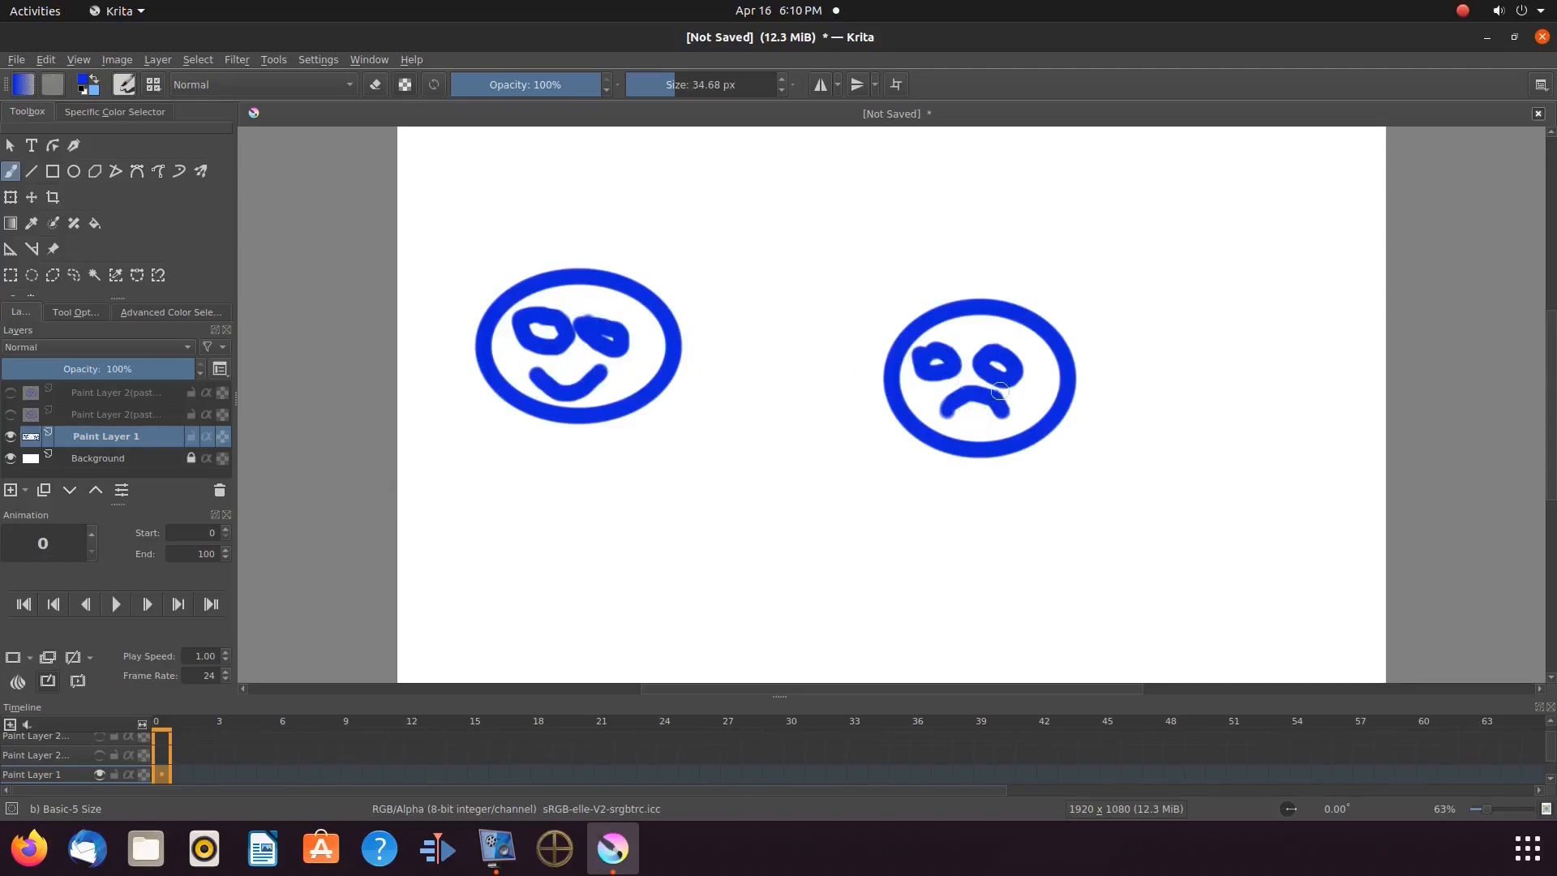
mouse_move(358, 408)
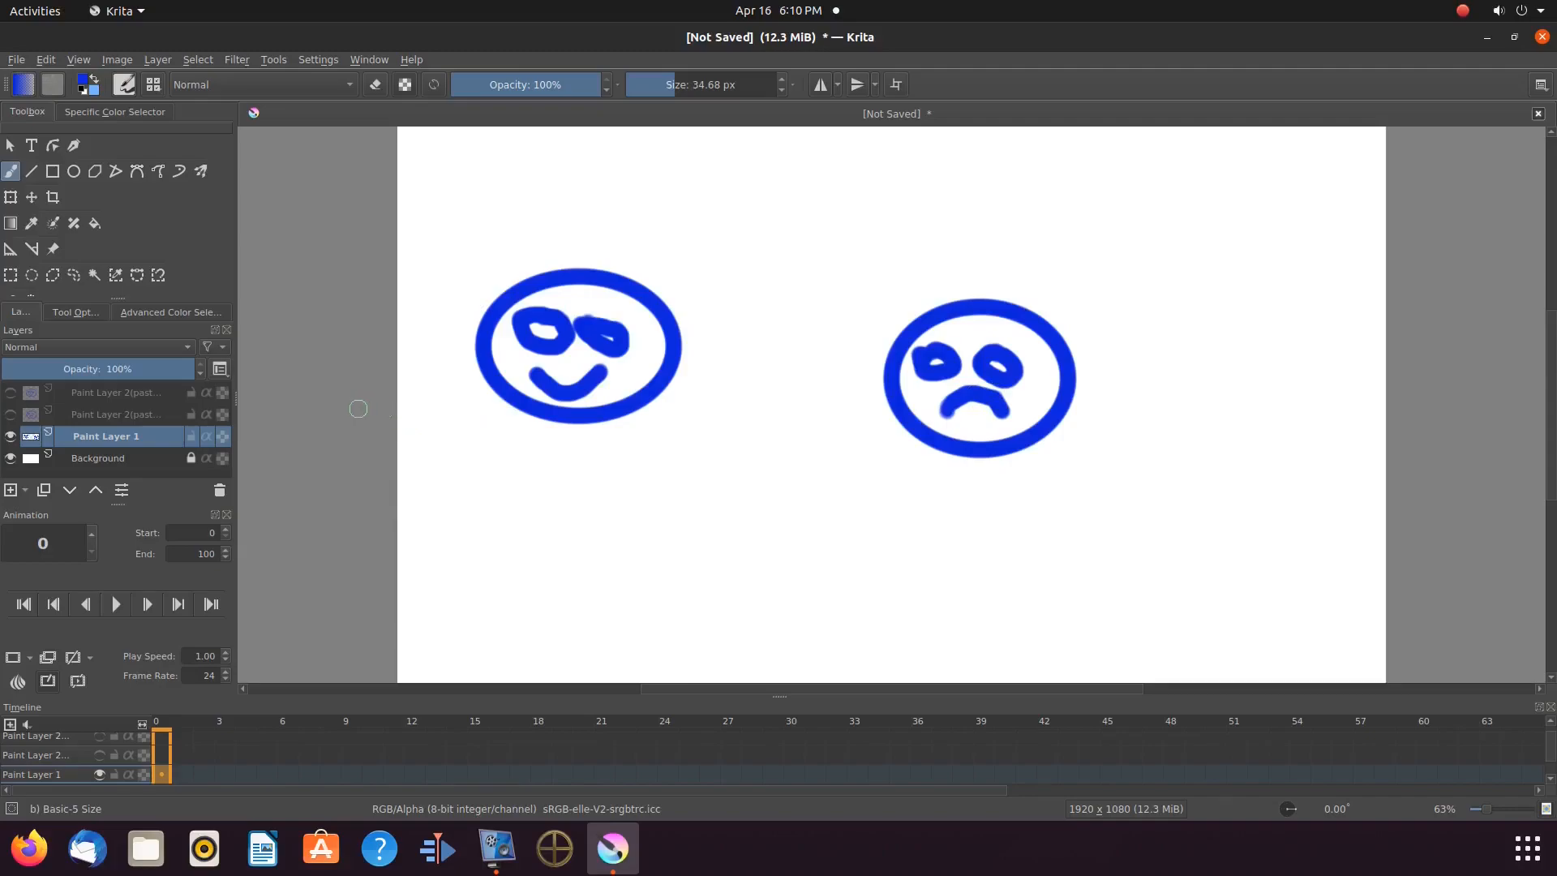
mouse_move(110, 427)
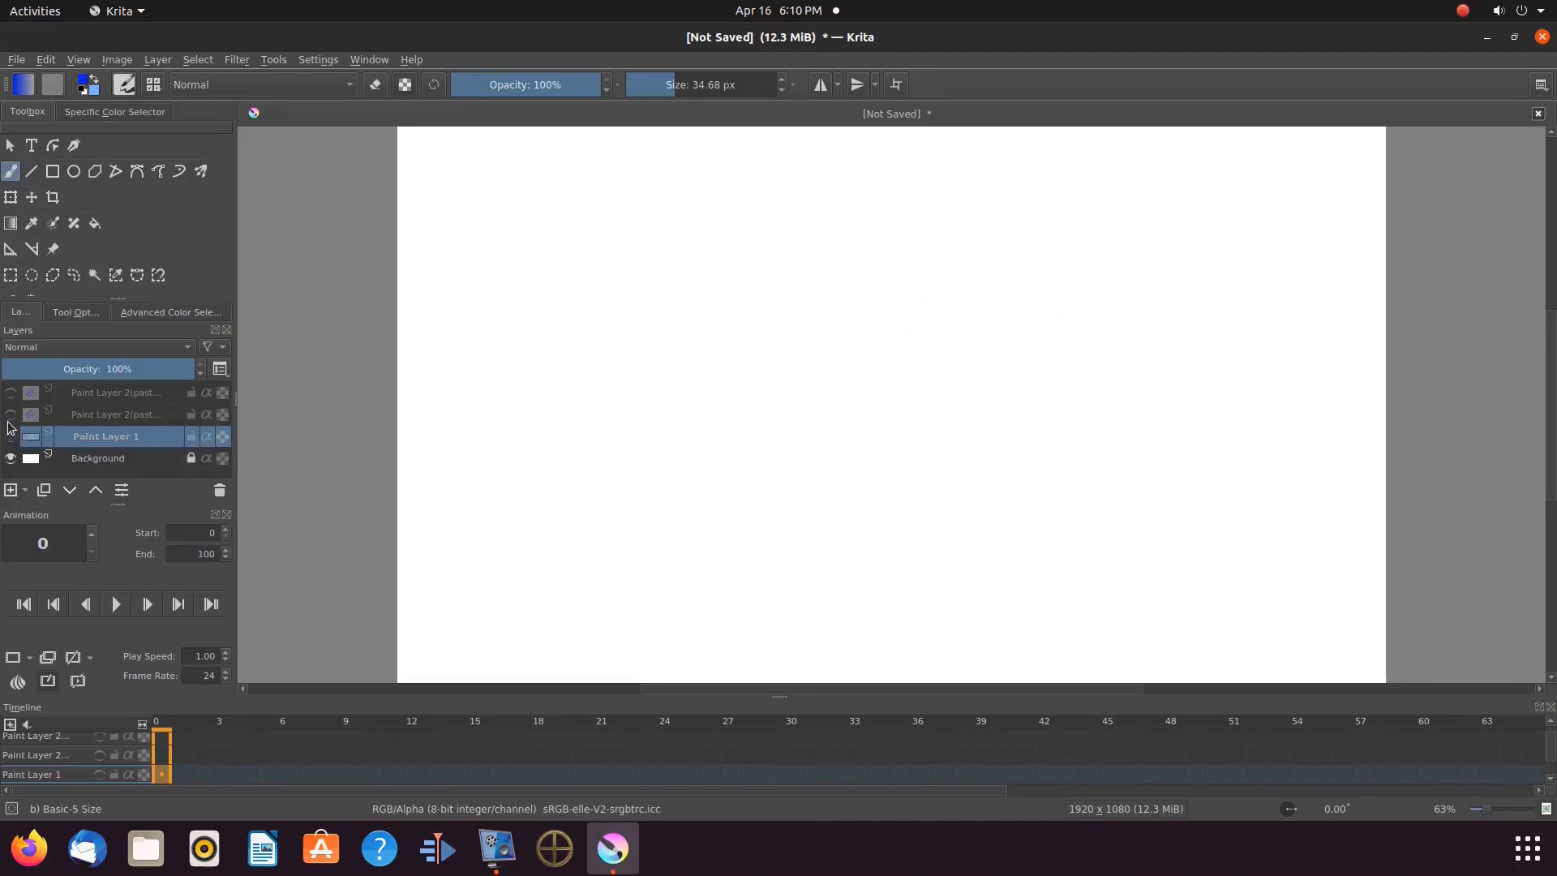
Toggle layer visibility so the sad face layer shows over the flower background
click(10, 414)
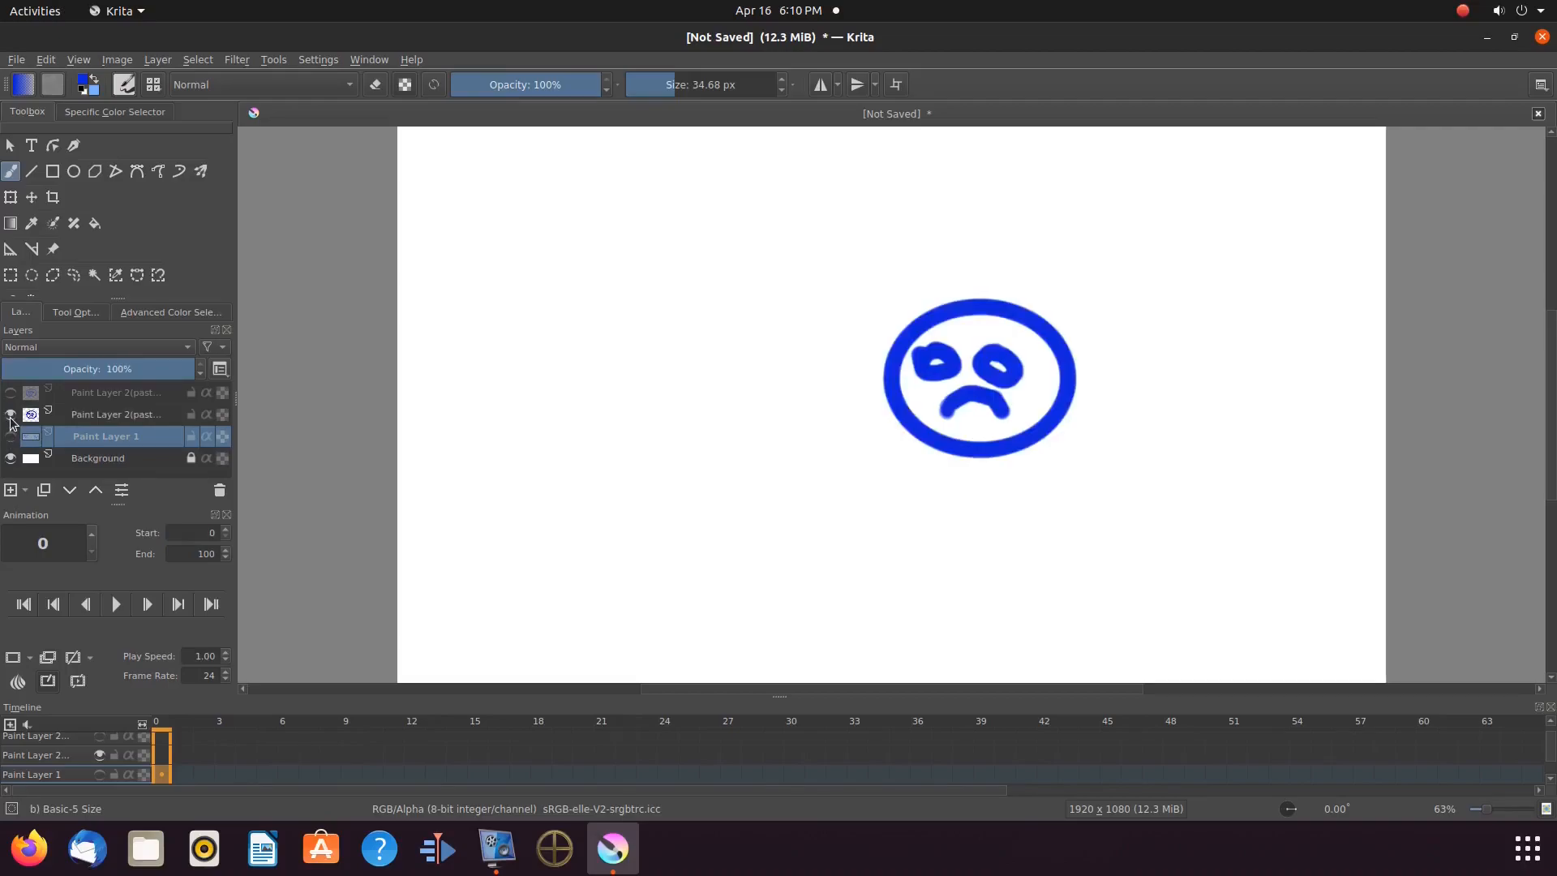
click(11, 413)
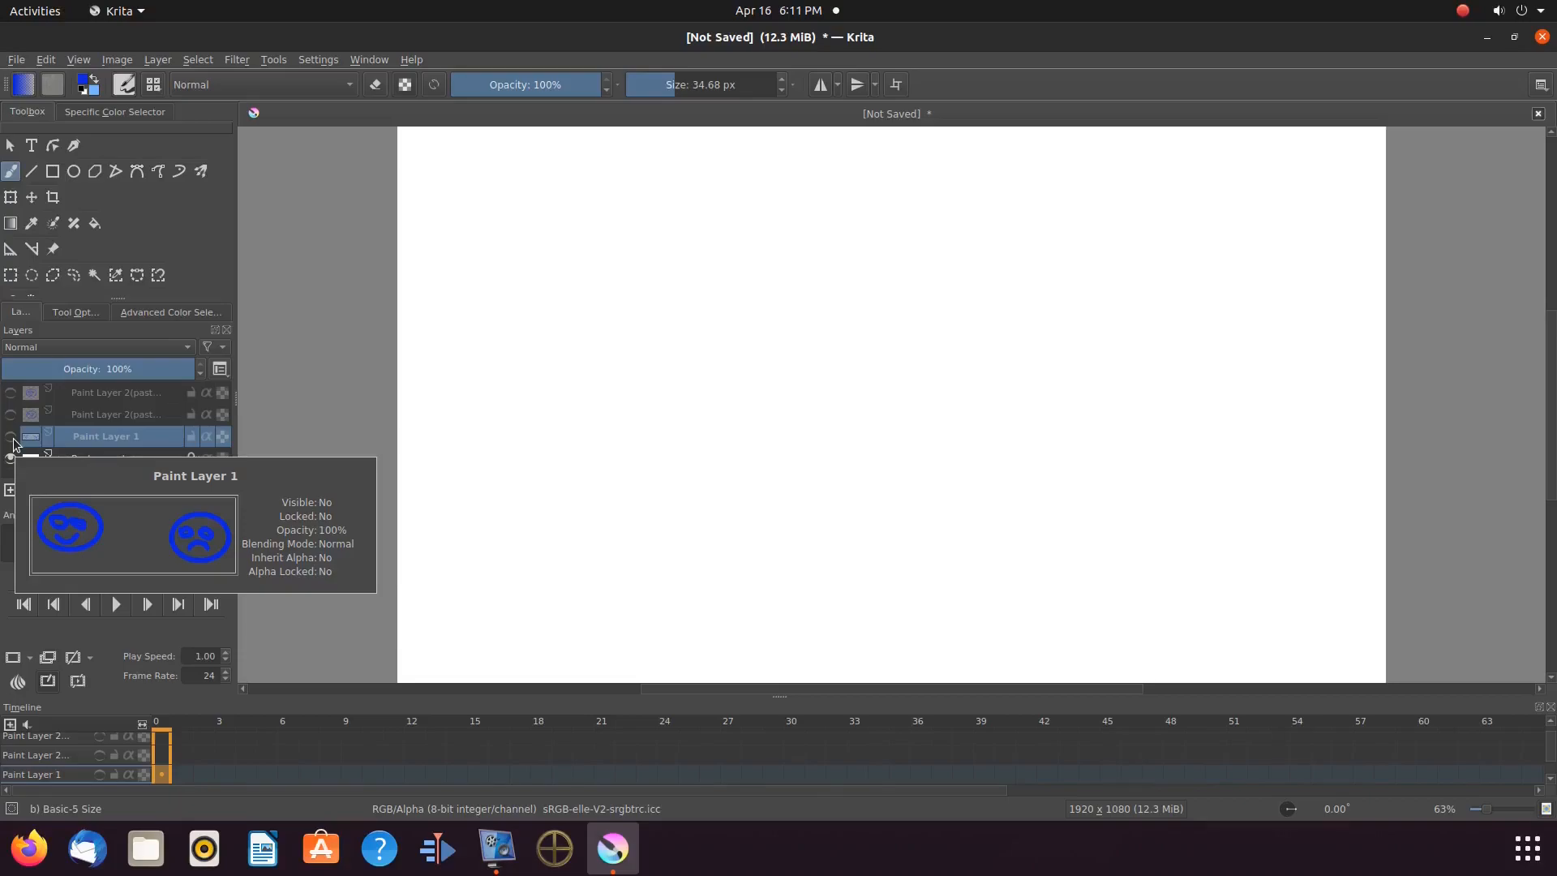
click(10, 437)
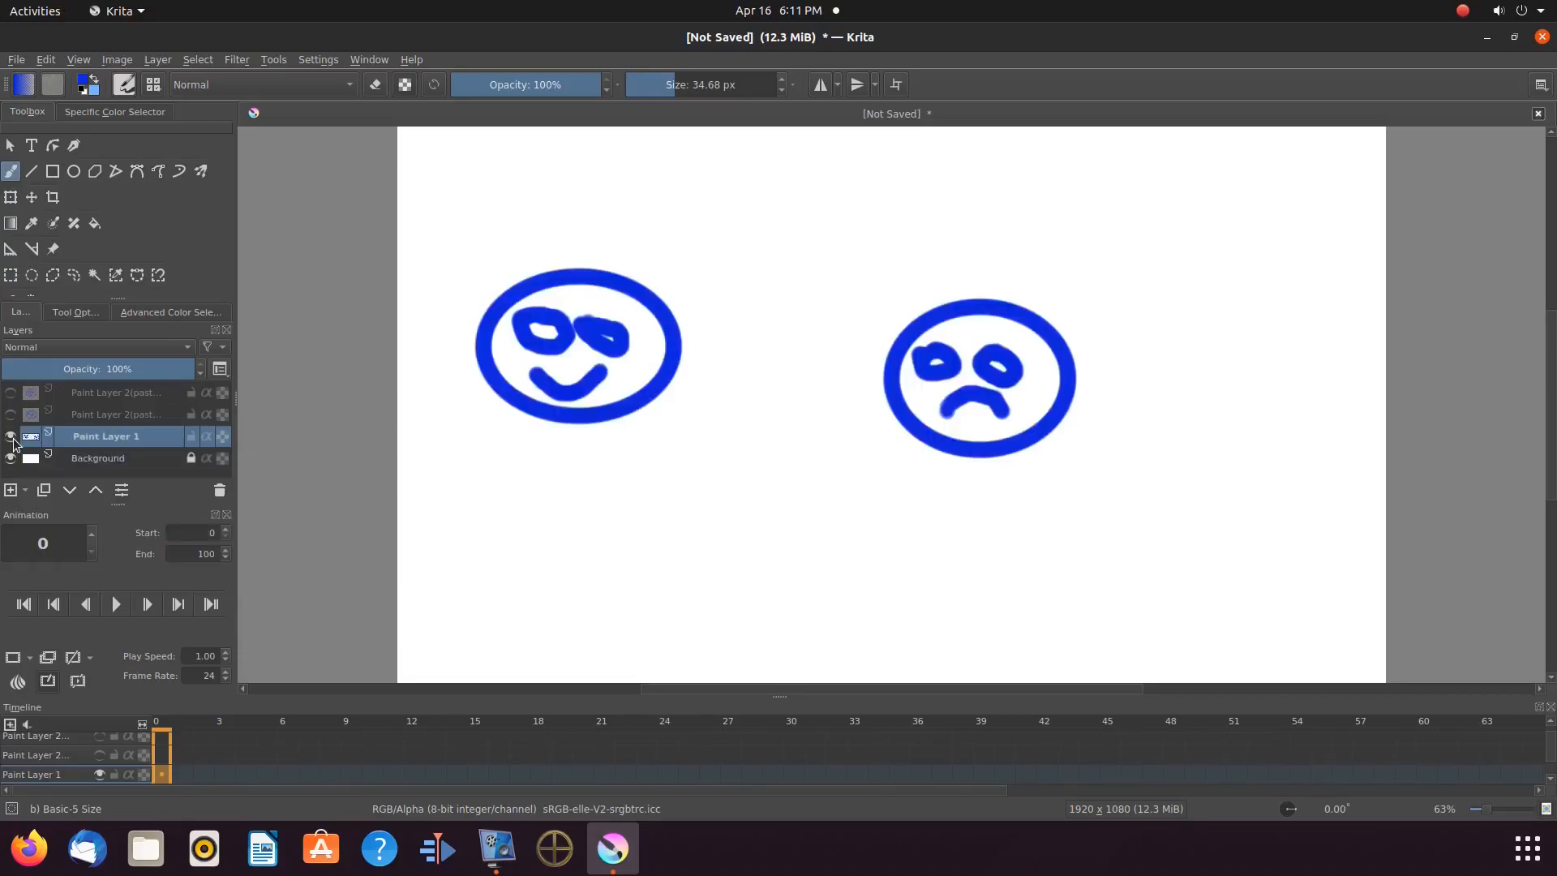
mouse_move(10, 423)
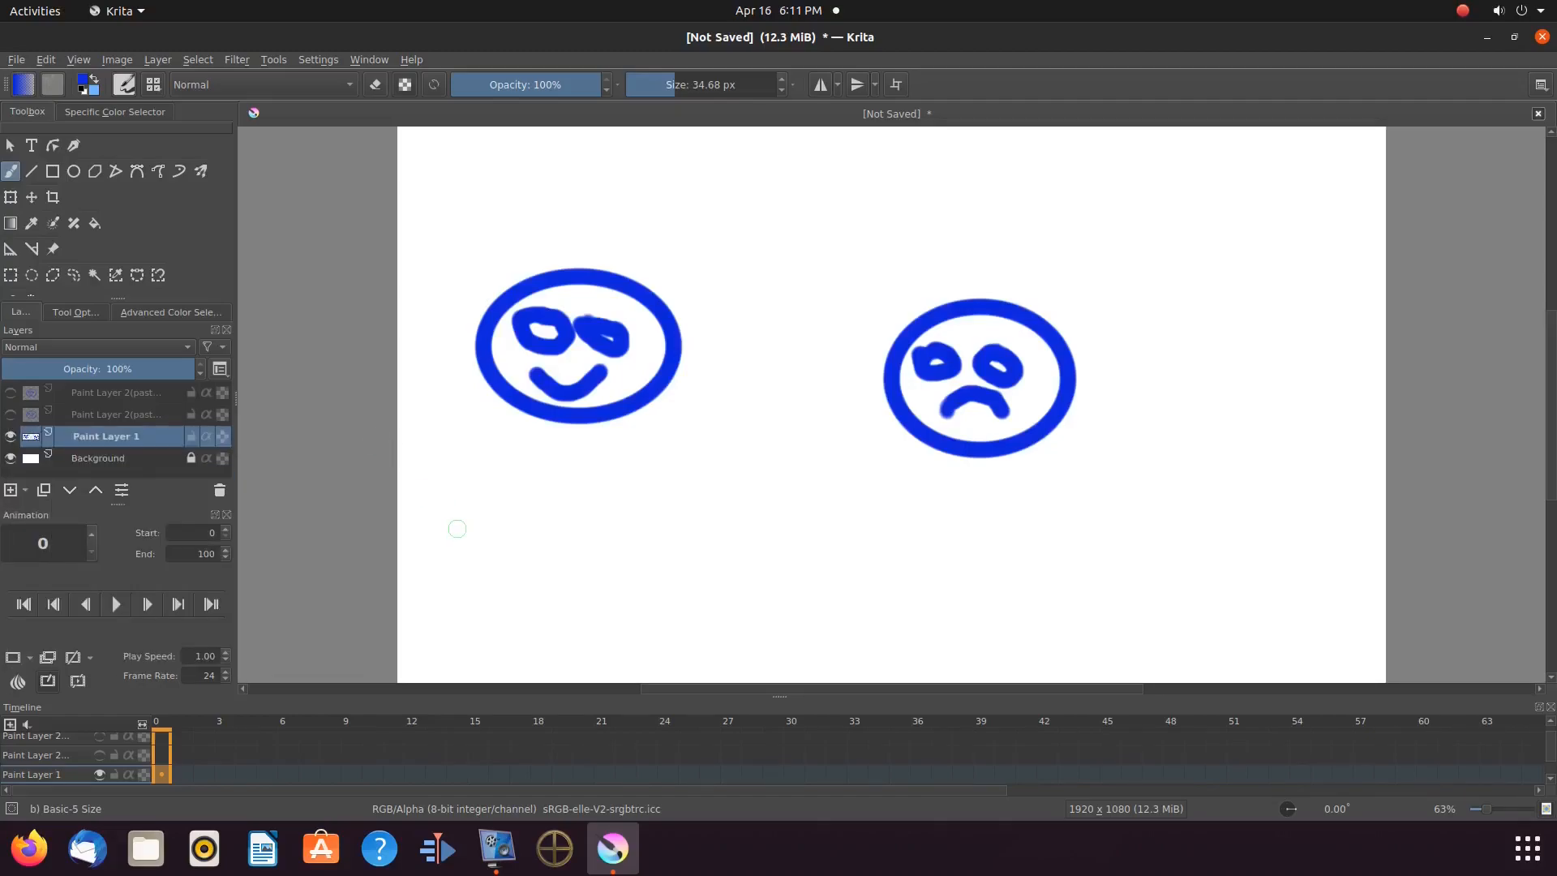
mouse_move(434, 525)
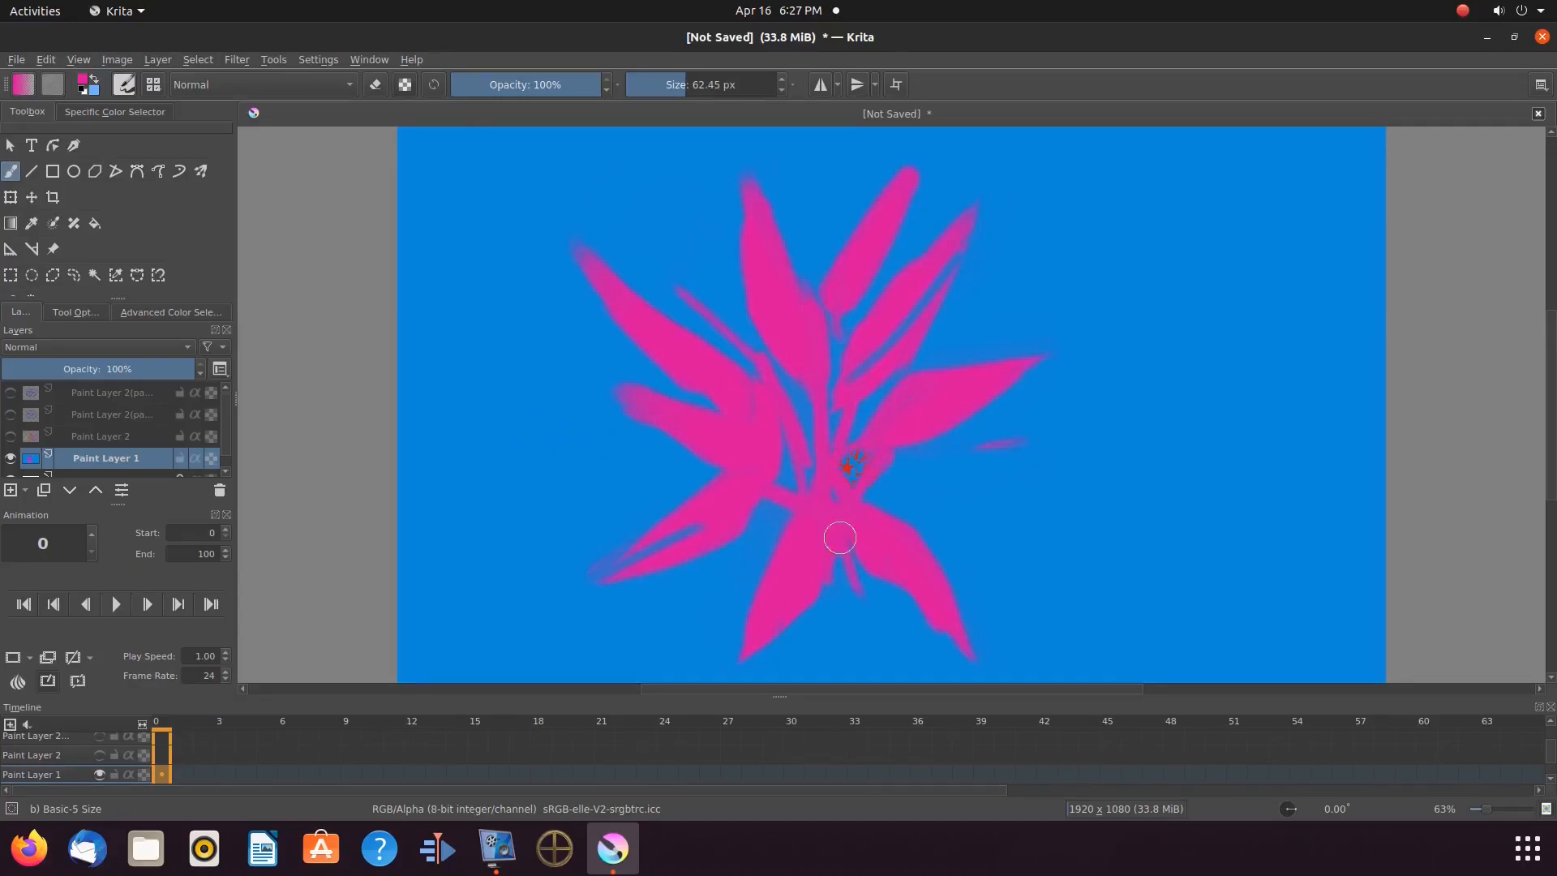
mouse_move(892, 448)
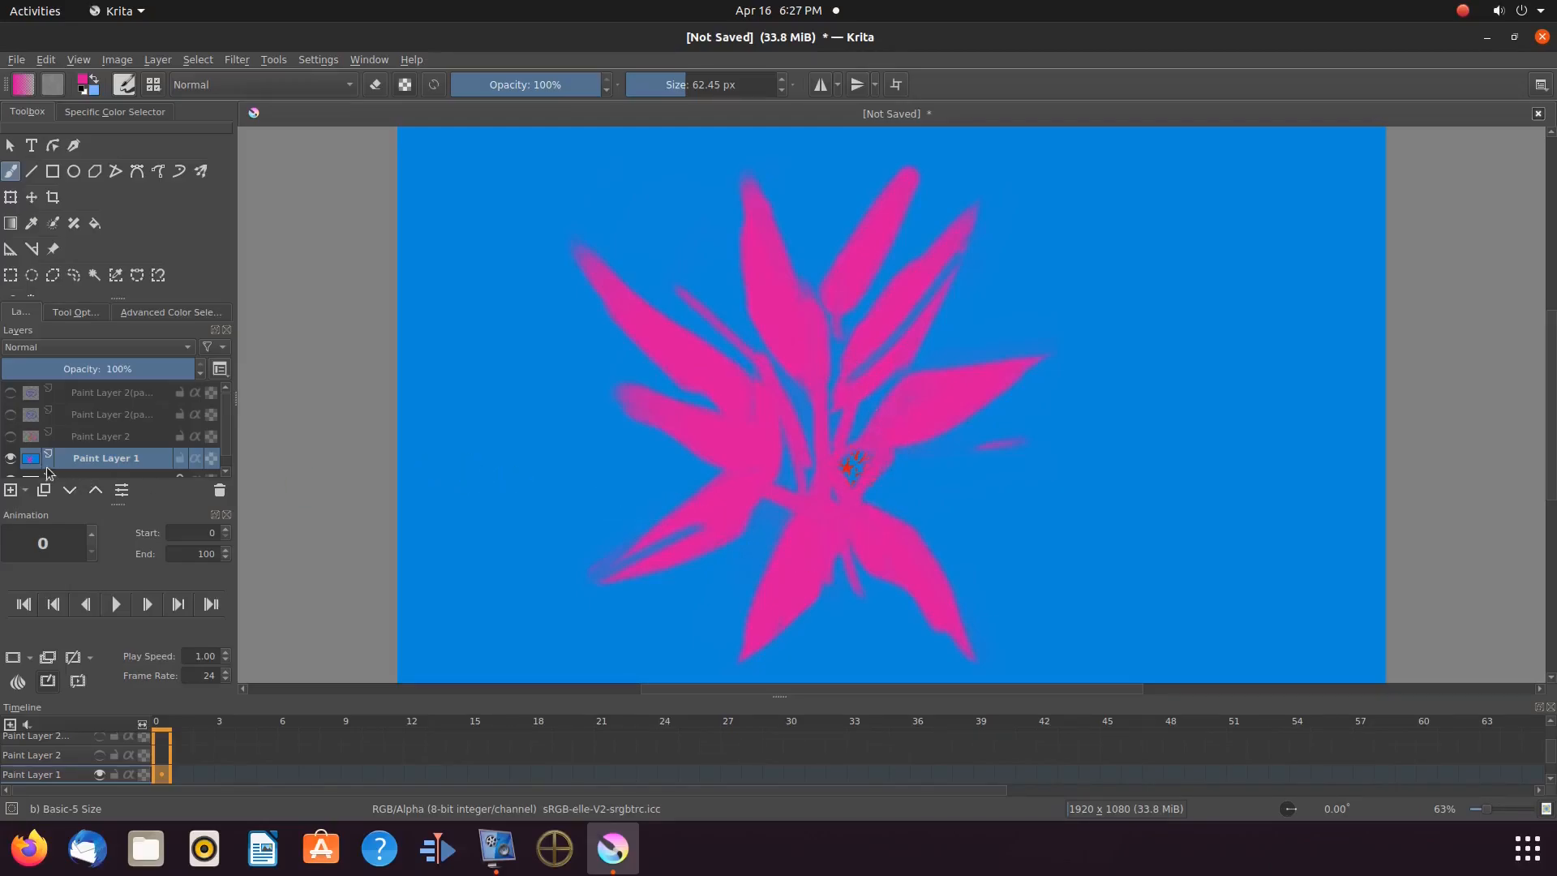
mouse_move(11, 457)
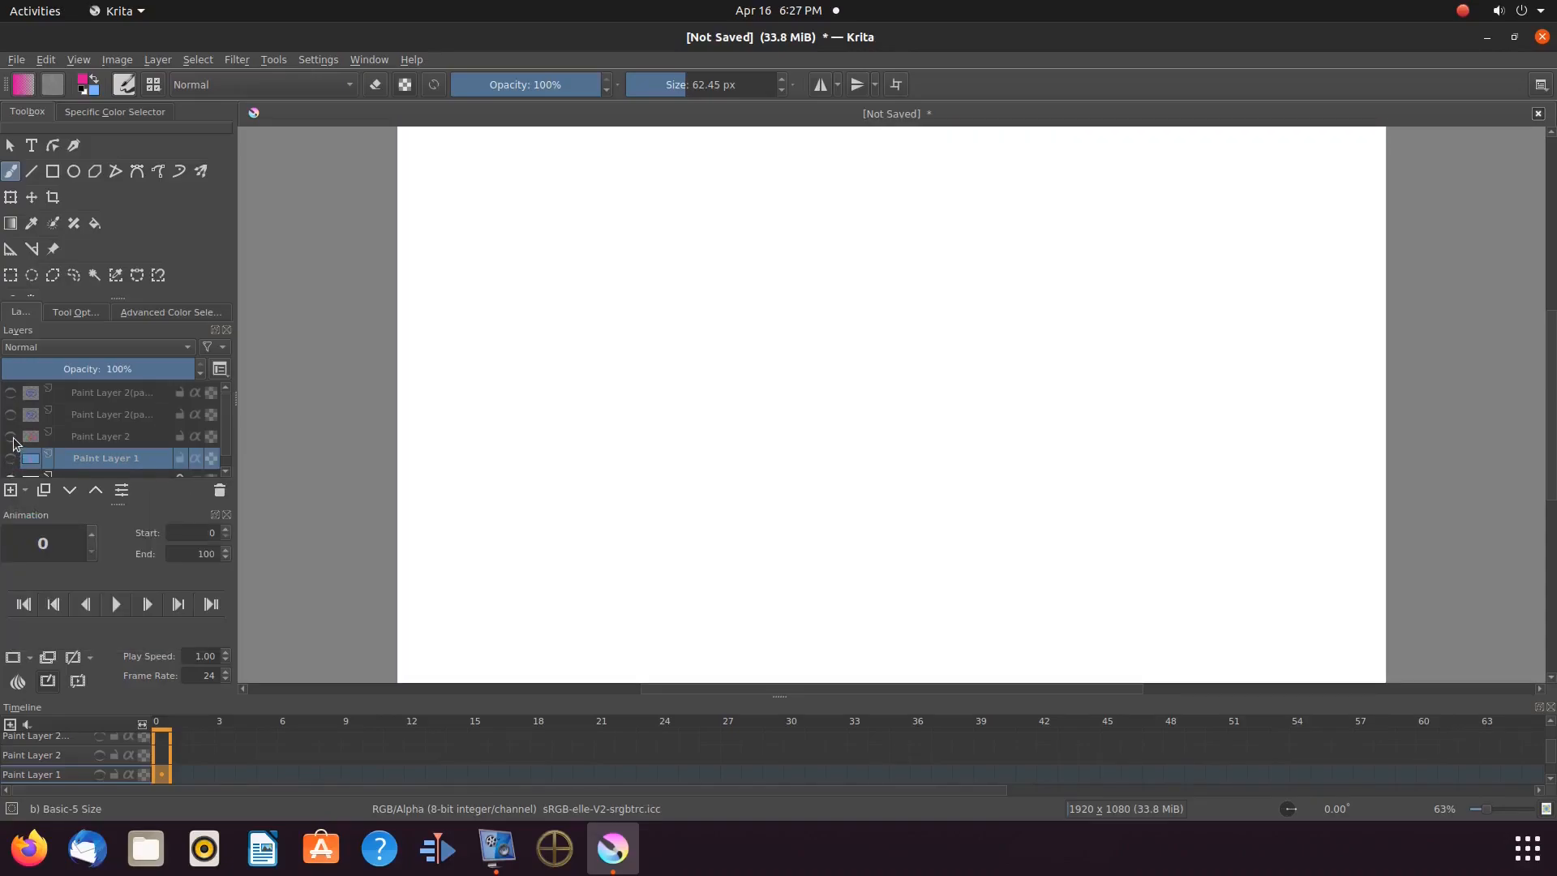
click(10, 437)
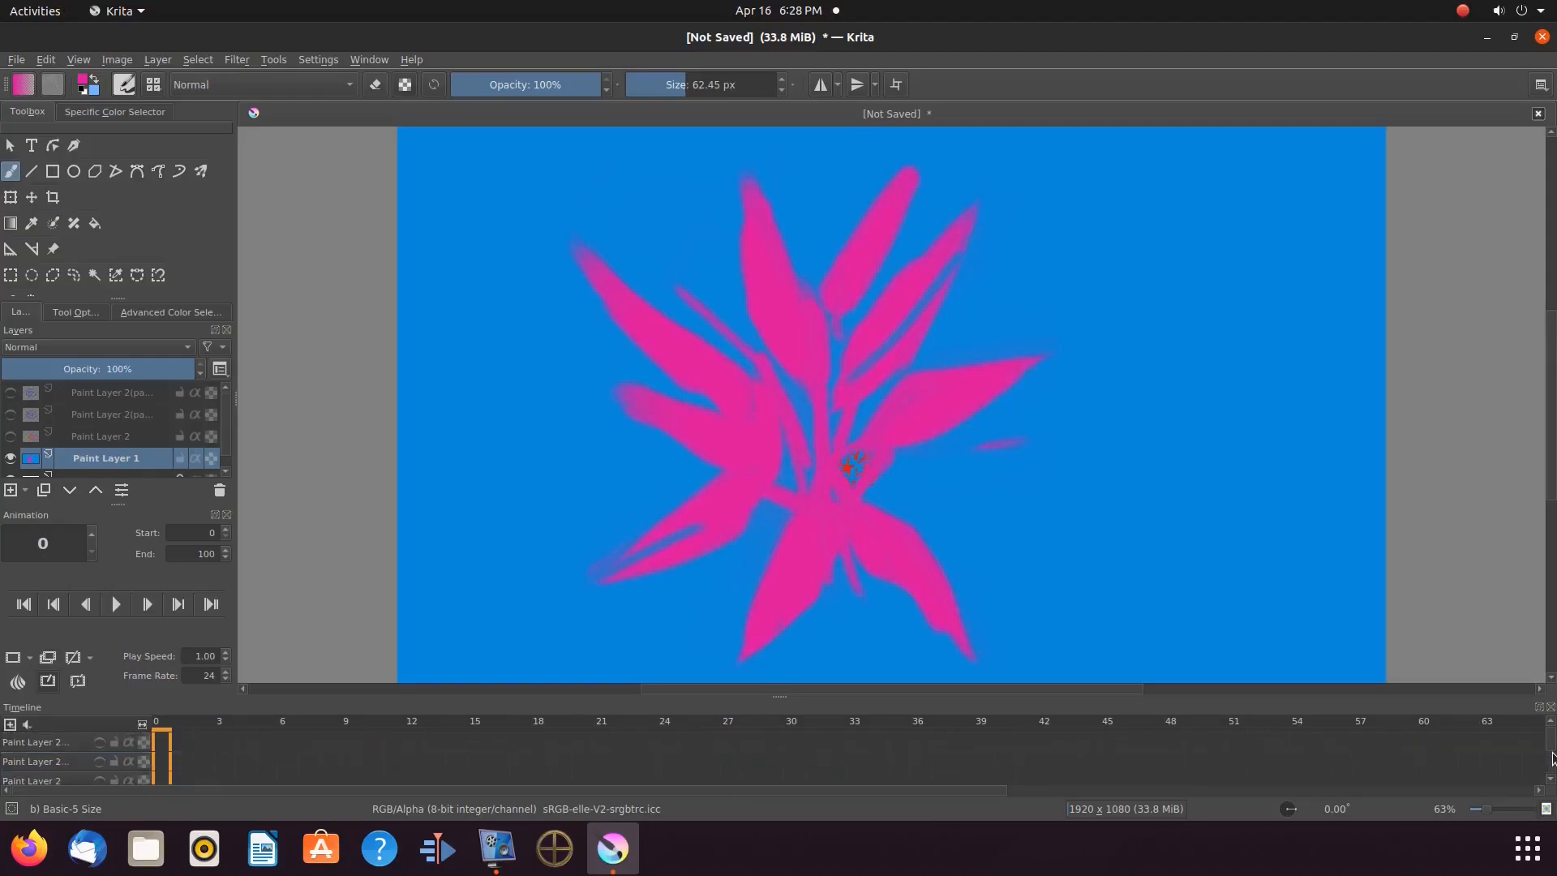
mouse_move(493, 490)
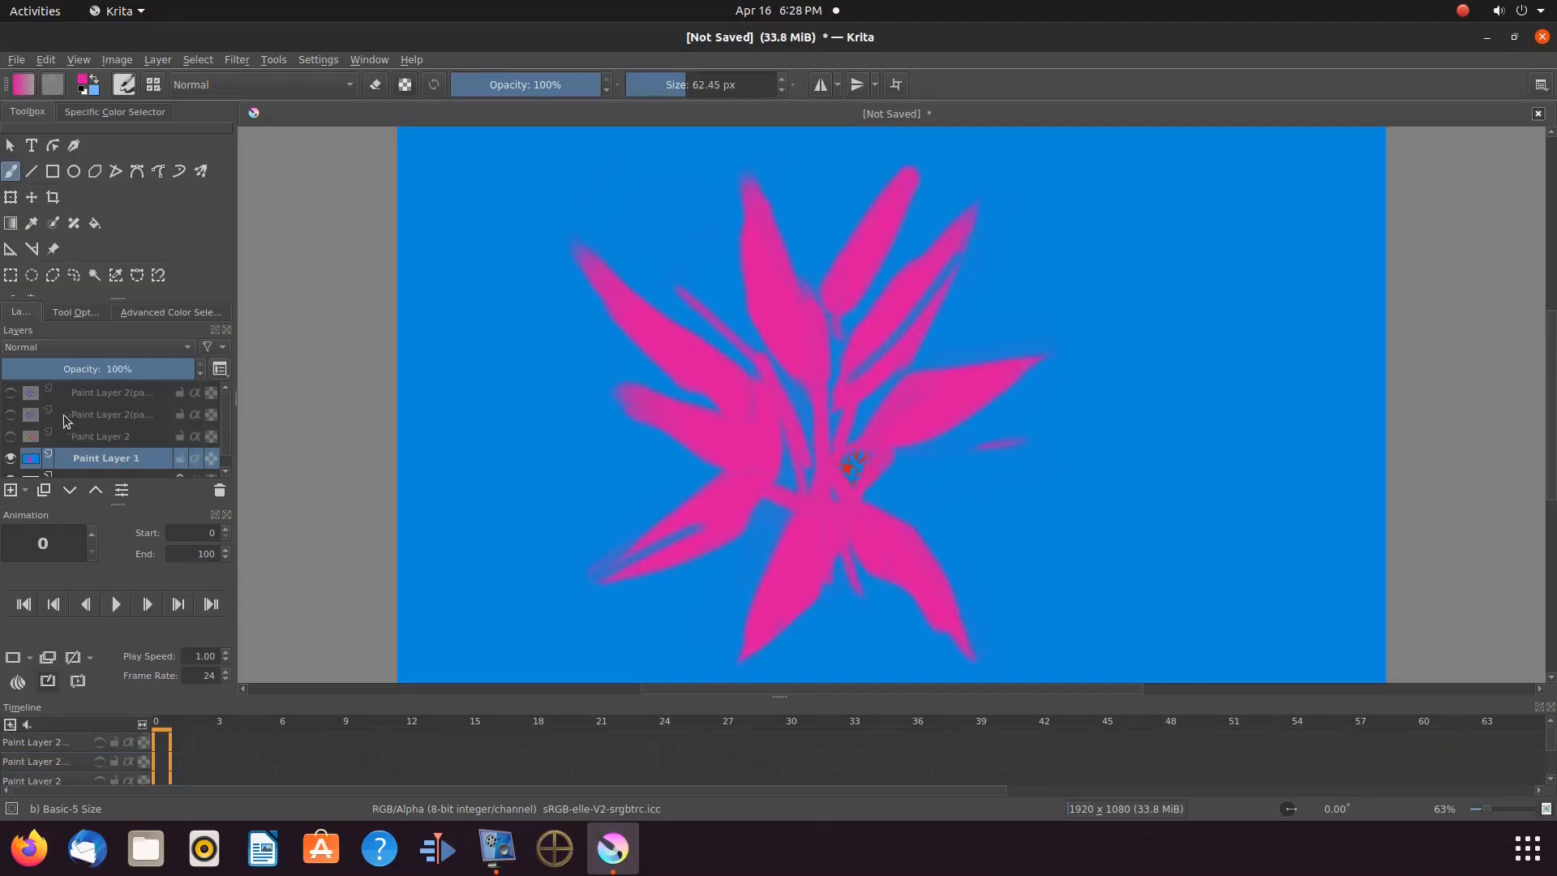
click(10, 416)
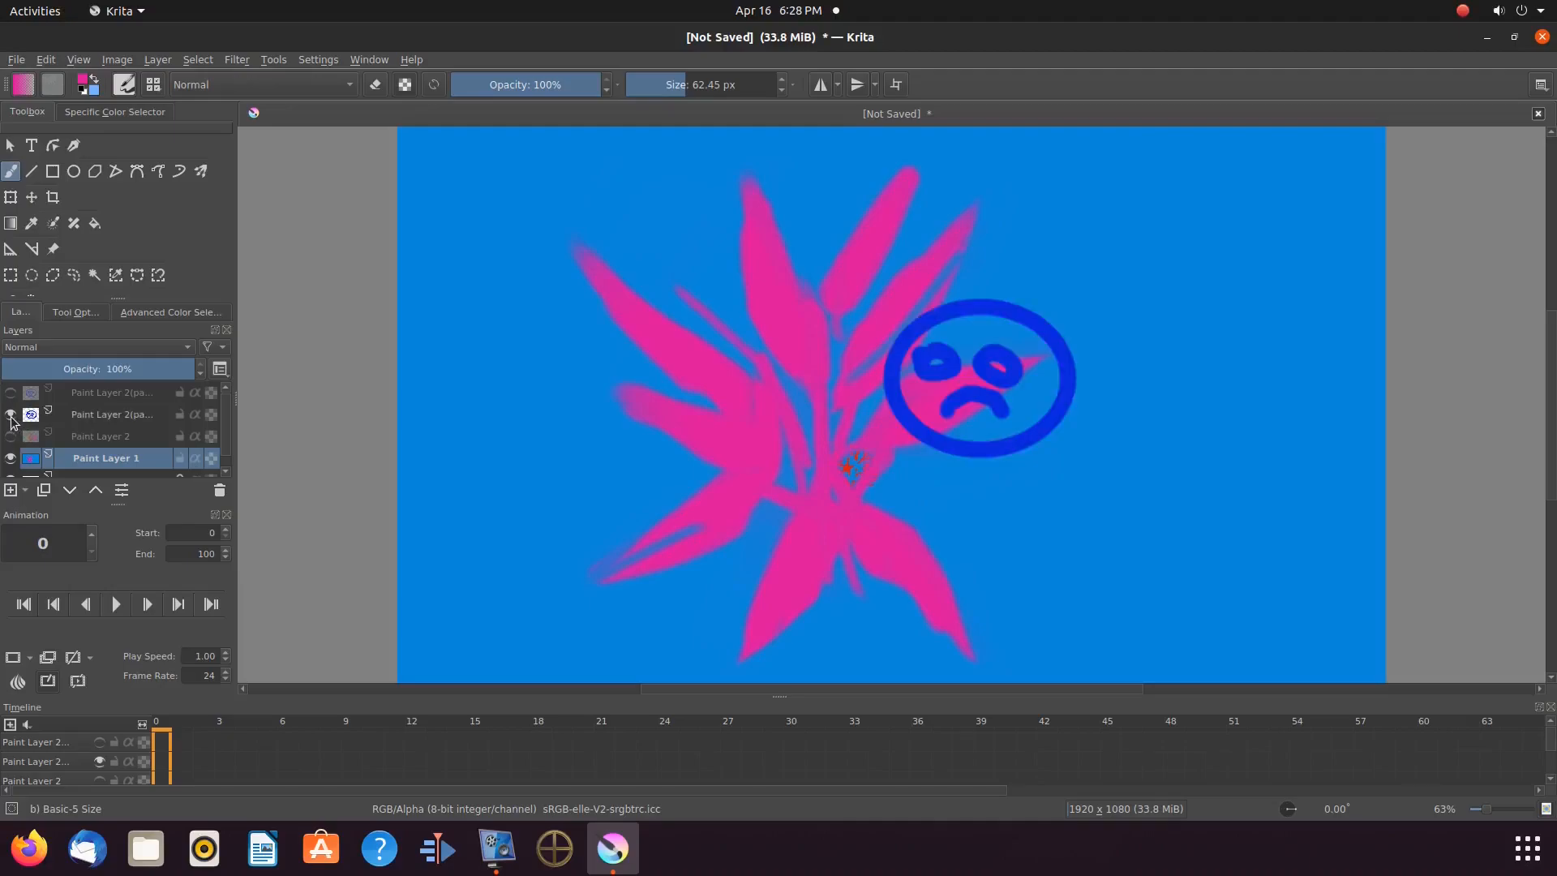
mouse_move(94, 444)
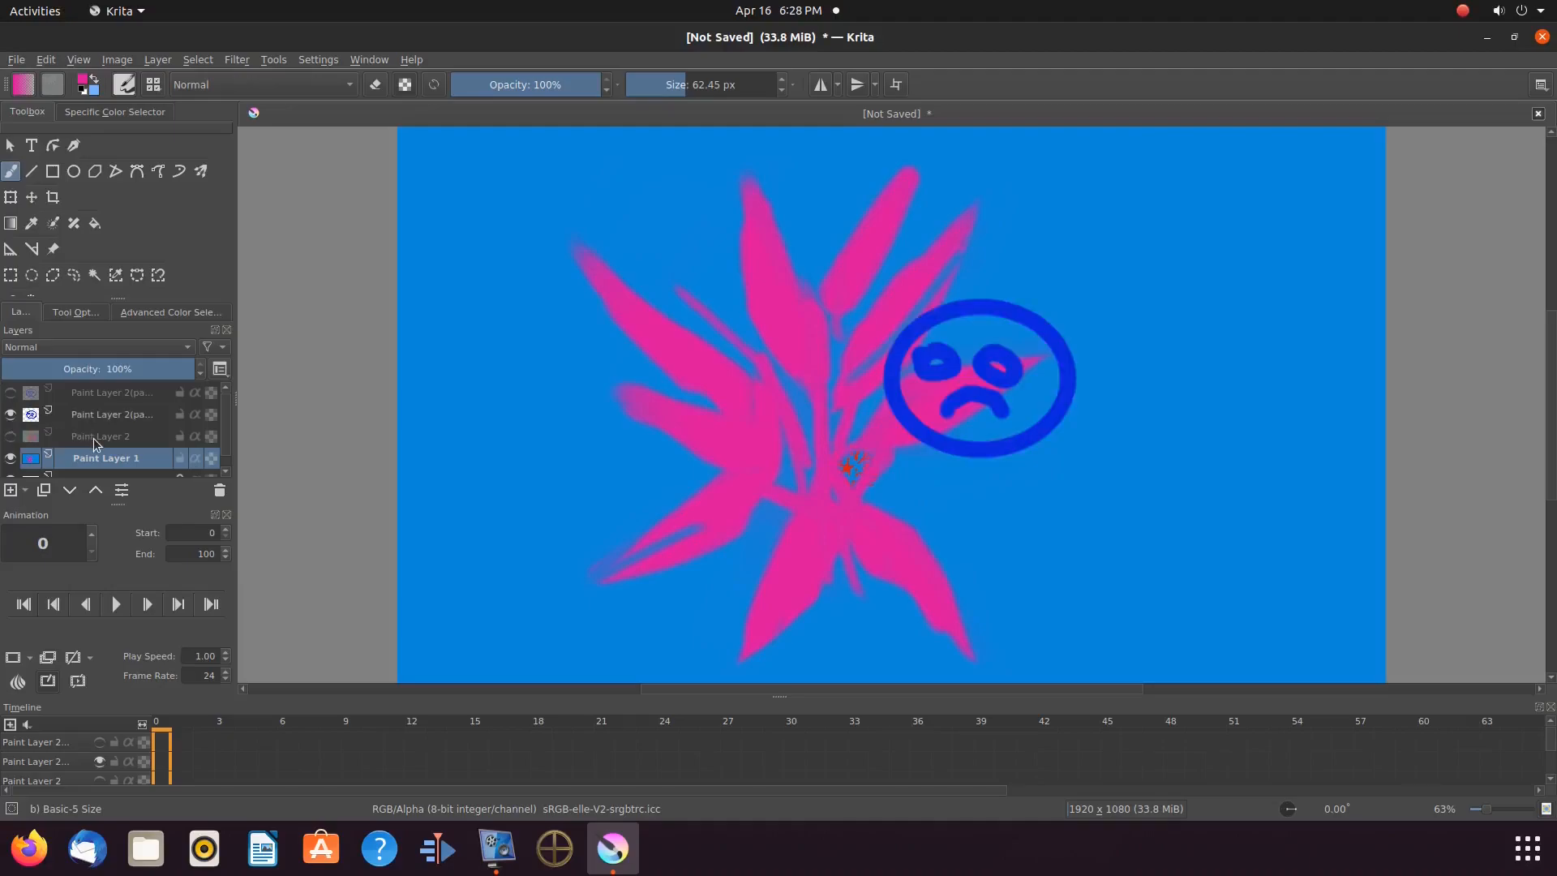
mouse_move(99, 437)
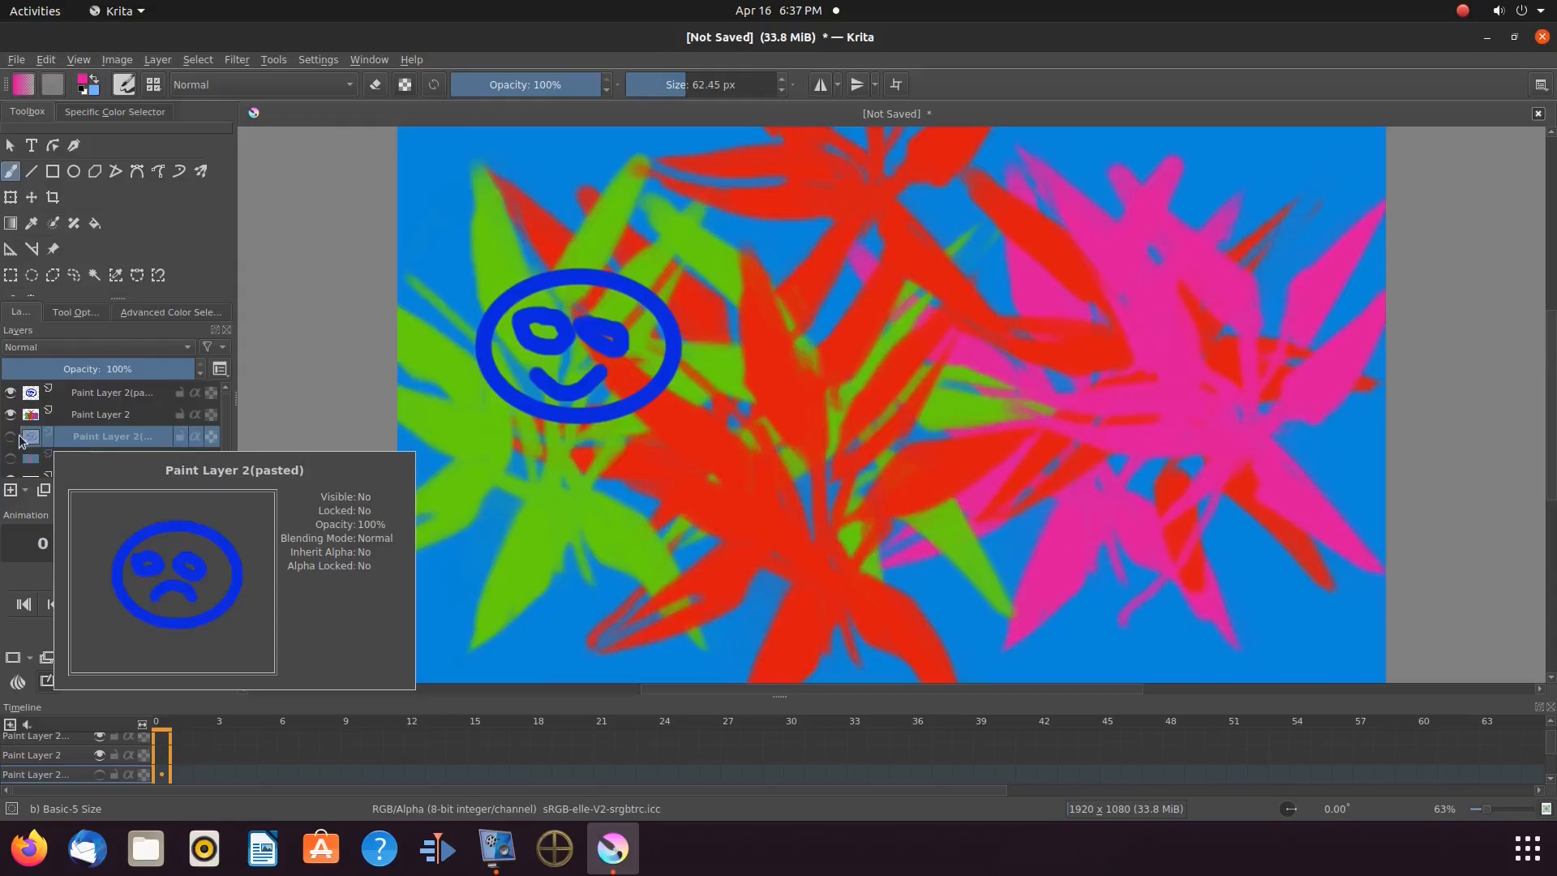
mouse_move(56, 422)
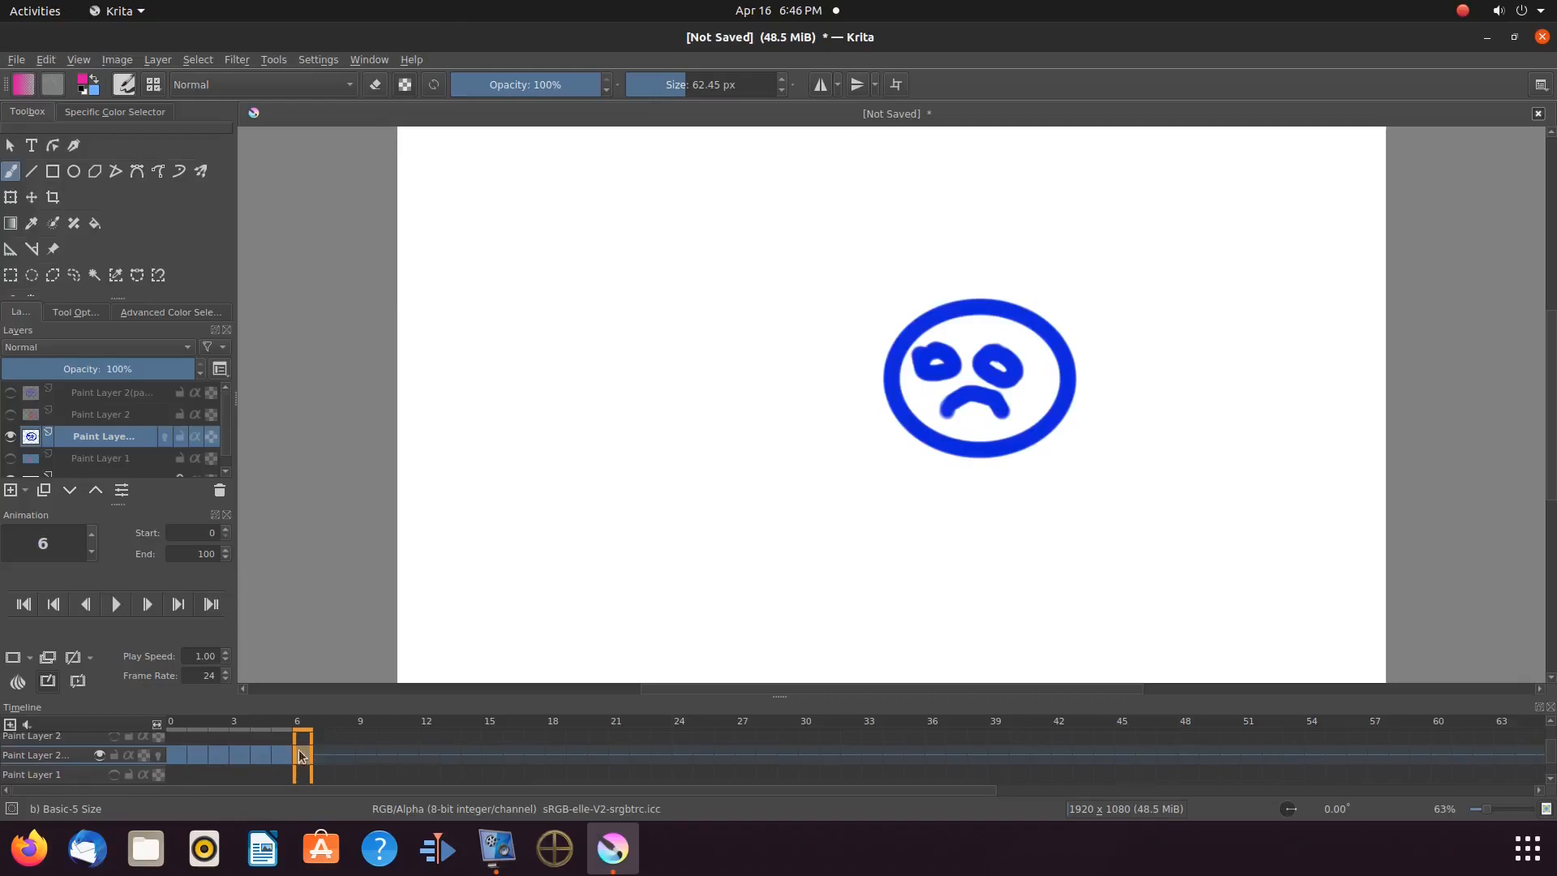
mouse_move(386, 763)
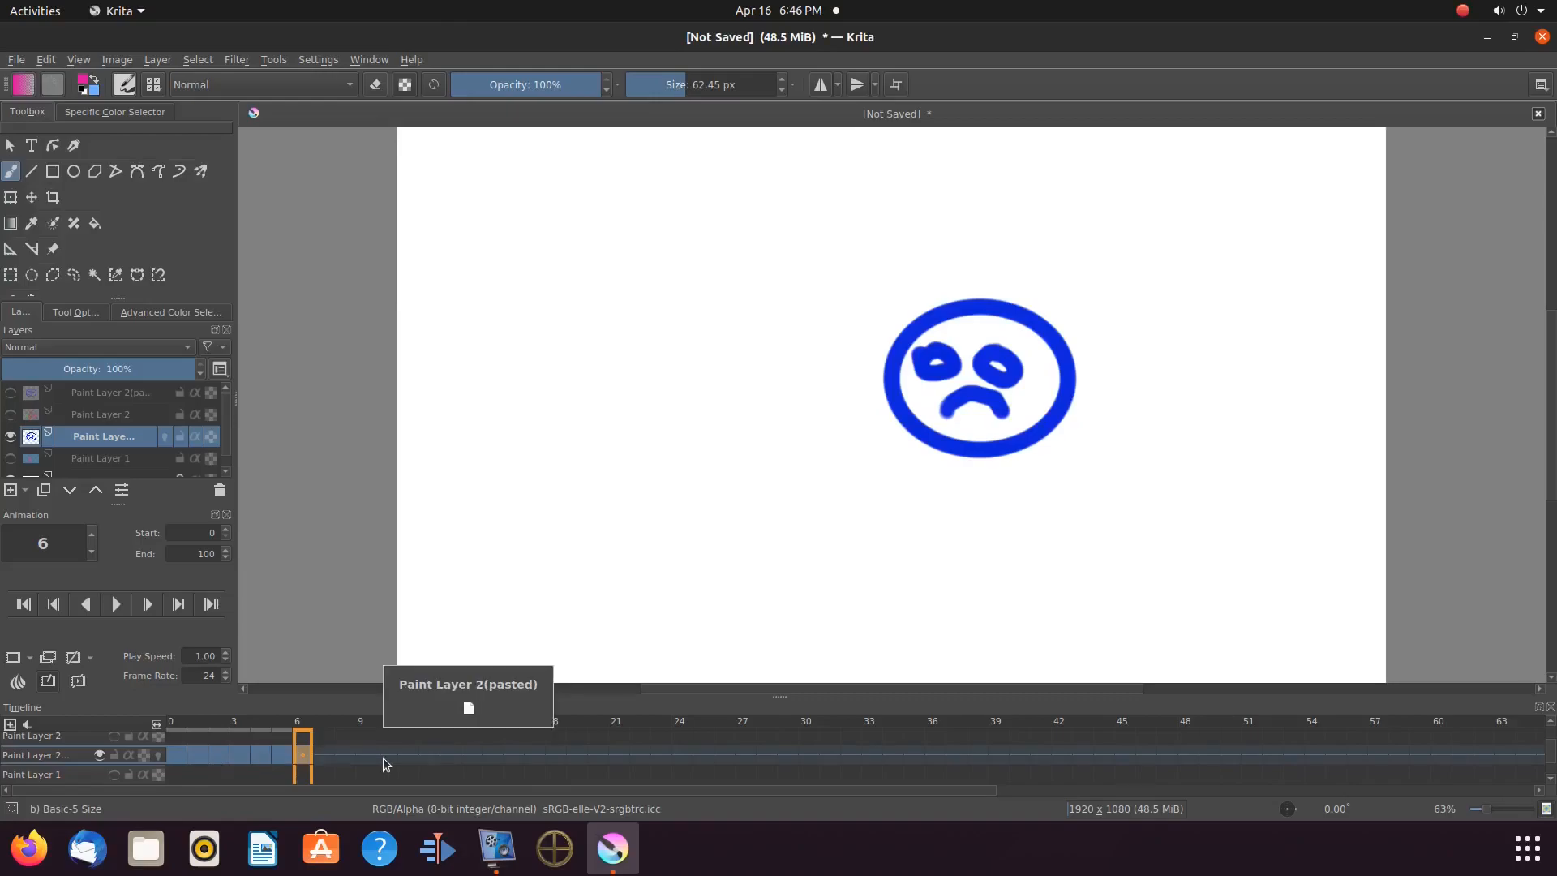
mouse_move(370, 759)
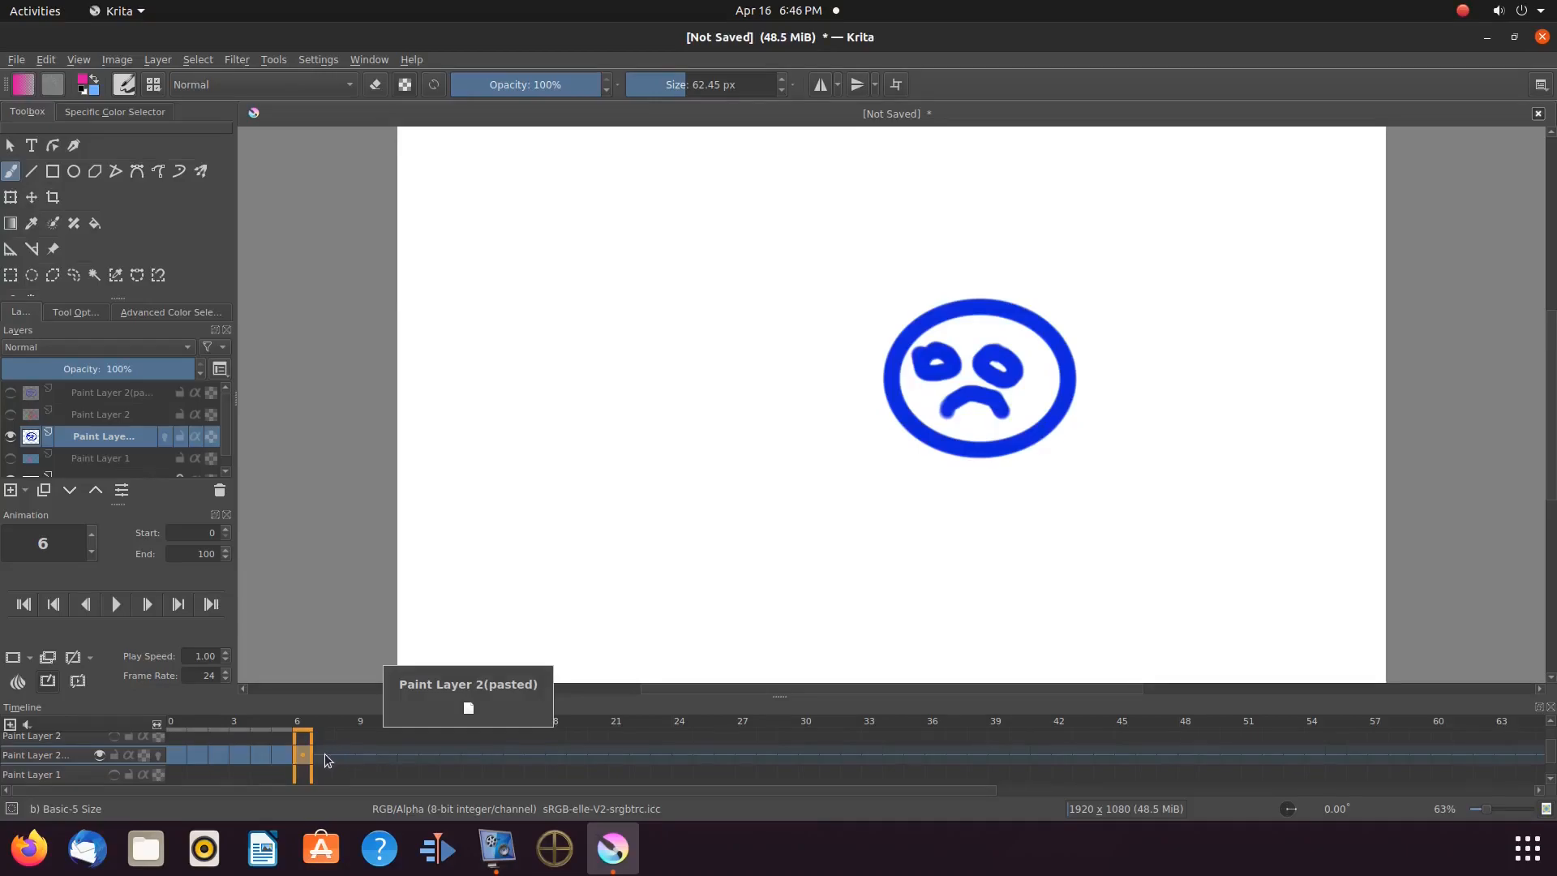
mouse_move(308, 762)
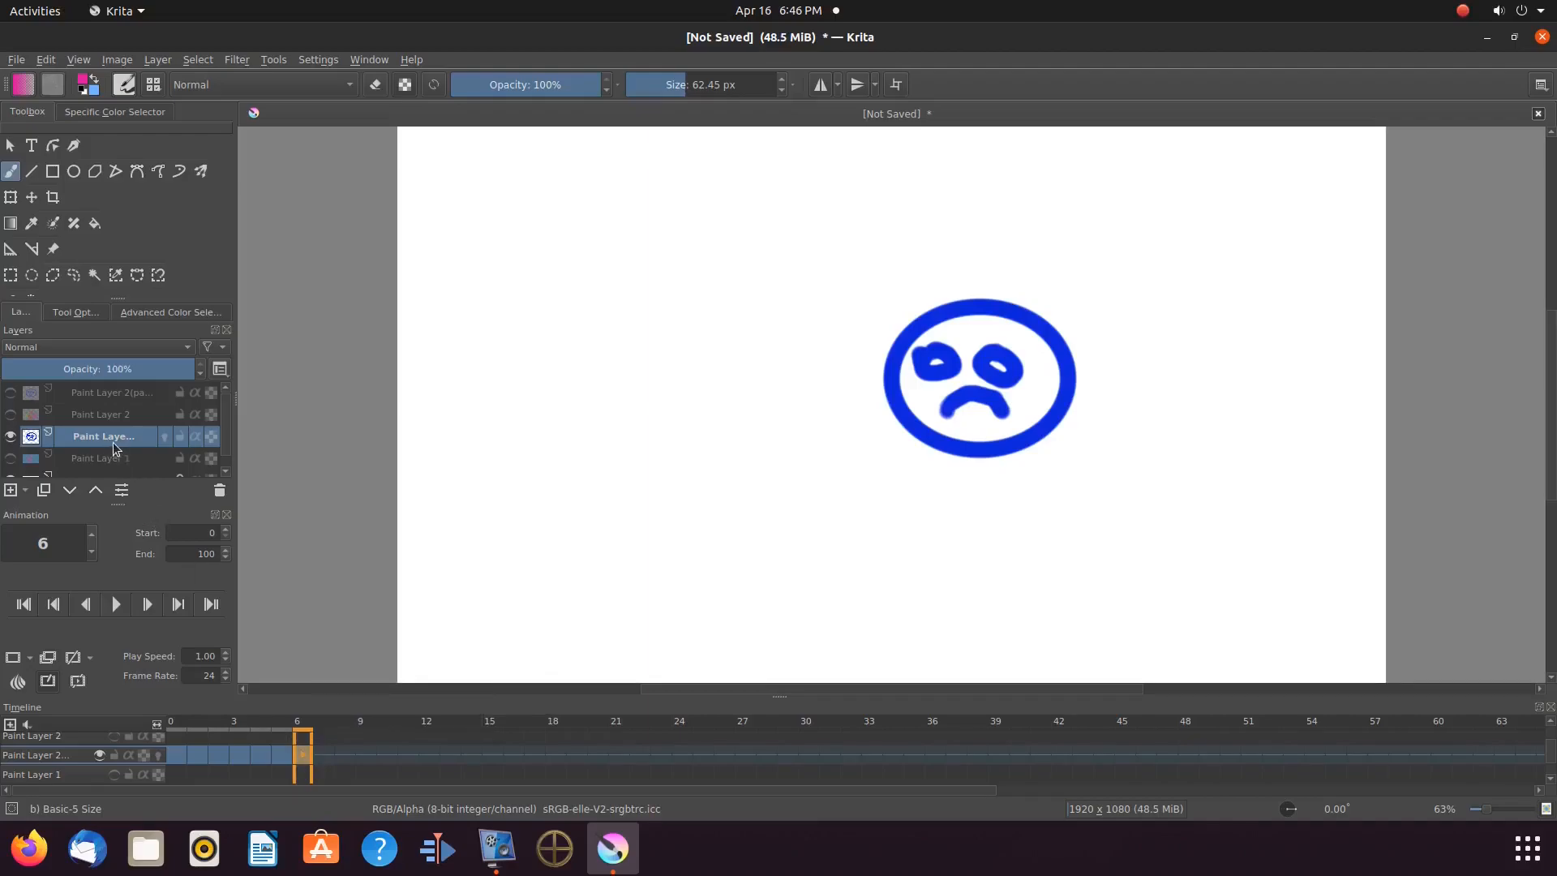
mouse_move(104, 436)
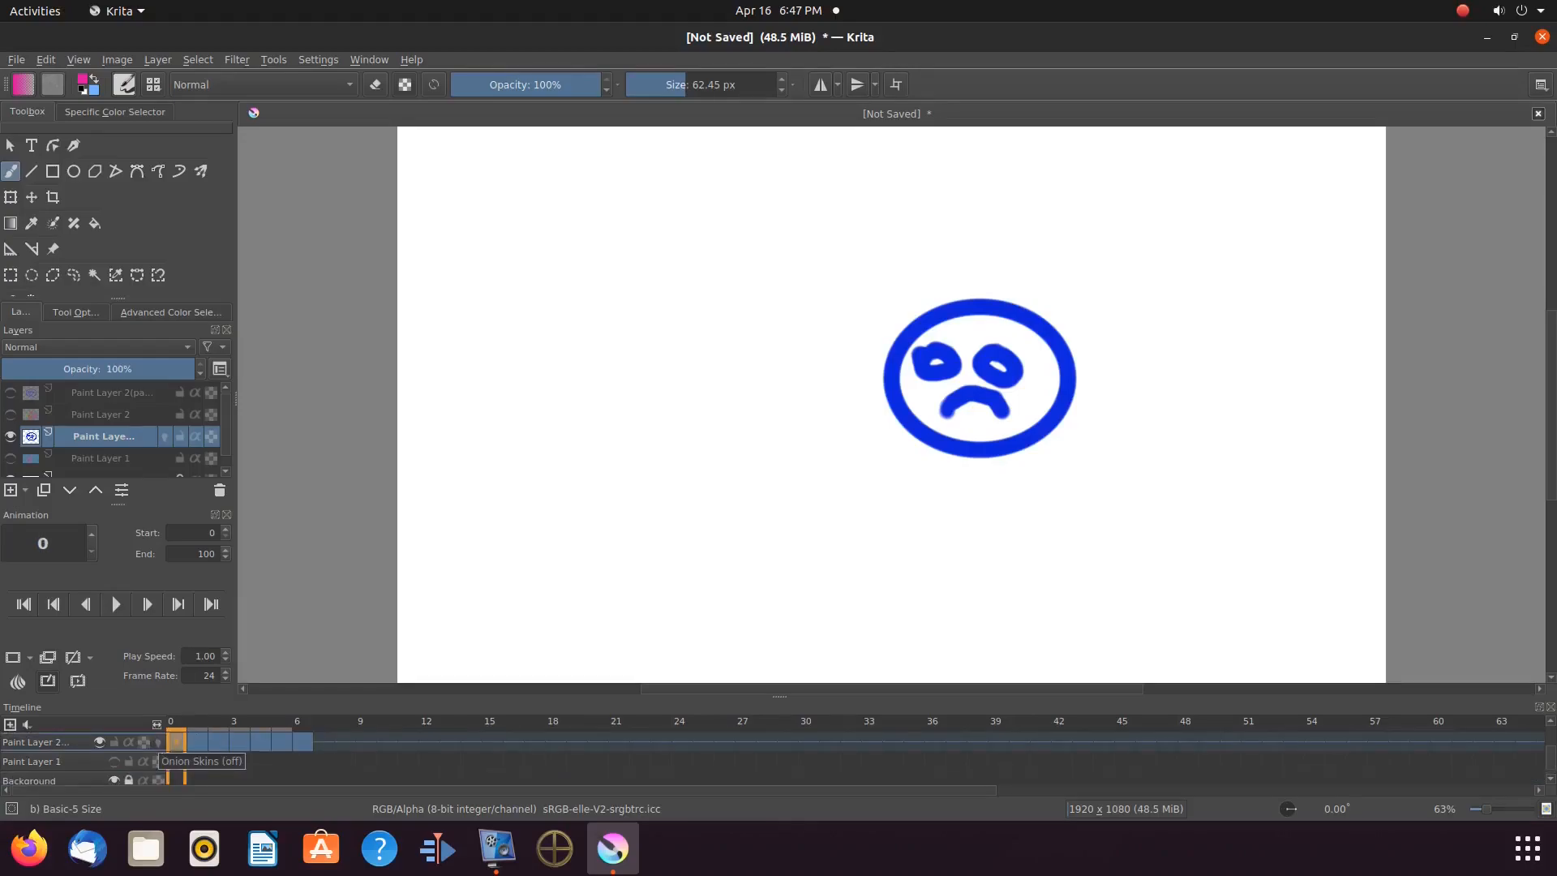
mouse_move(453, 355)
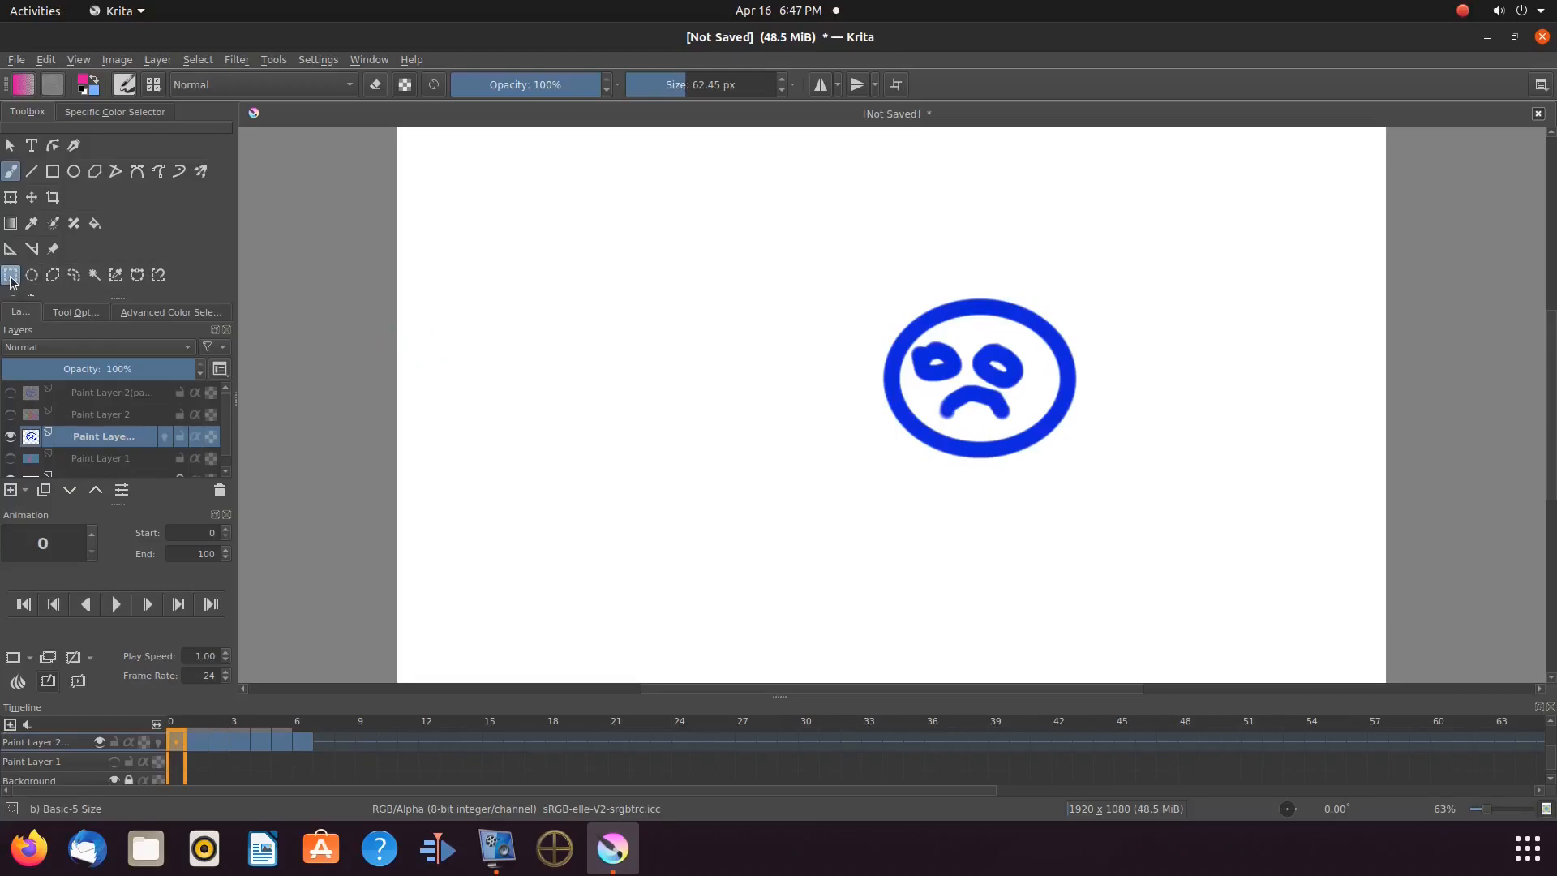
mouse_move(12, 276)
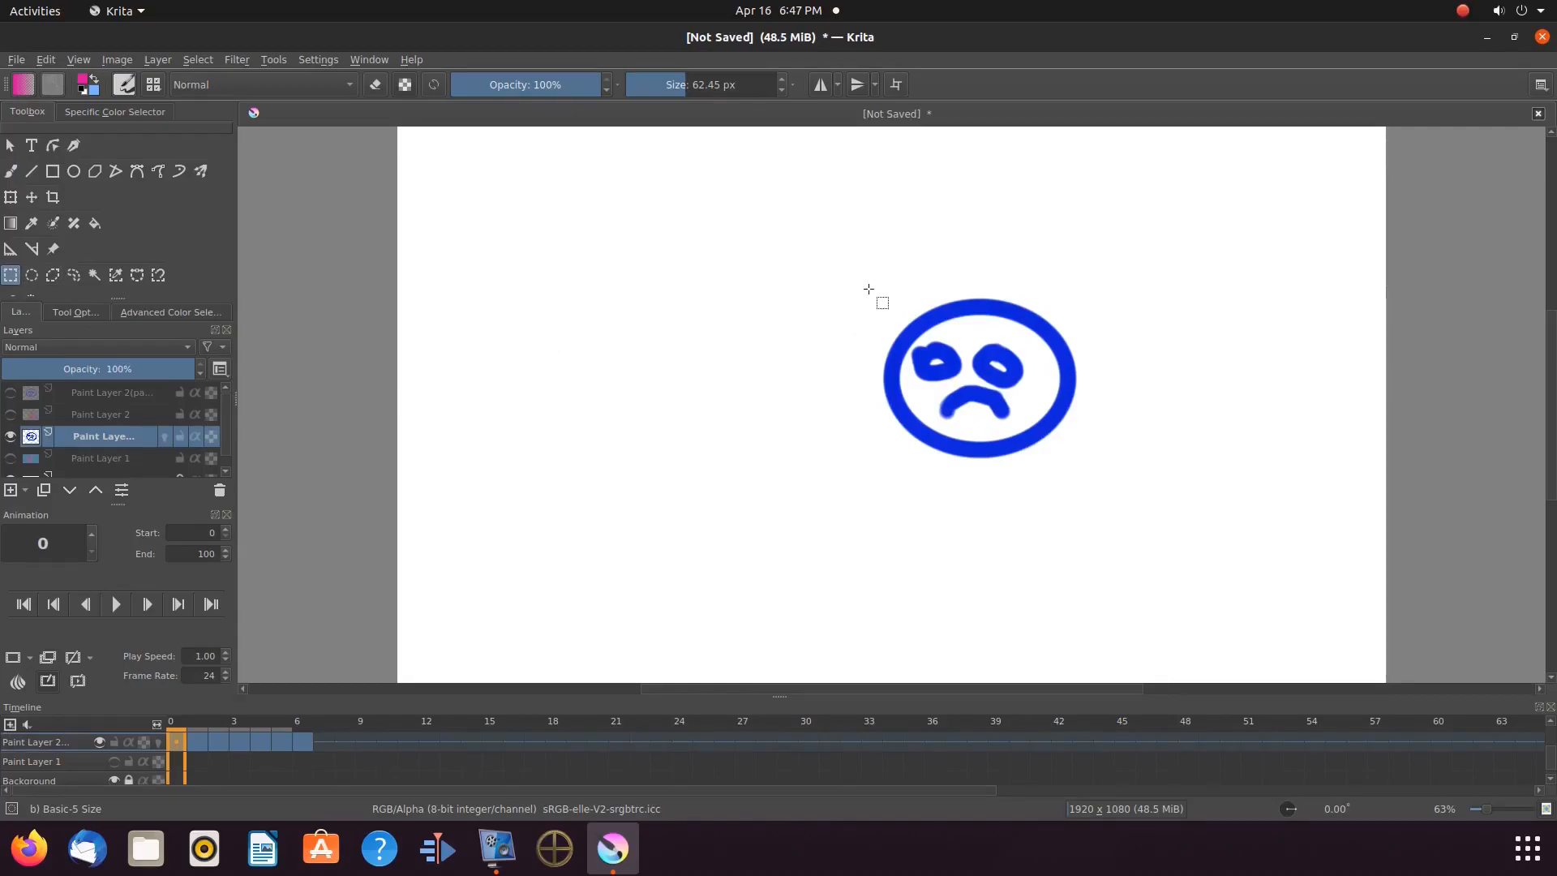
Select the sad face with a rectangle and move it toward the left of the canvas
drag(881, 303, 1096, 514)
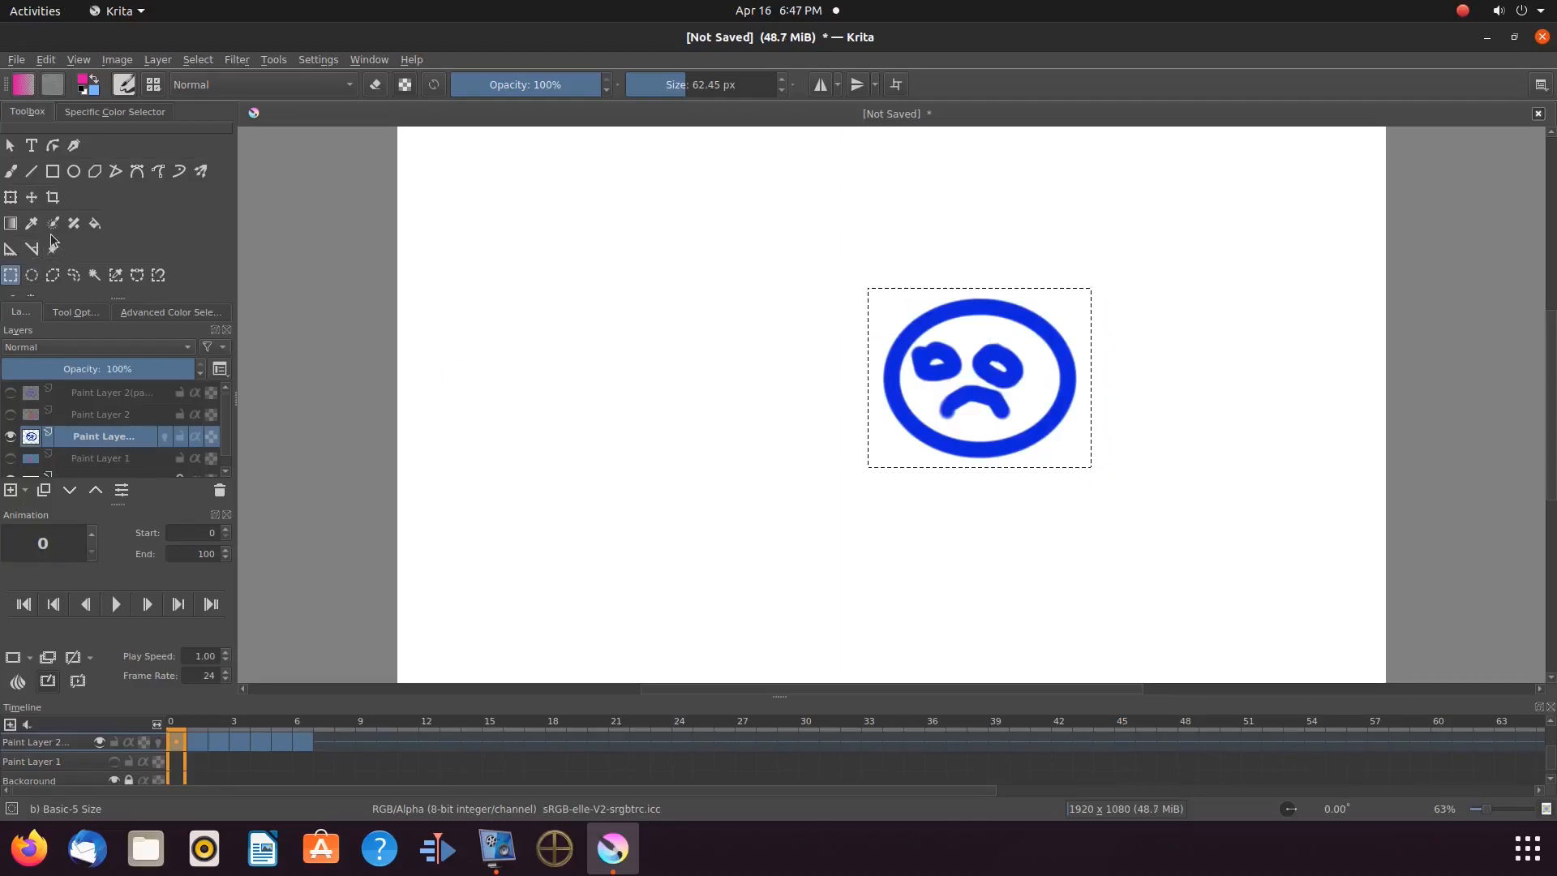
click(31, 196)
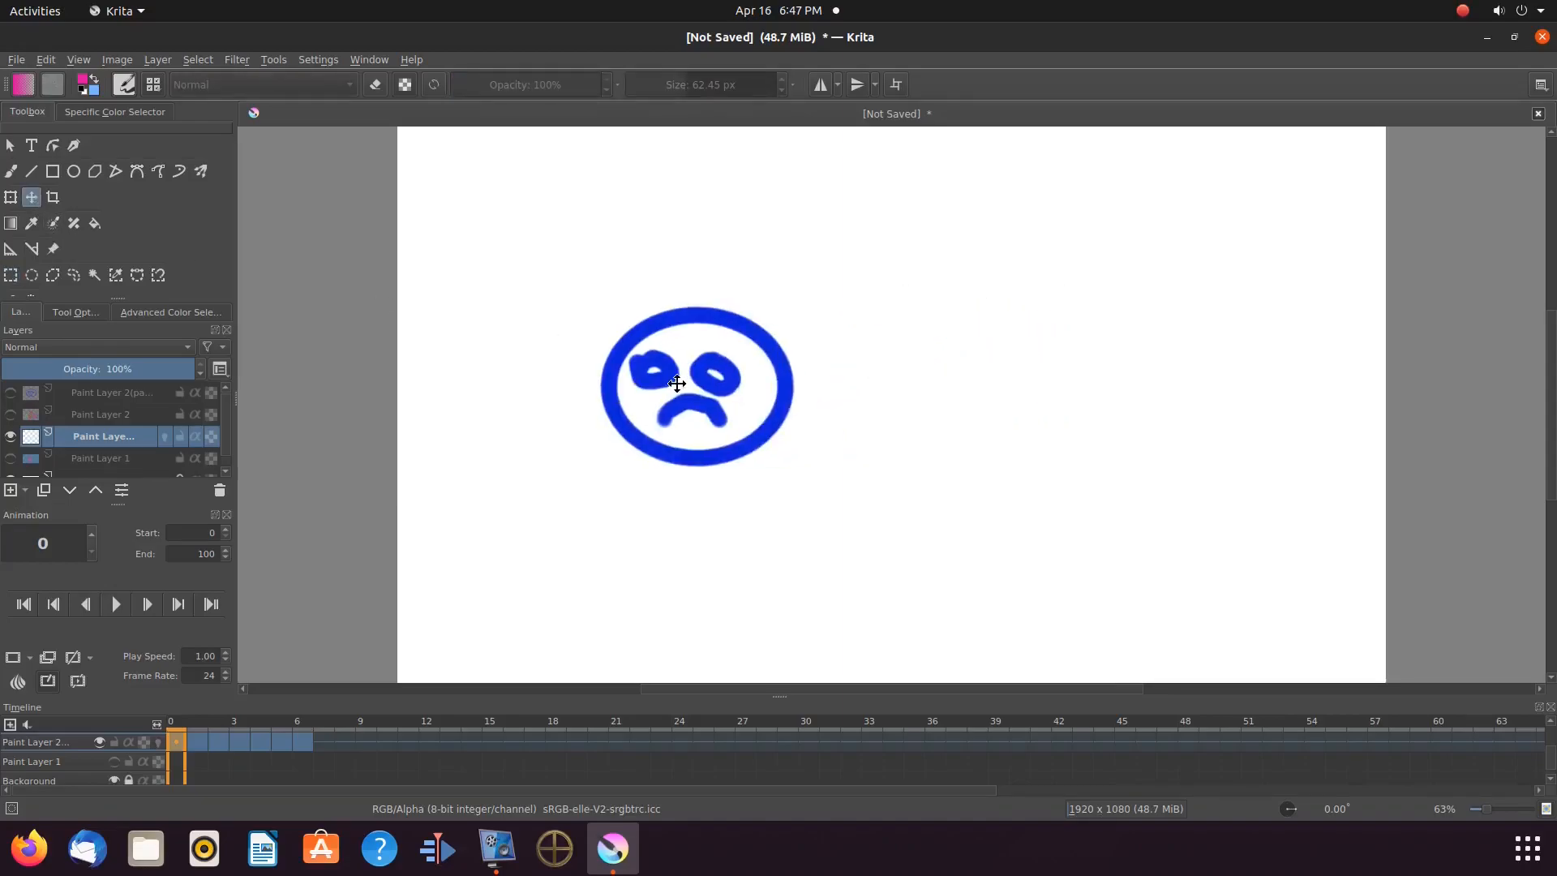
drag(676, 384, 521, 391)
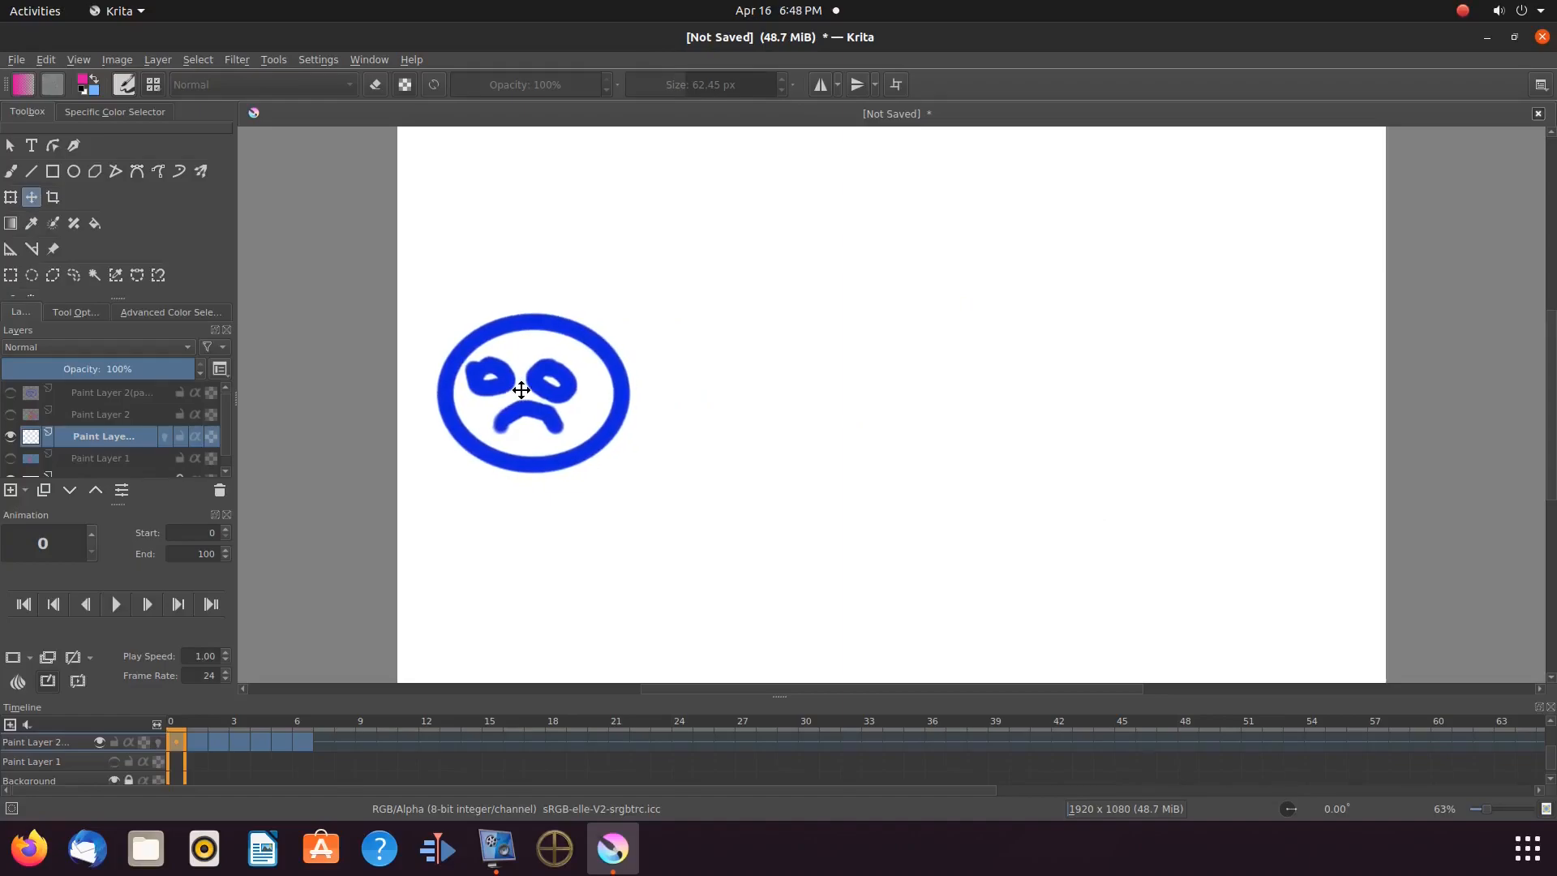
drag(534, 390, 516, 378)
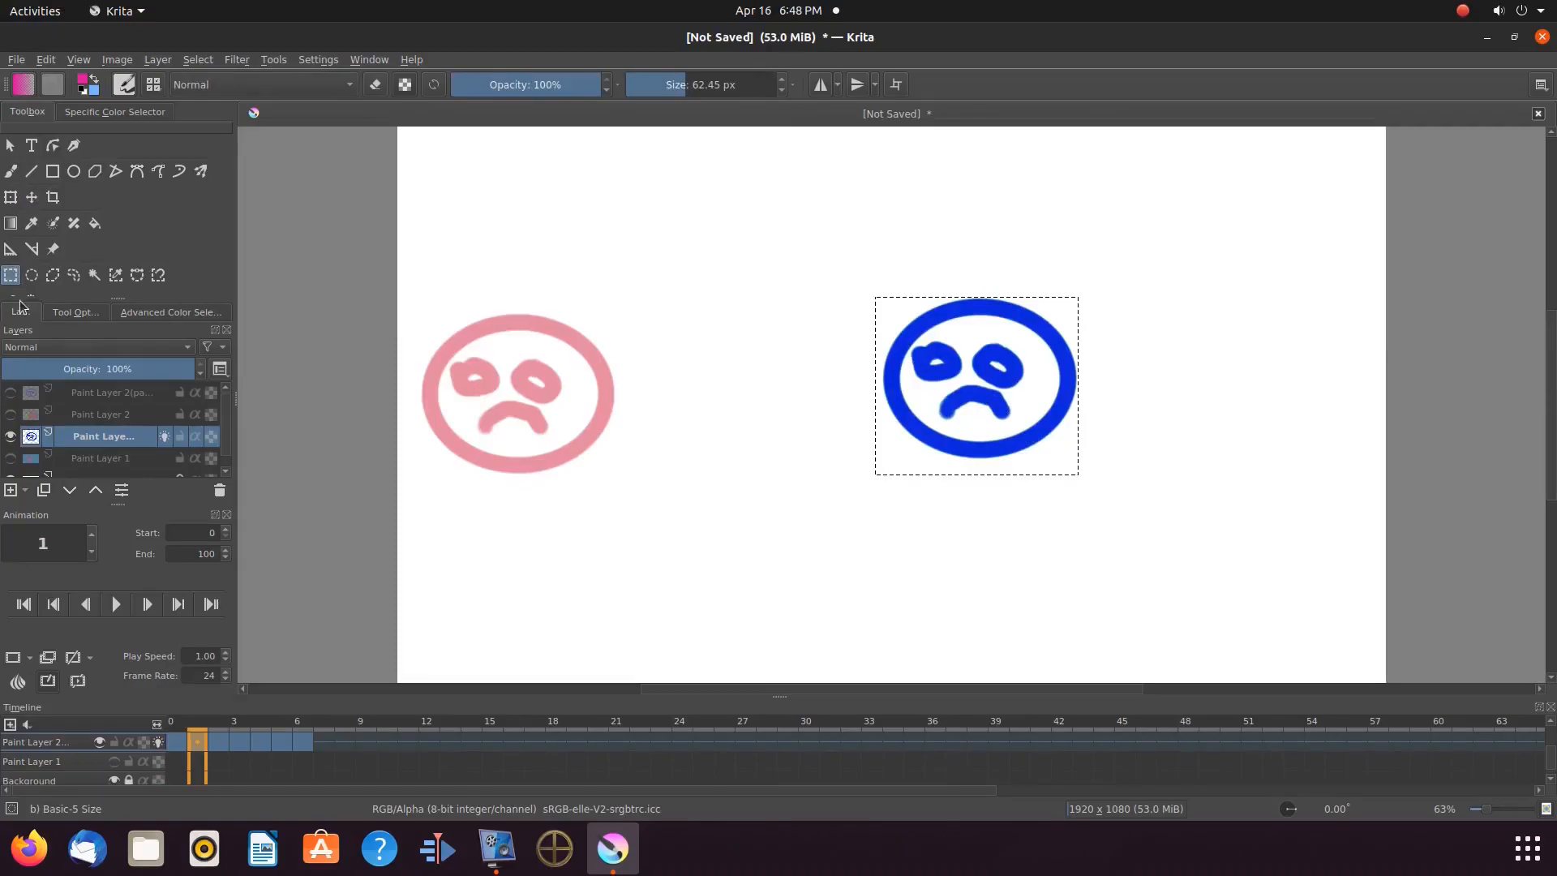
Return to the selection tool and settle the face's position on frame 5
click(33, 196)
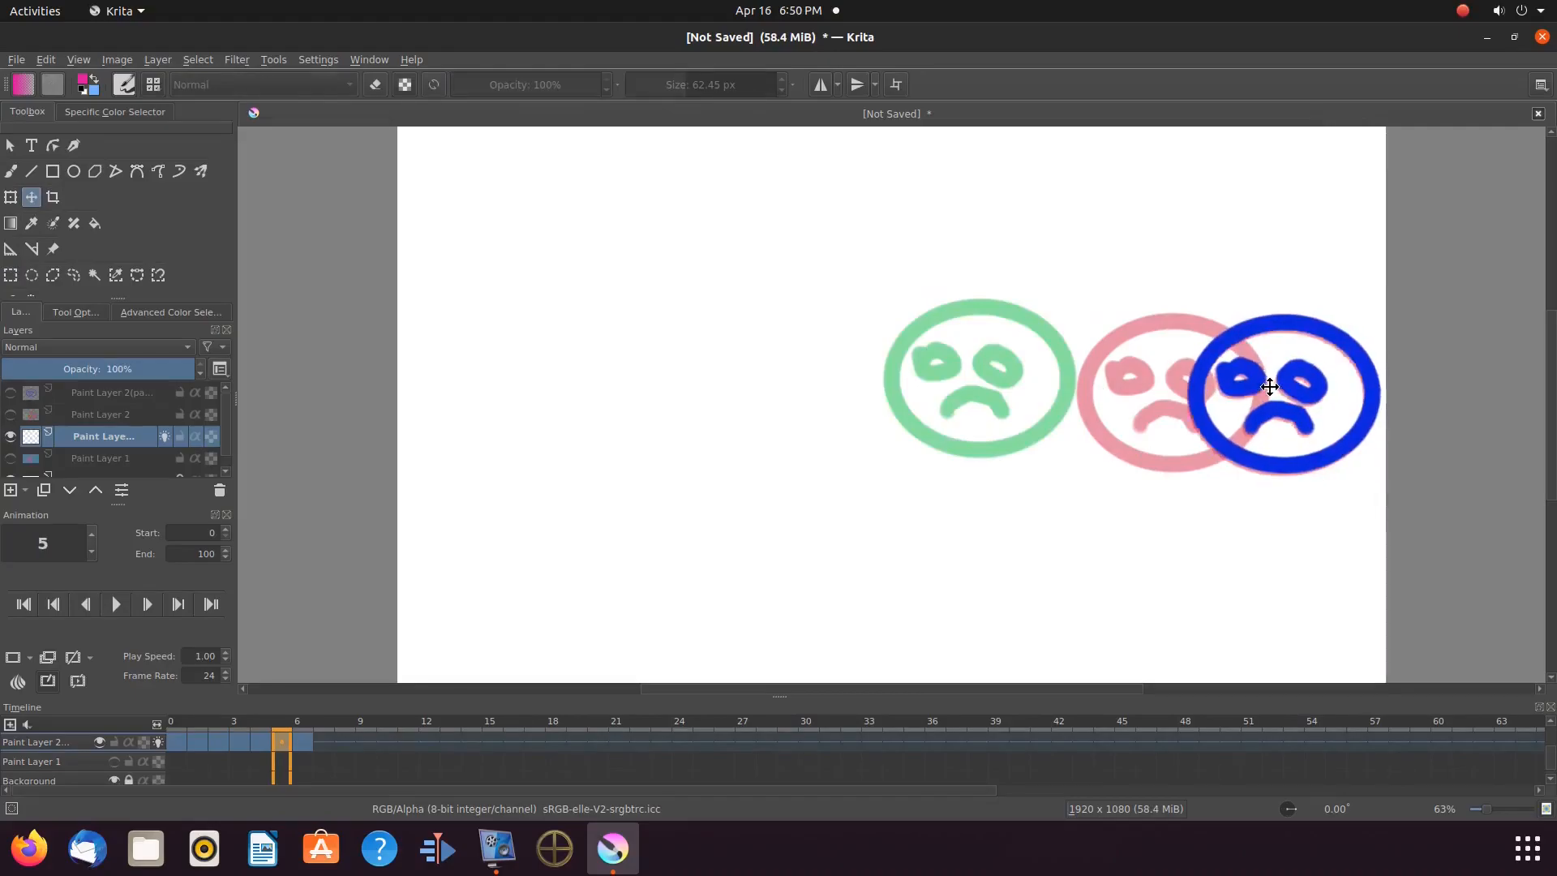
click(115, 603)
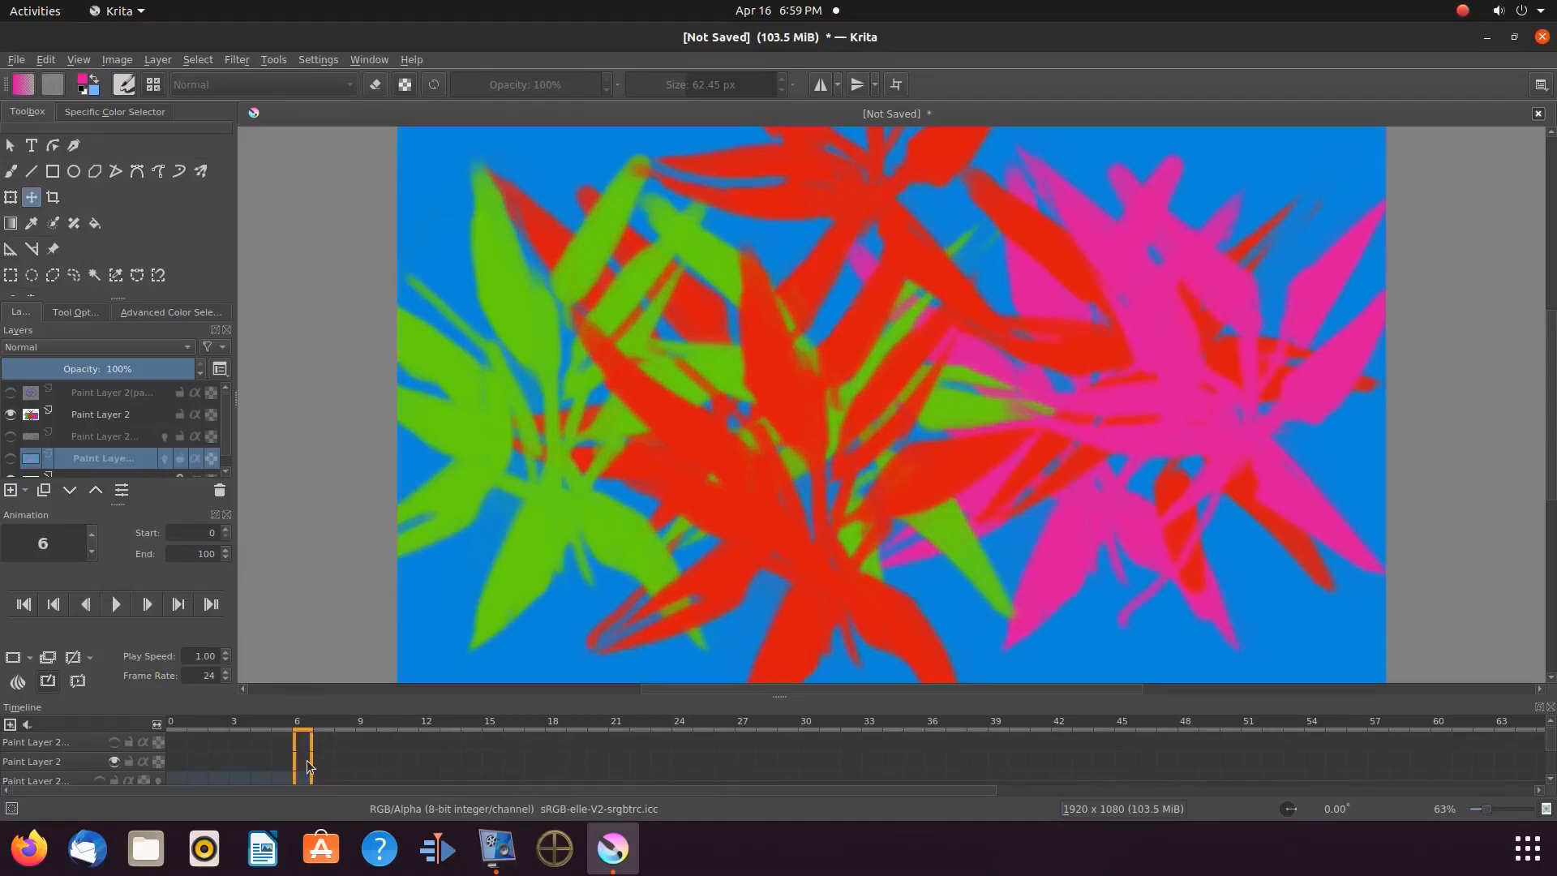
mouse_move(304, 761)
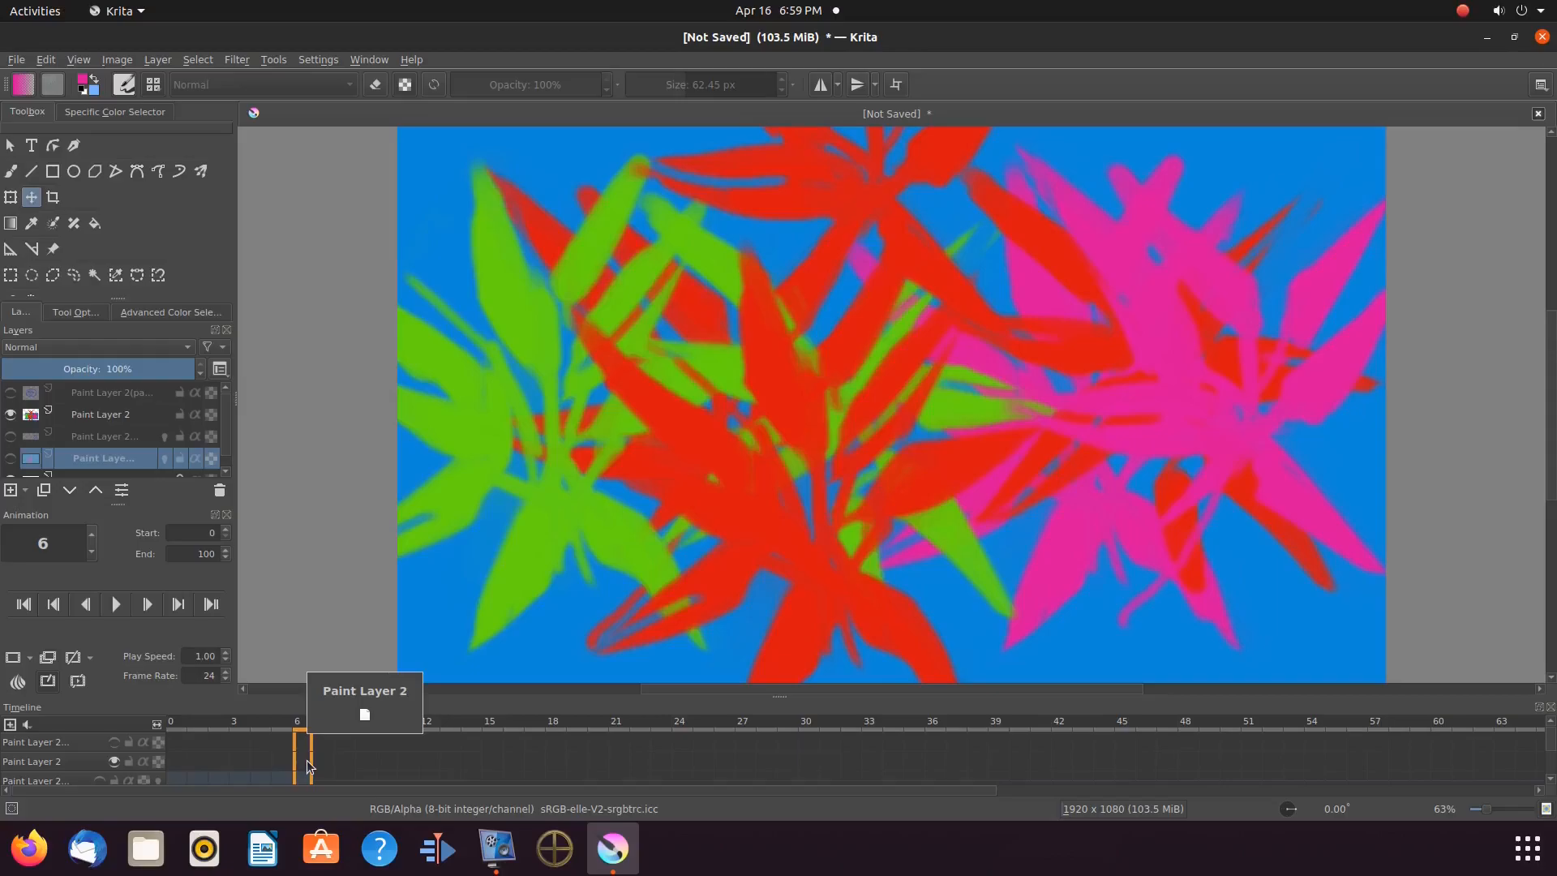
mouse_move(77, 423)
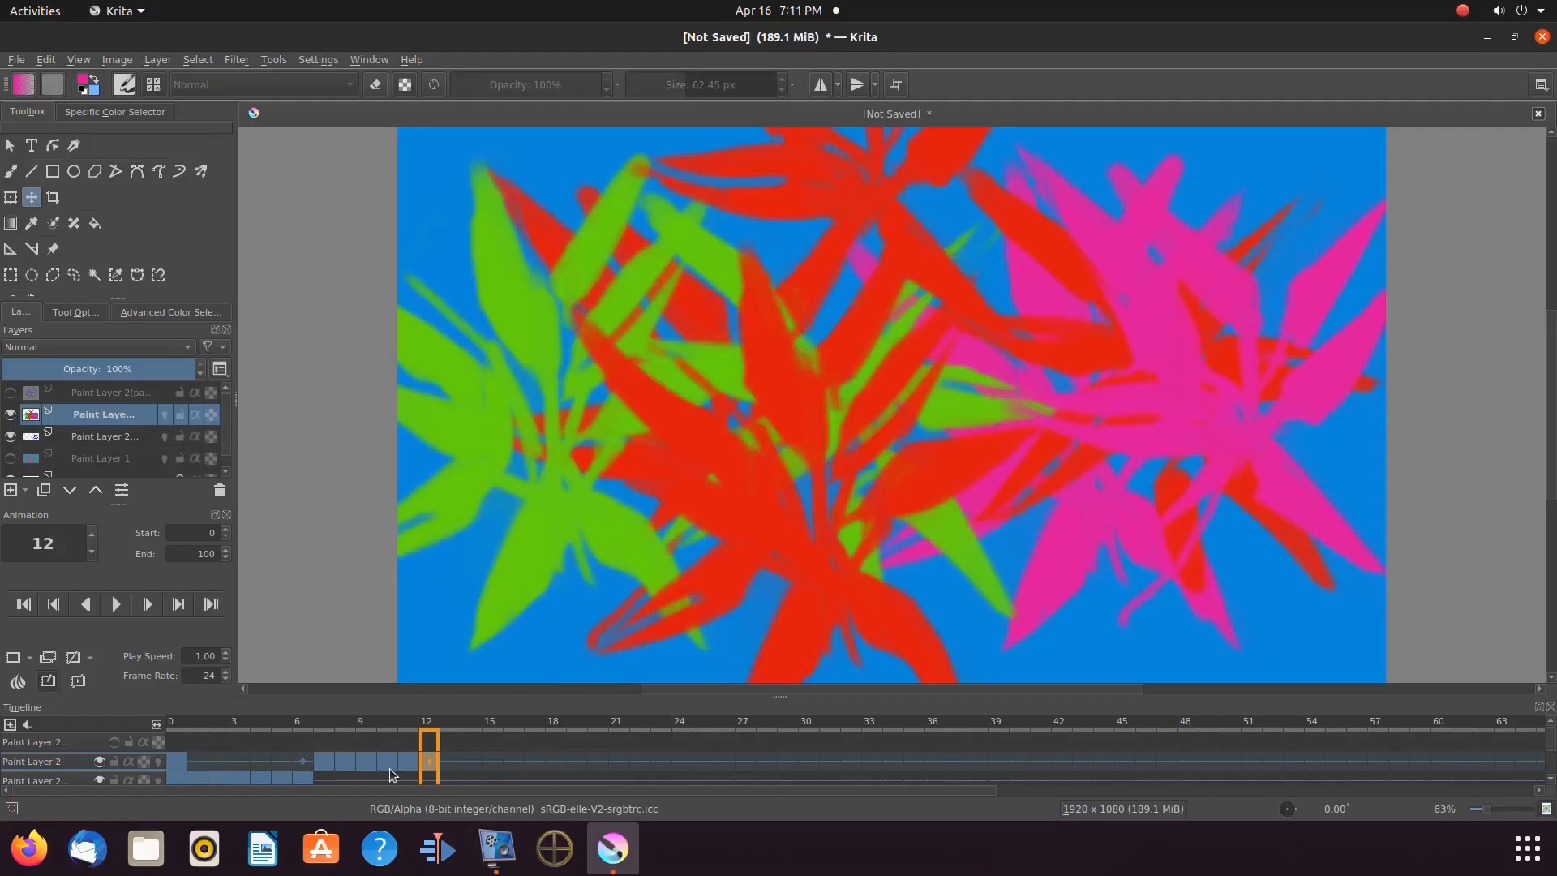
mouse_move(388, 749)
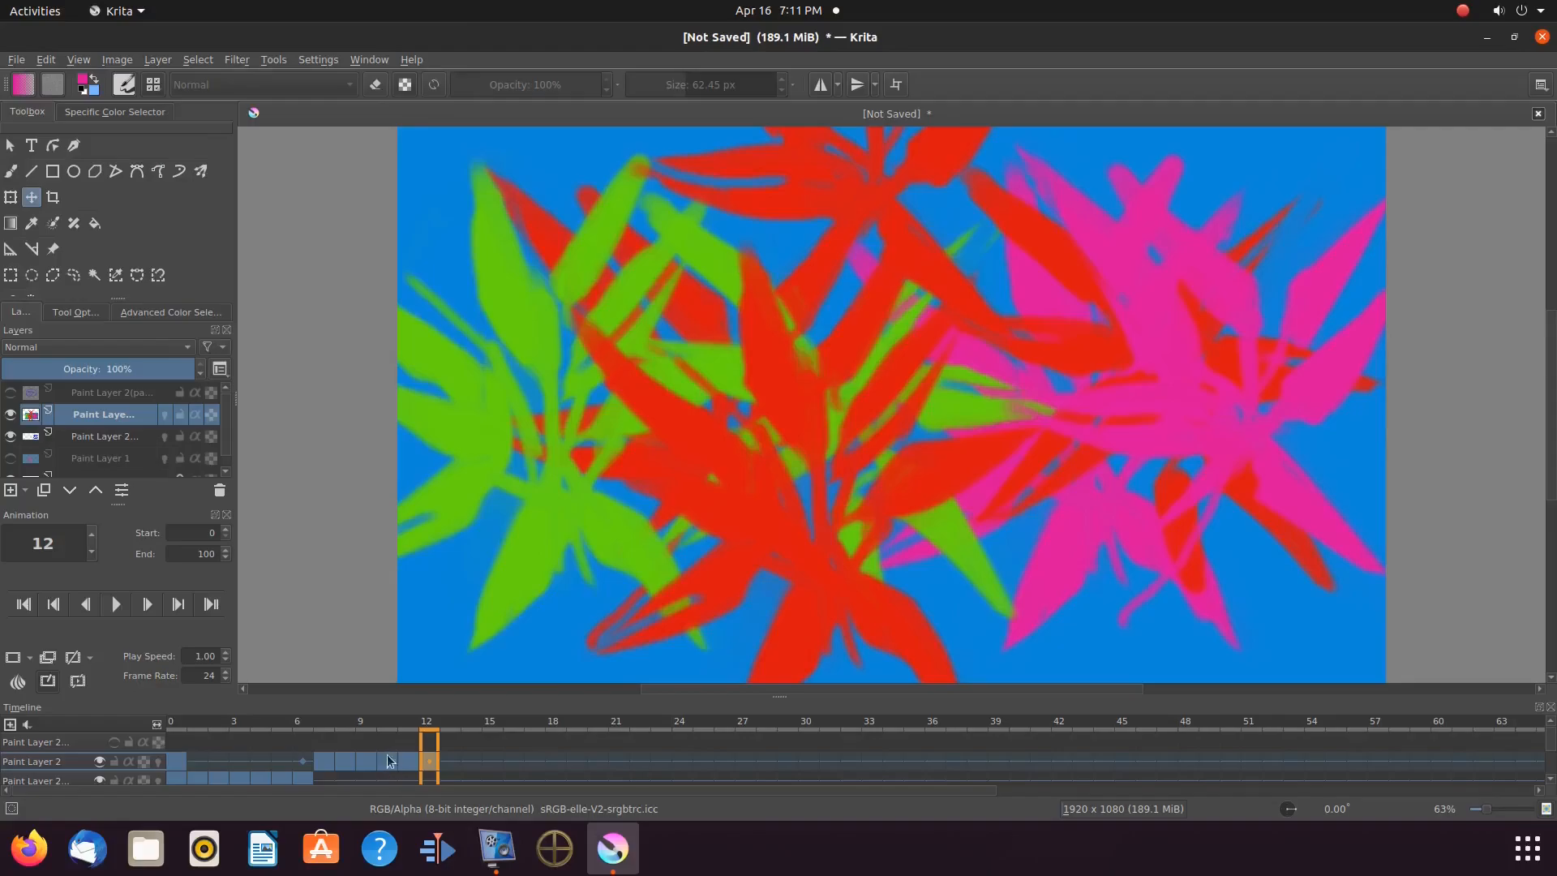
mouse_move(391, 775)
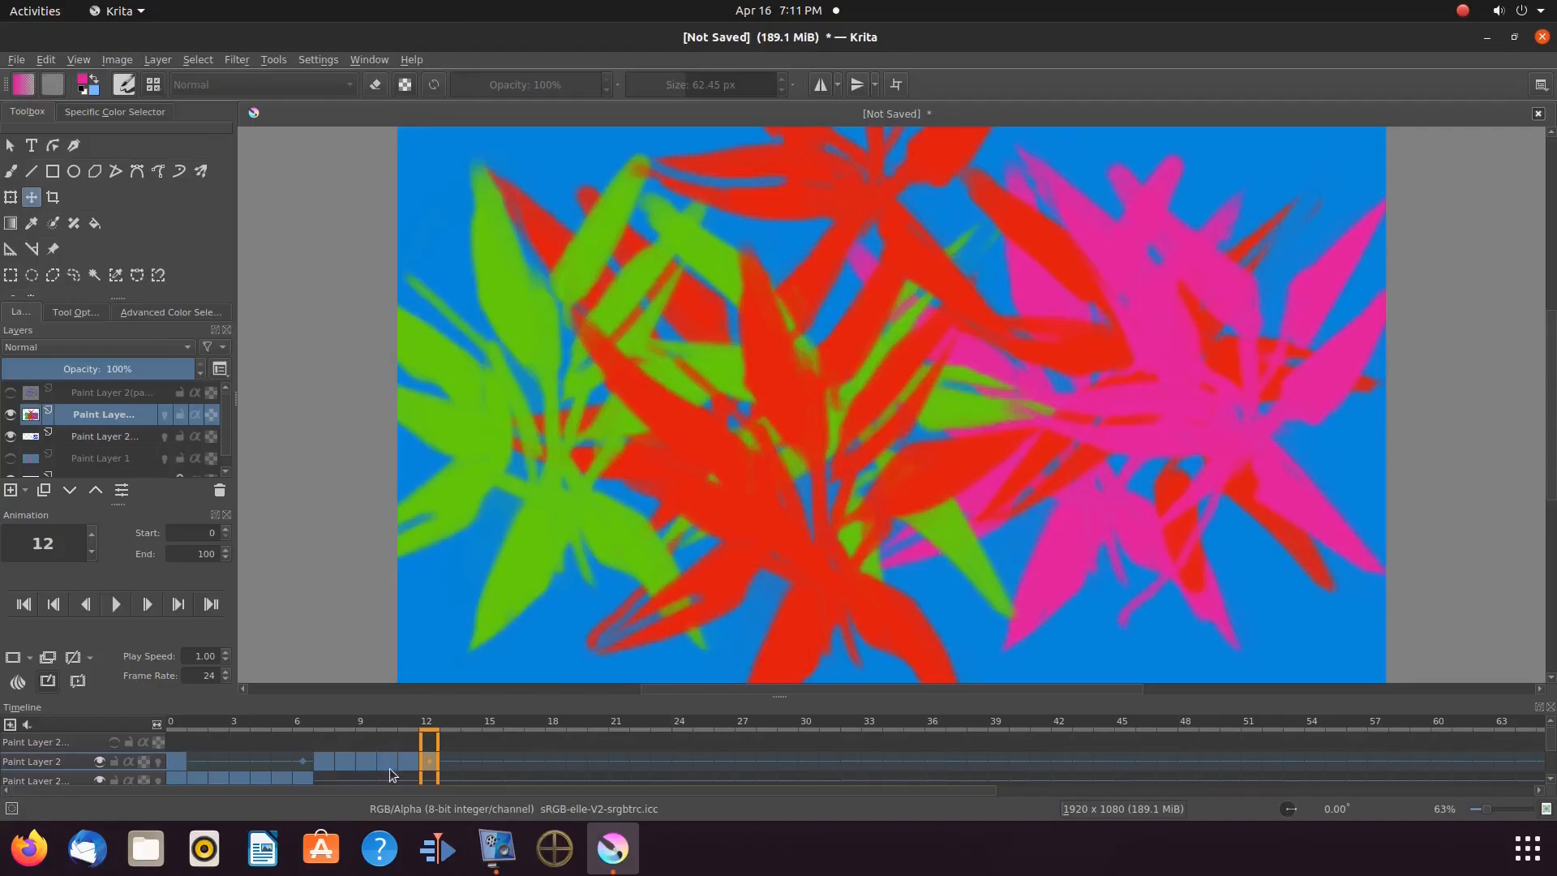
mouse_move(391, 749)
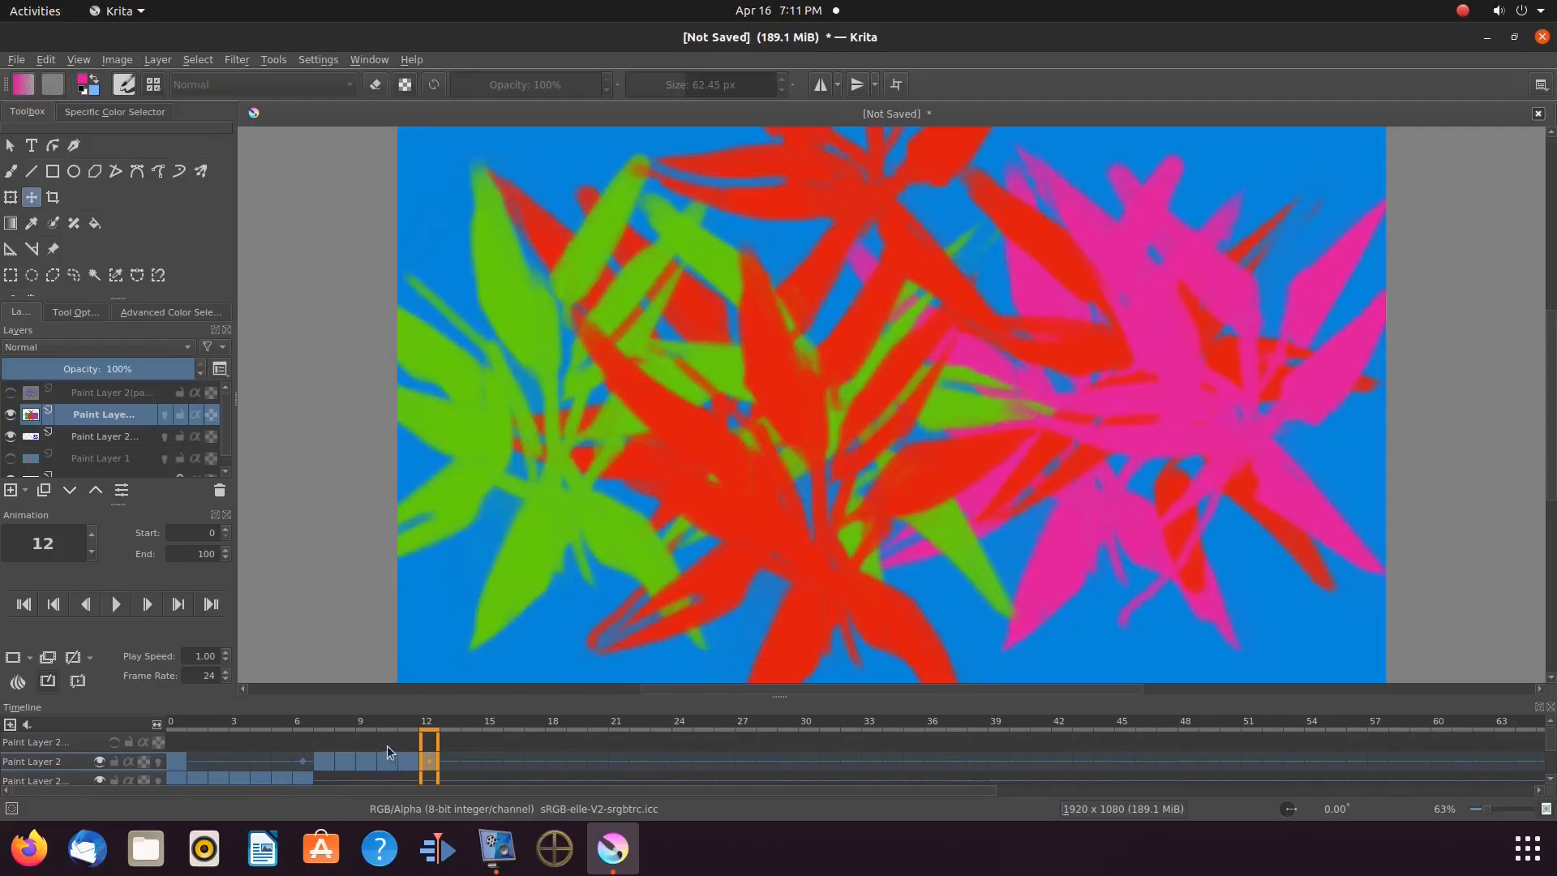
mouse_move(391, 775)
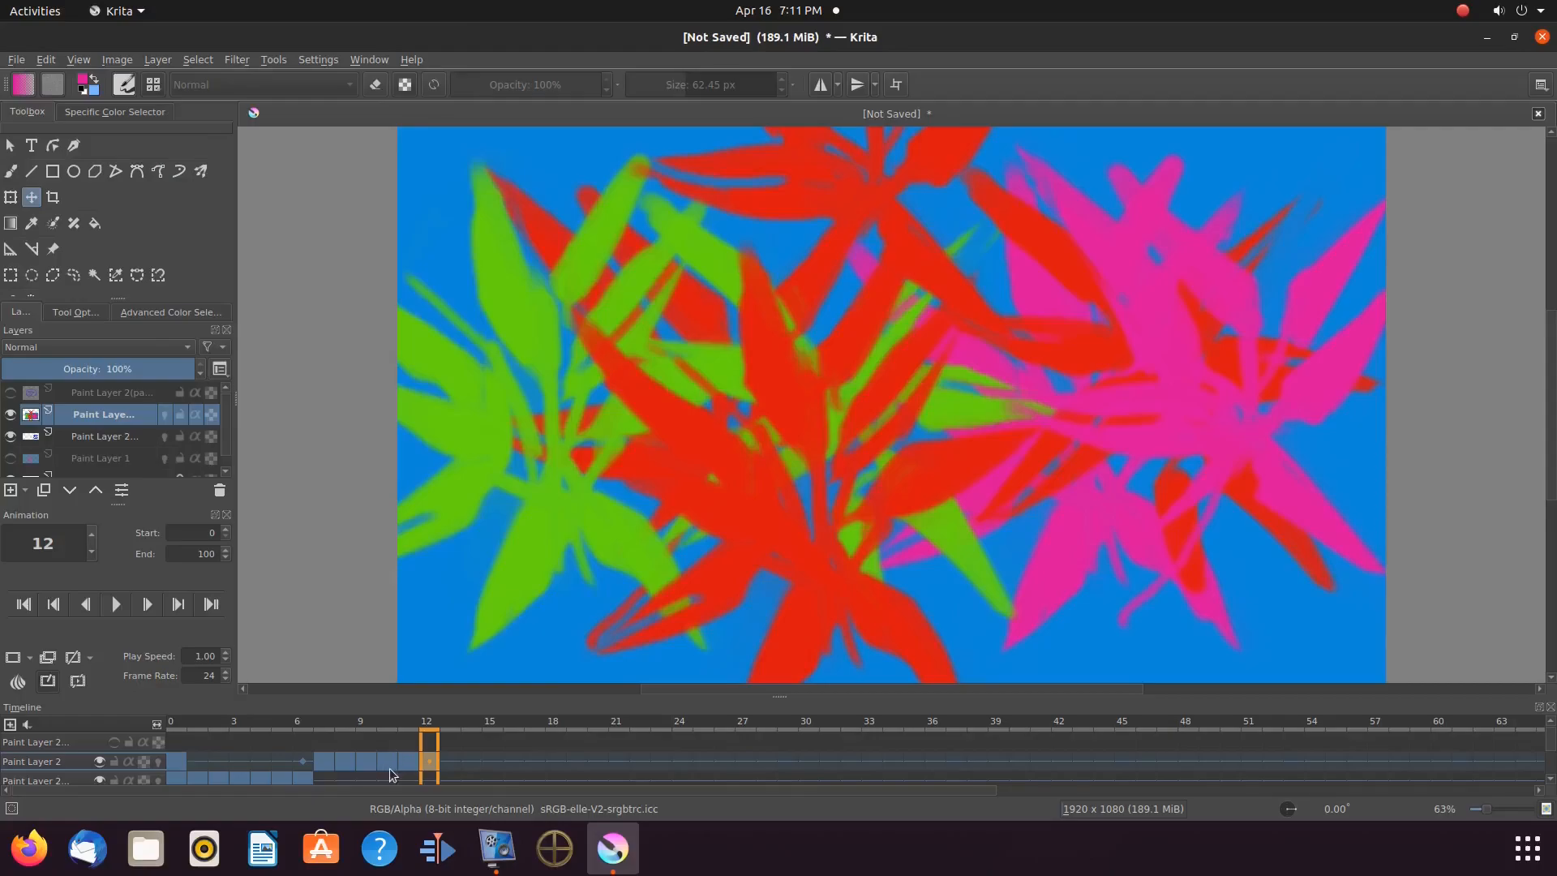
mouse_move(394, 753)
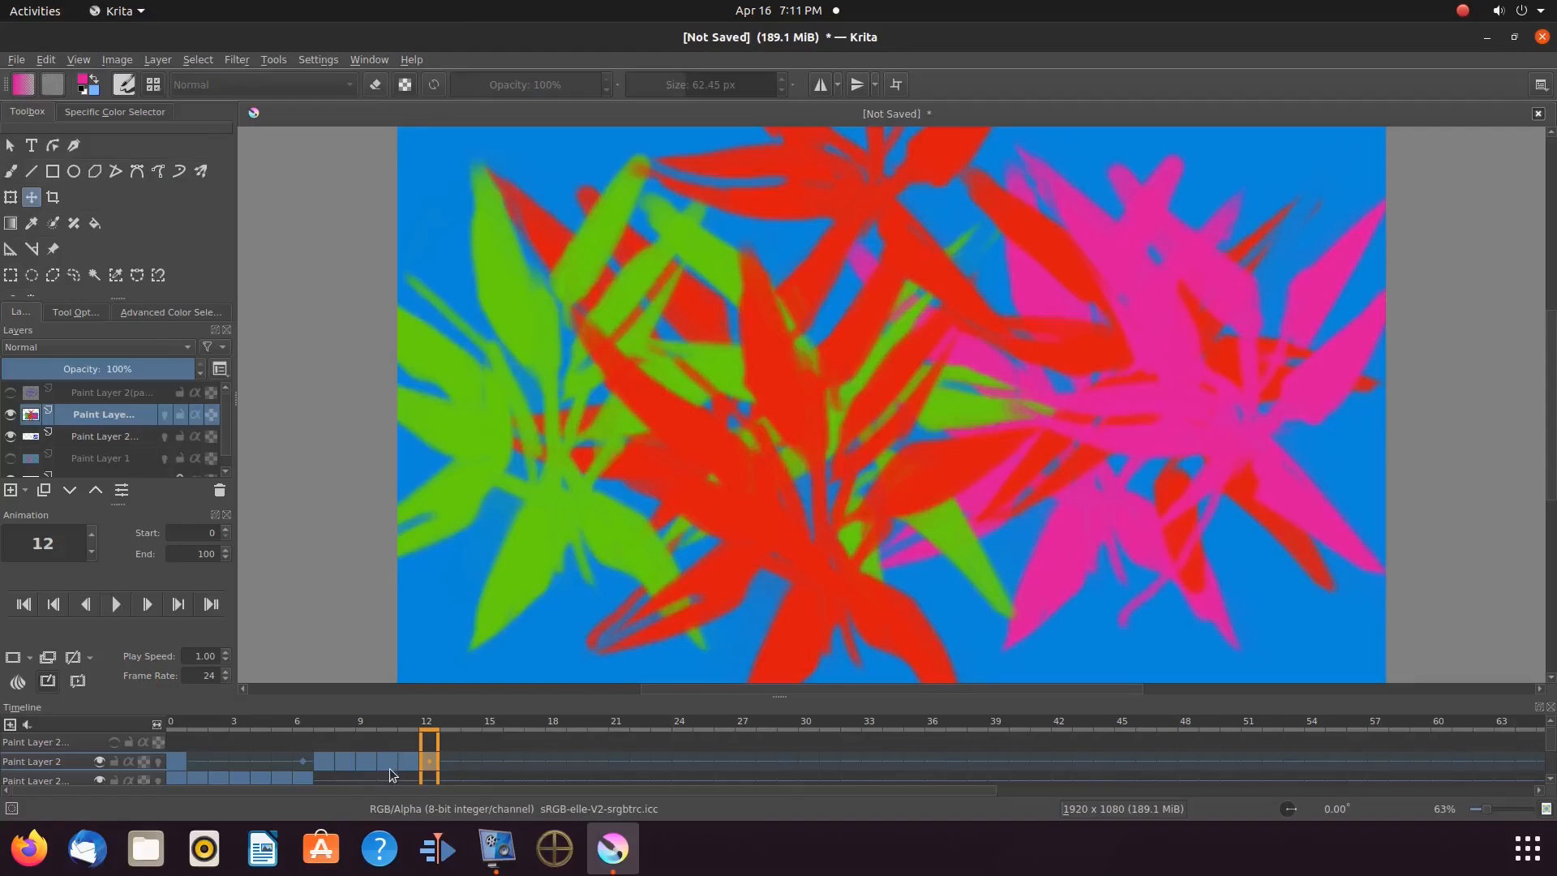
mouse_move(388, 763)
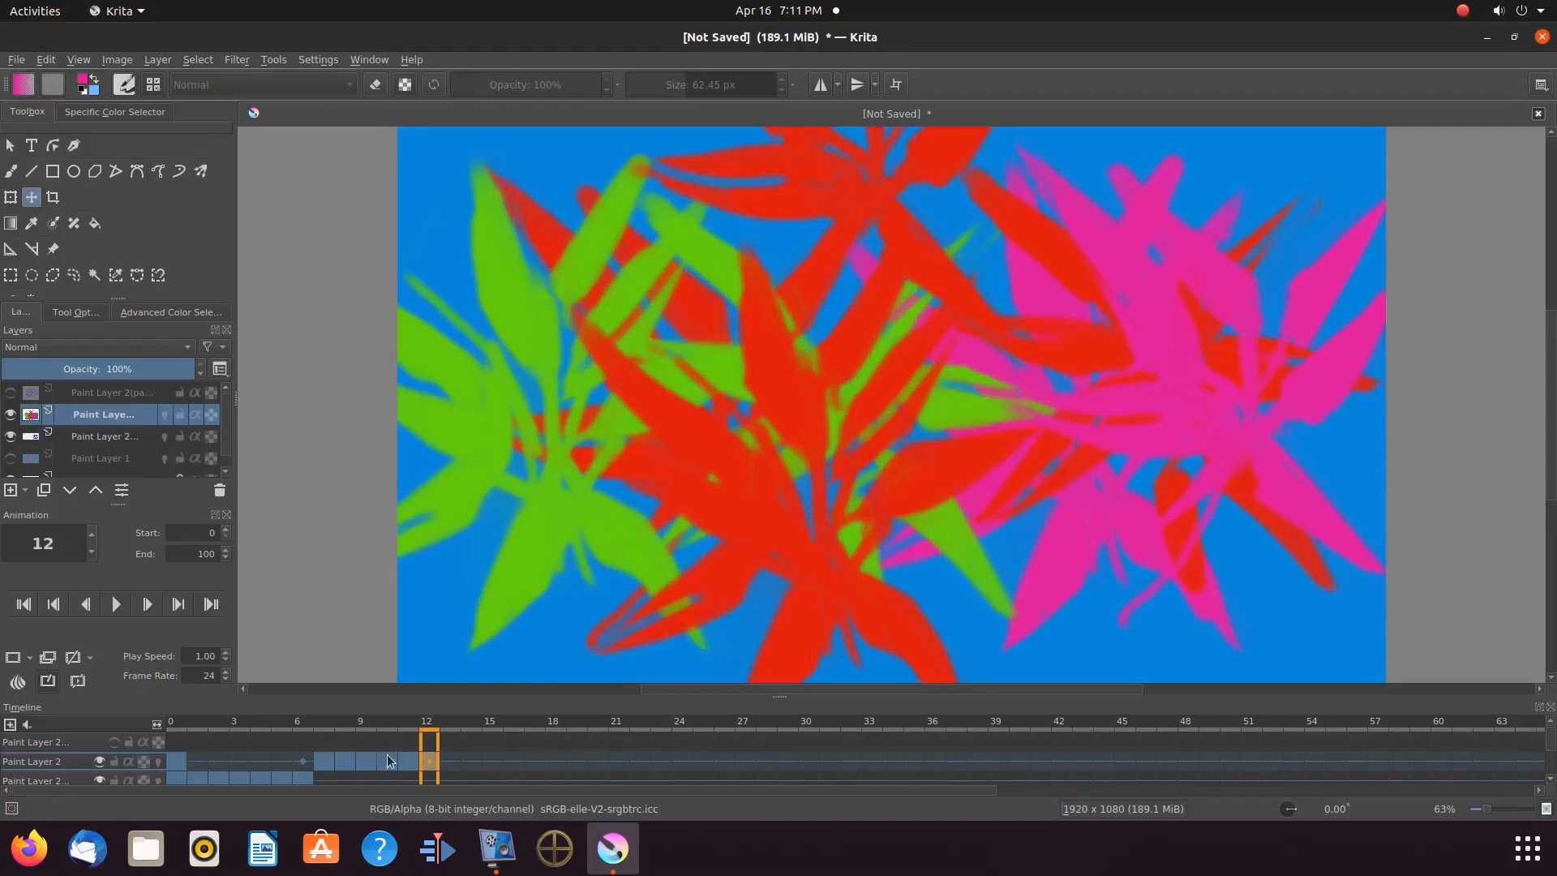
mouse_move(316, 767)
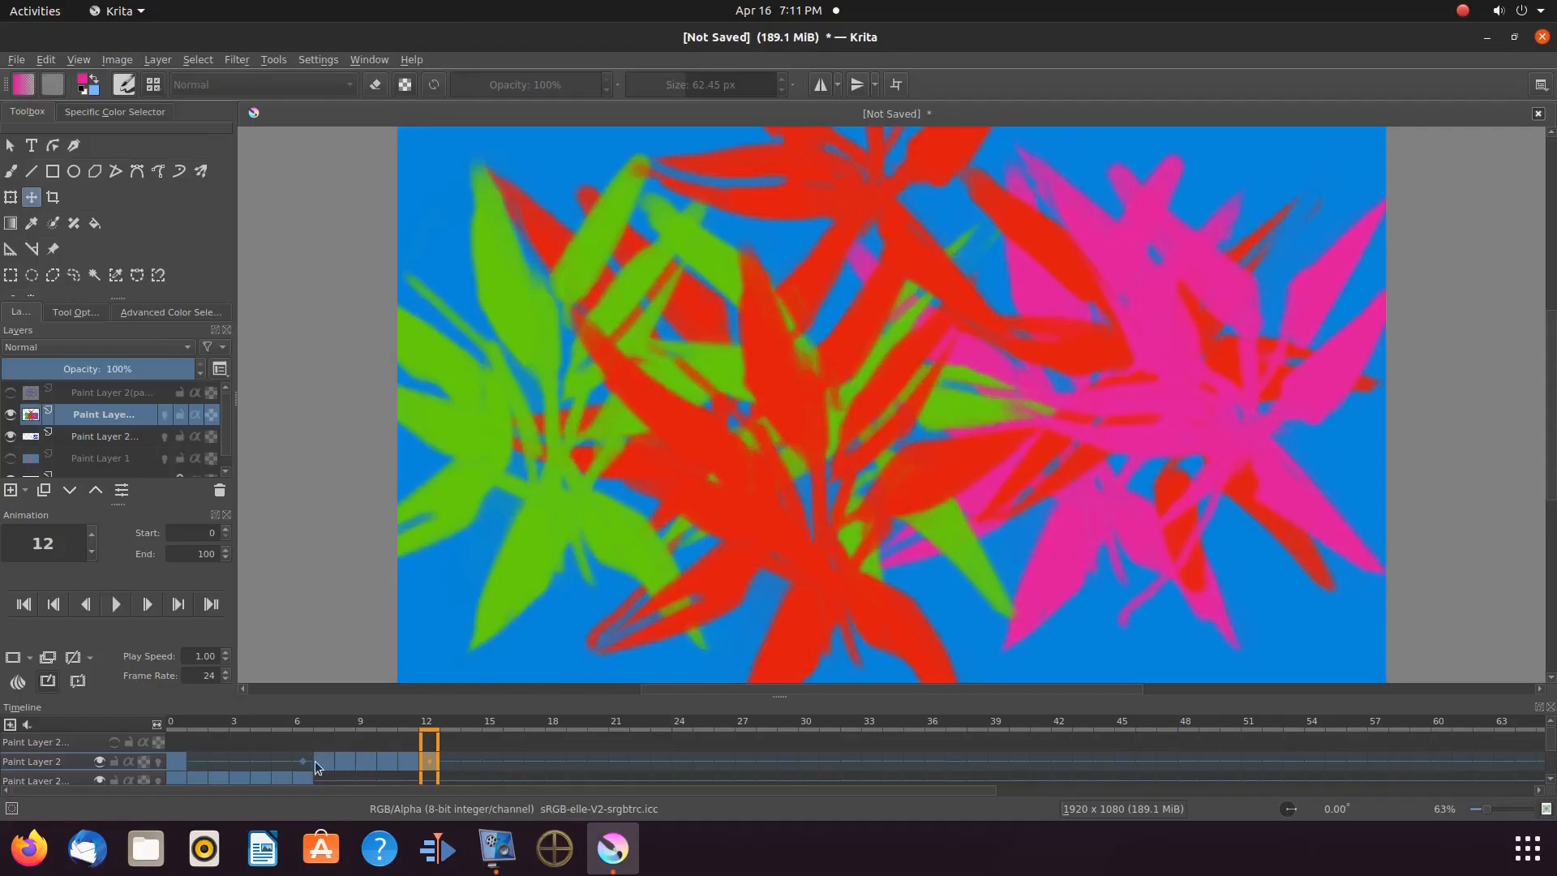
mouse_move(303, 769)
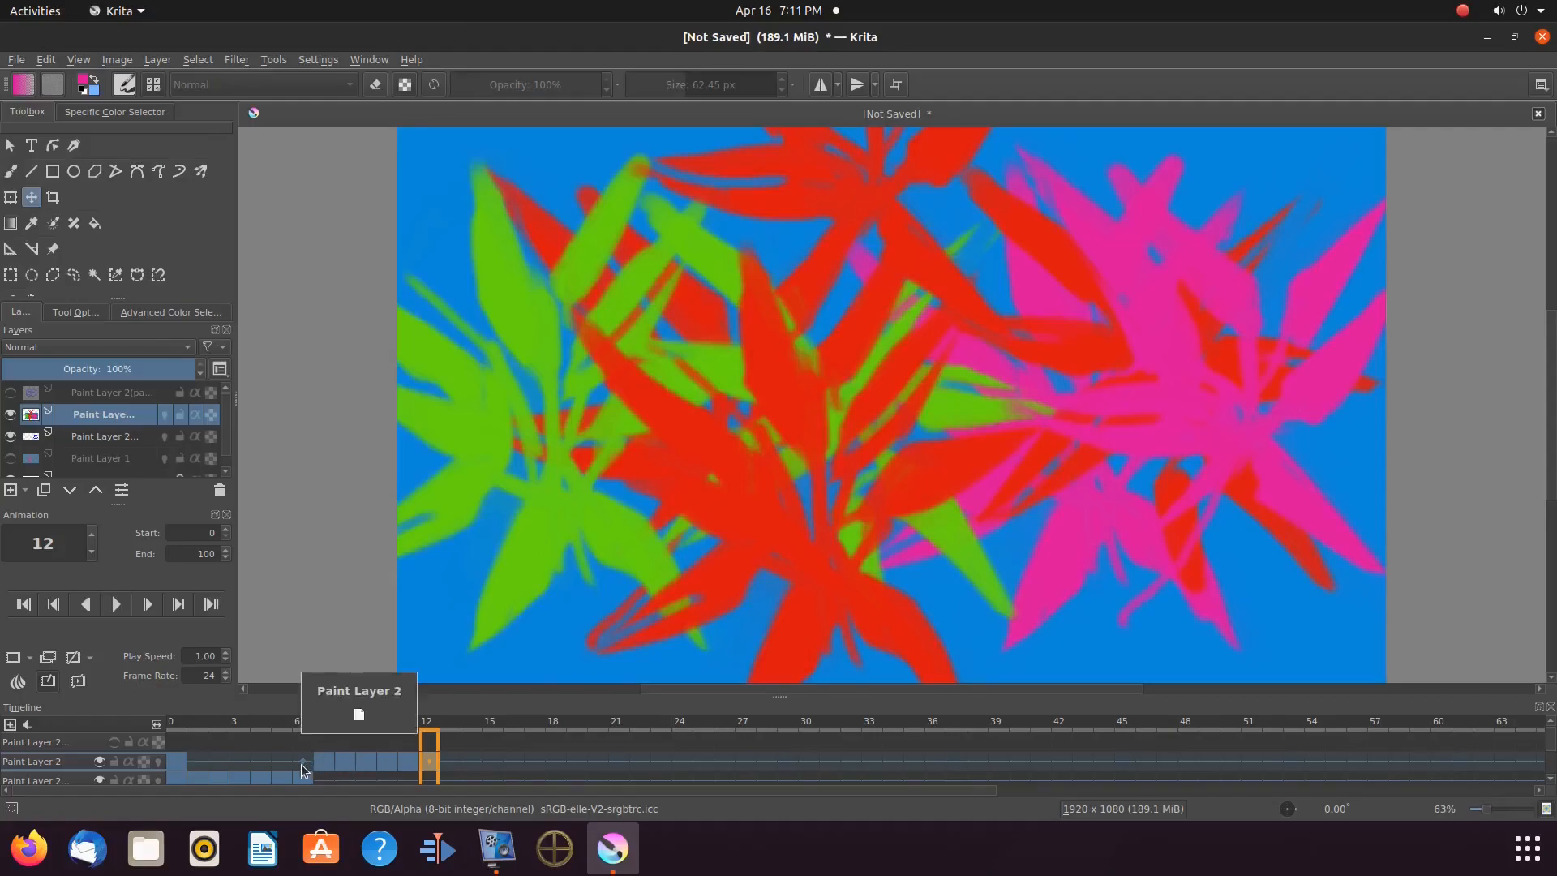
mouse_move(293, 767)
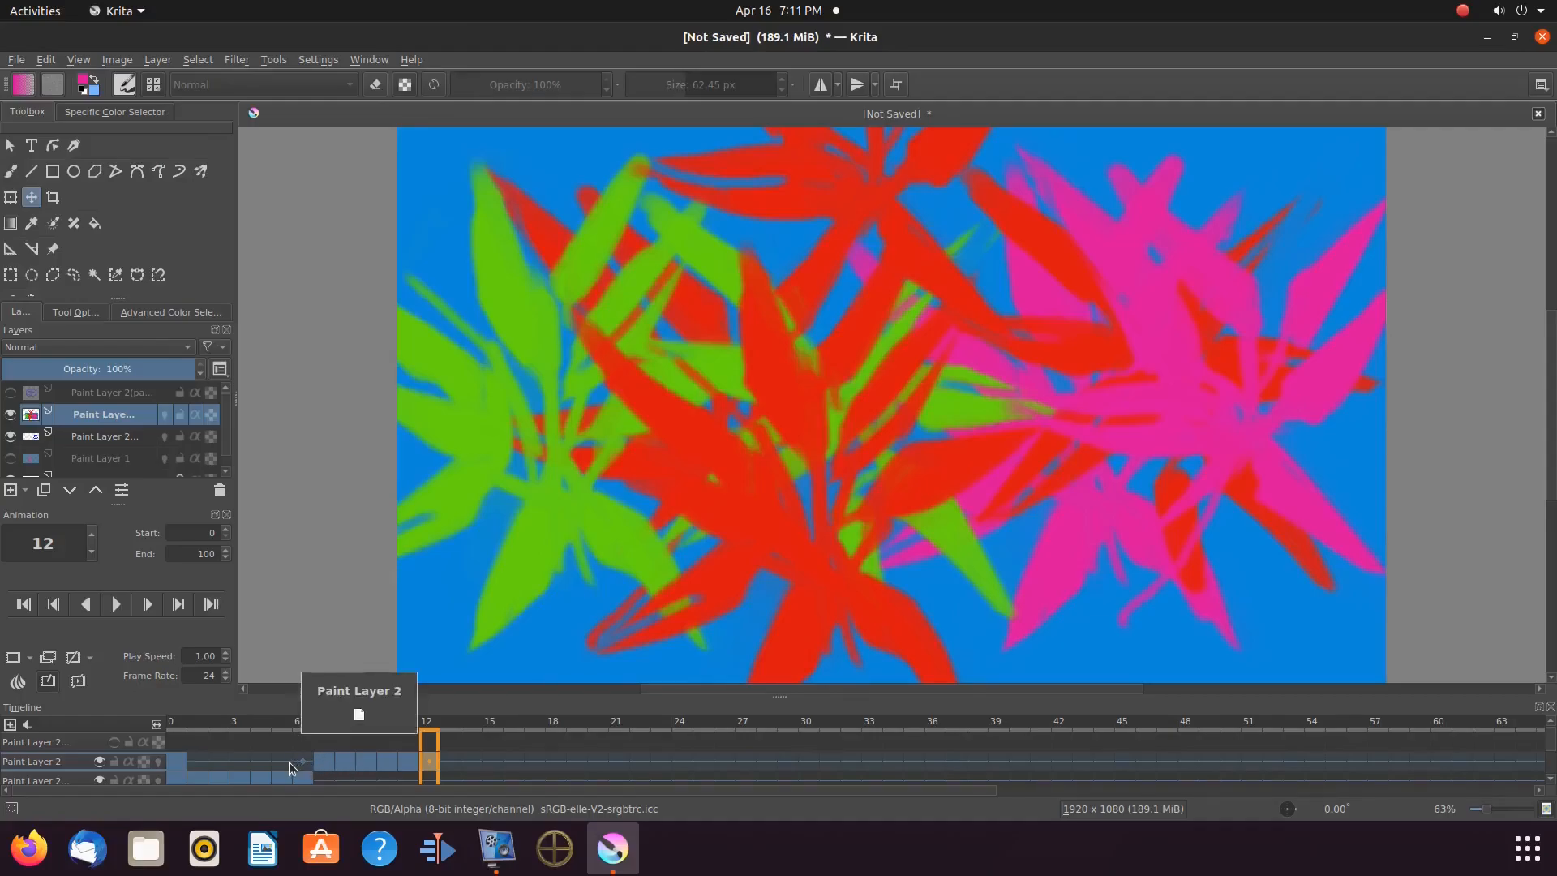
mouse_move(118, 627)
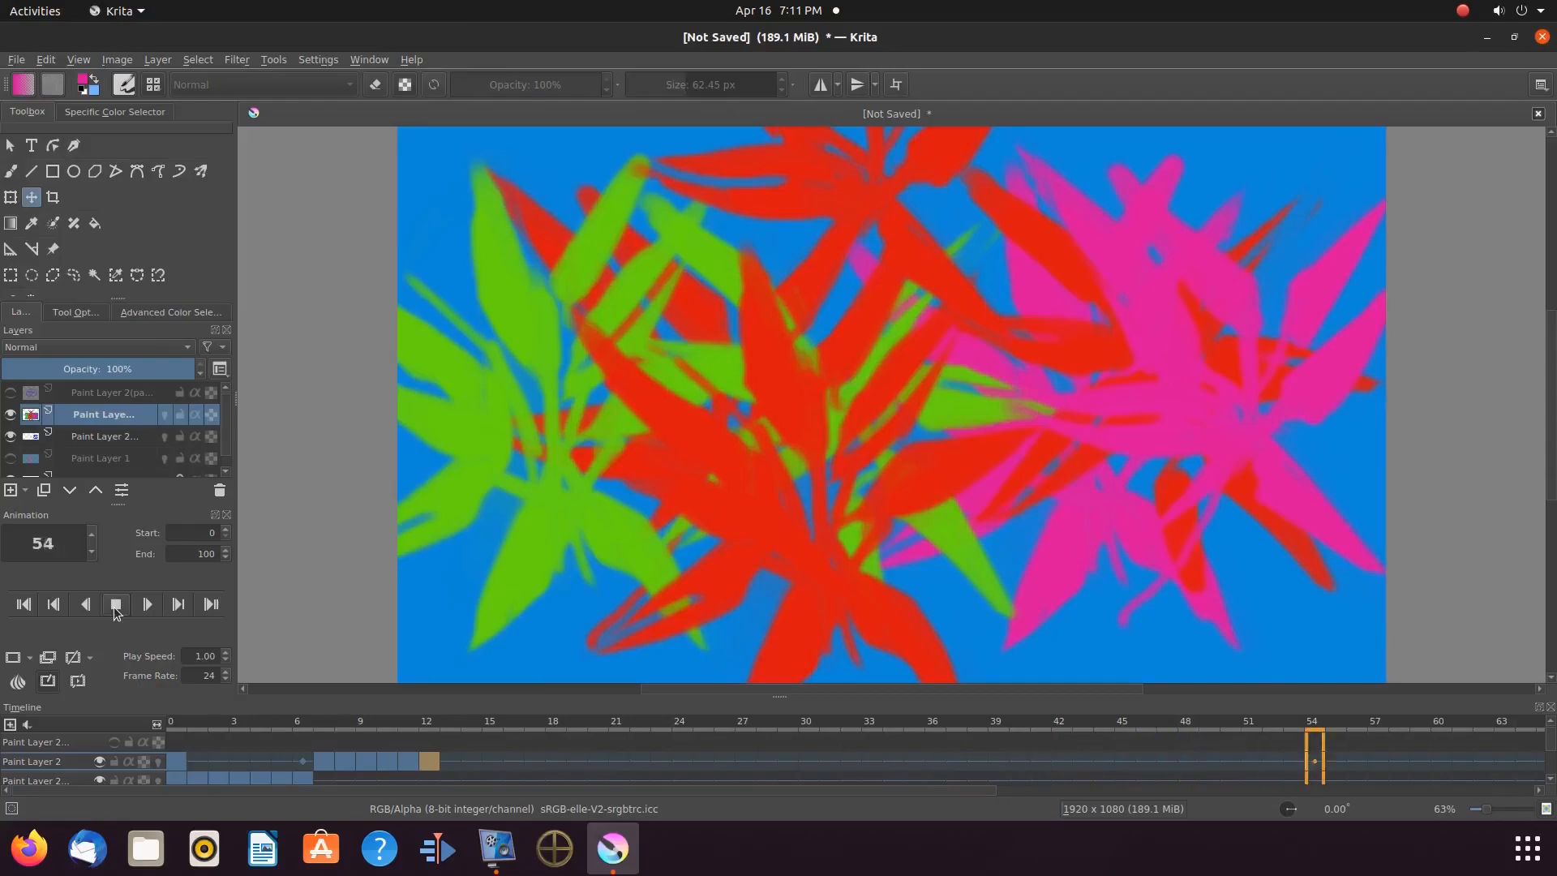
Stop the animation preview and select the frame just before the flower frames
click(21, 603)
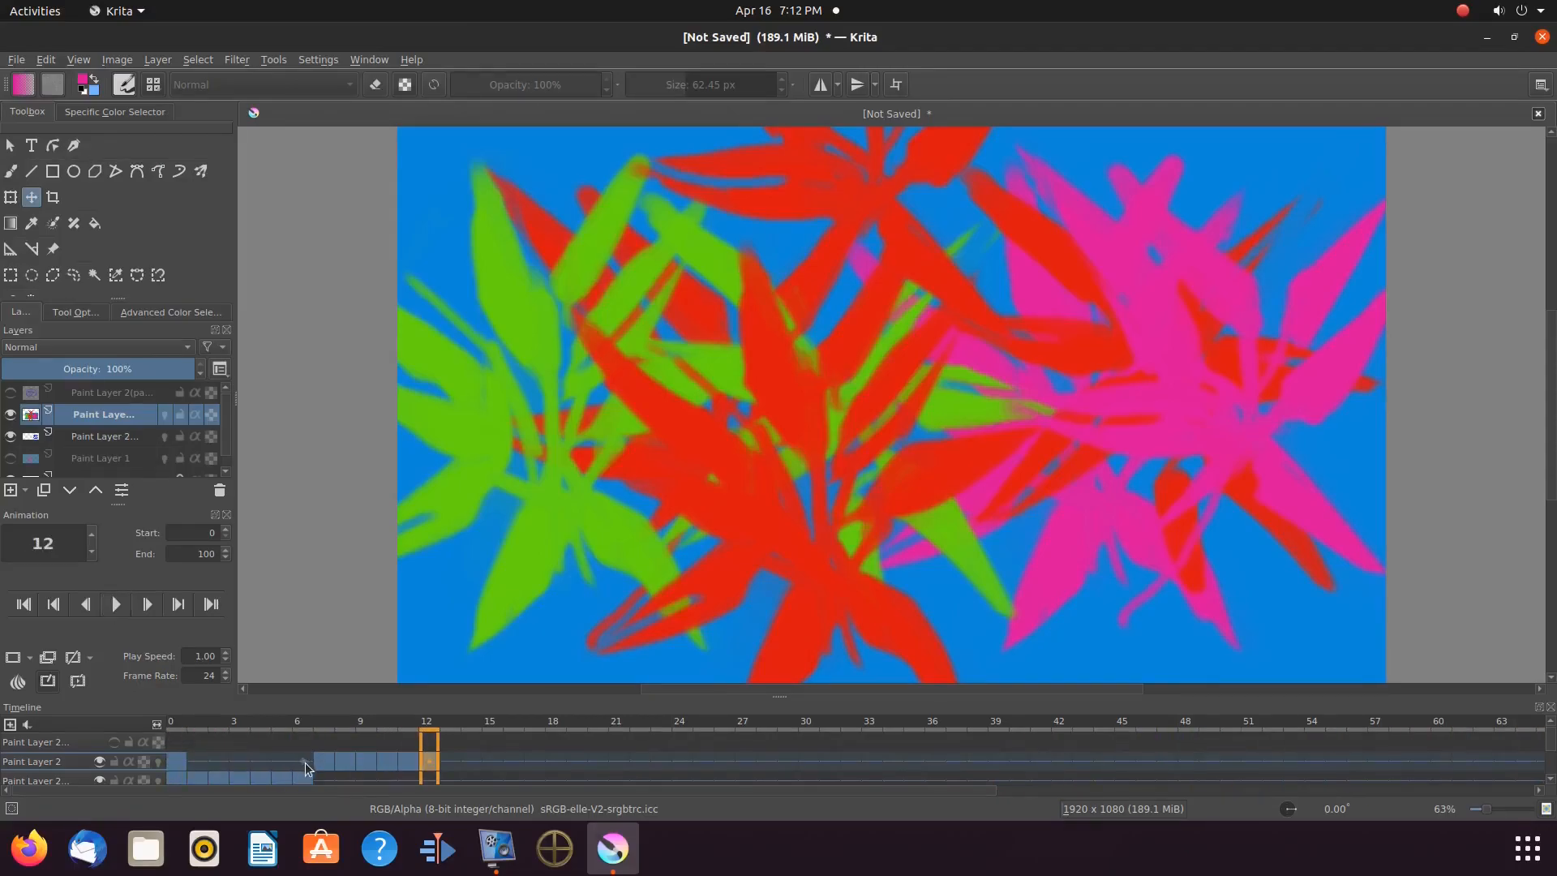
mouse_move(308, 767)
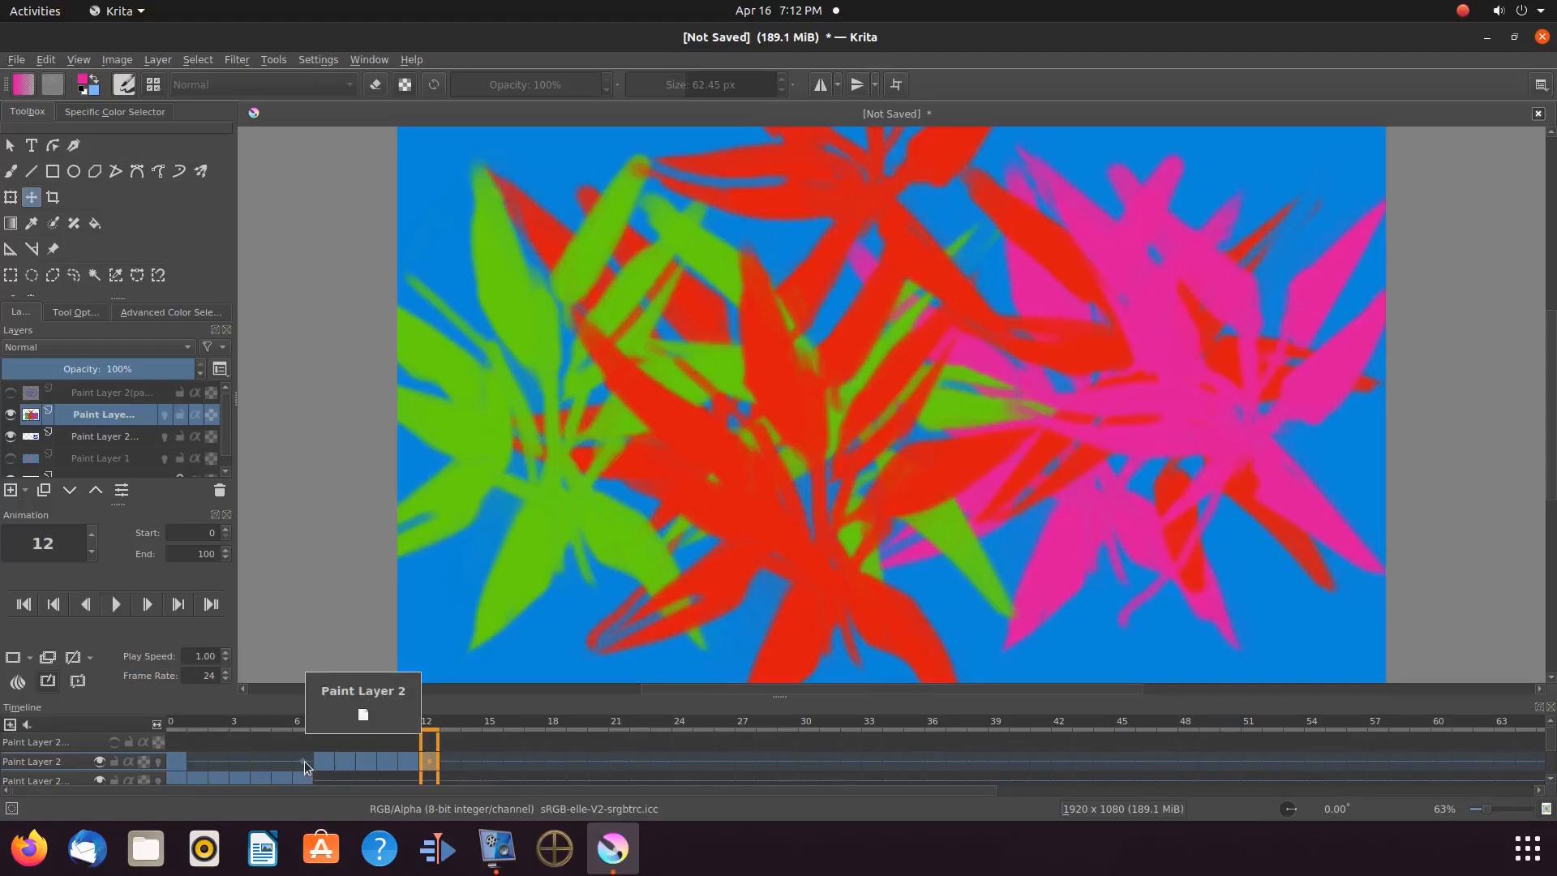
click(258, 763)
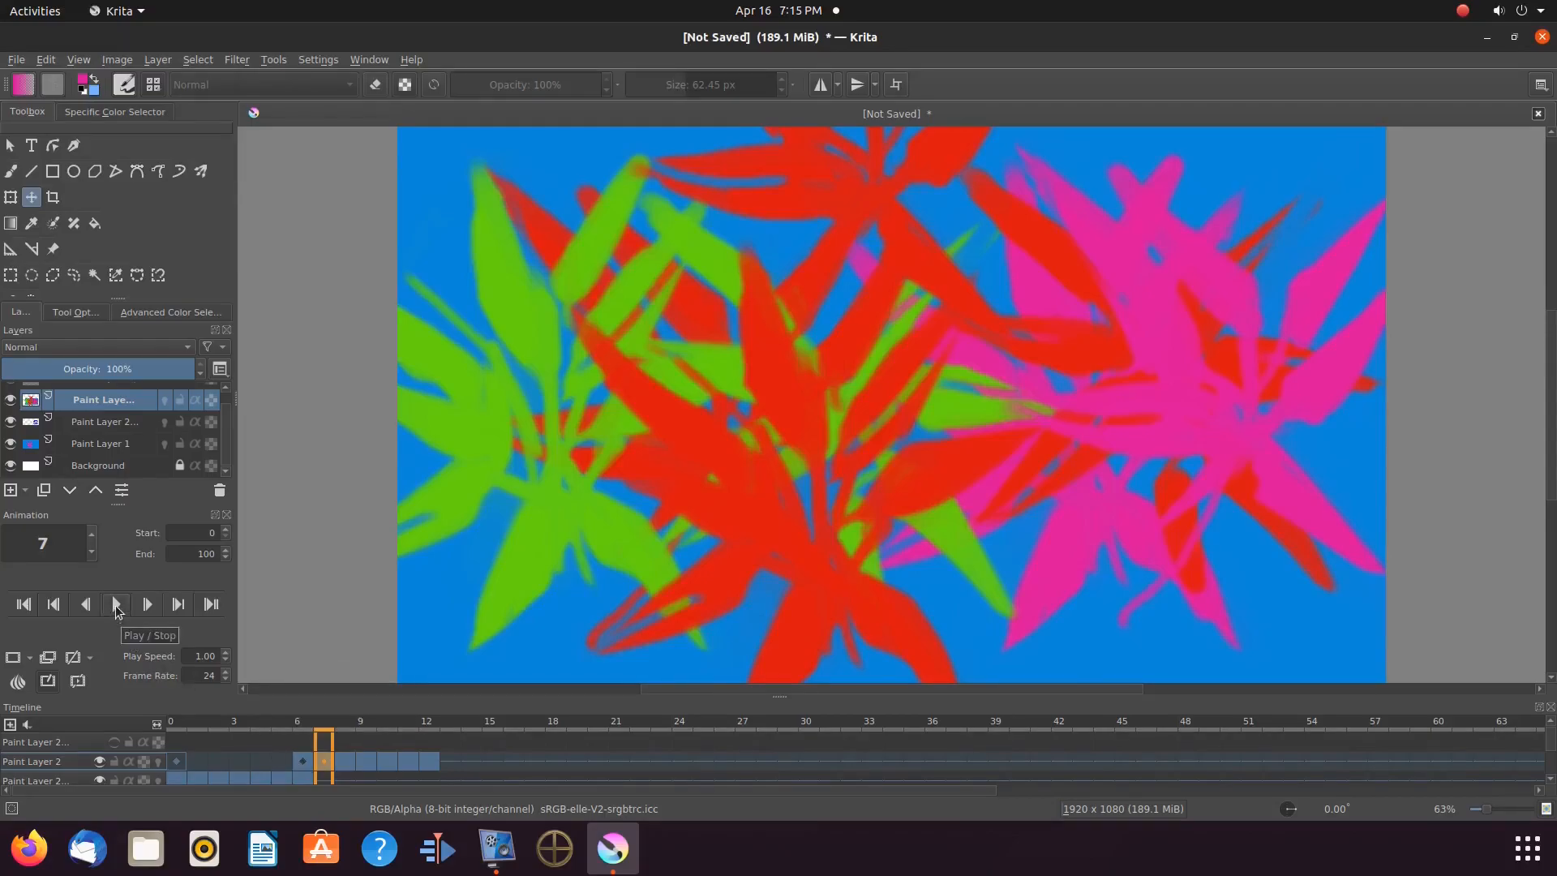
click(115, 603)
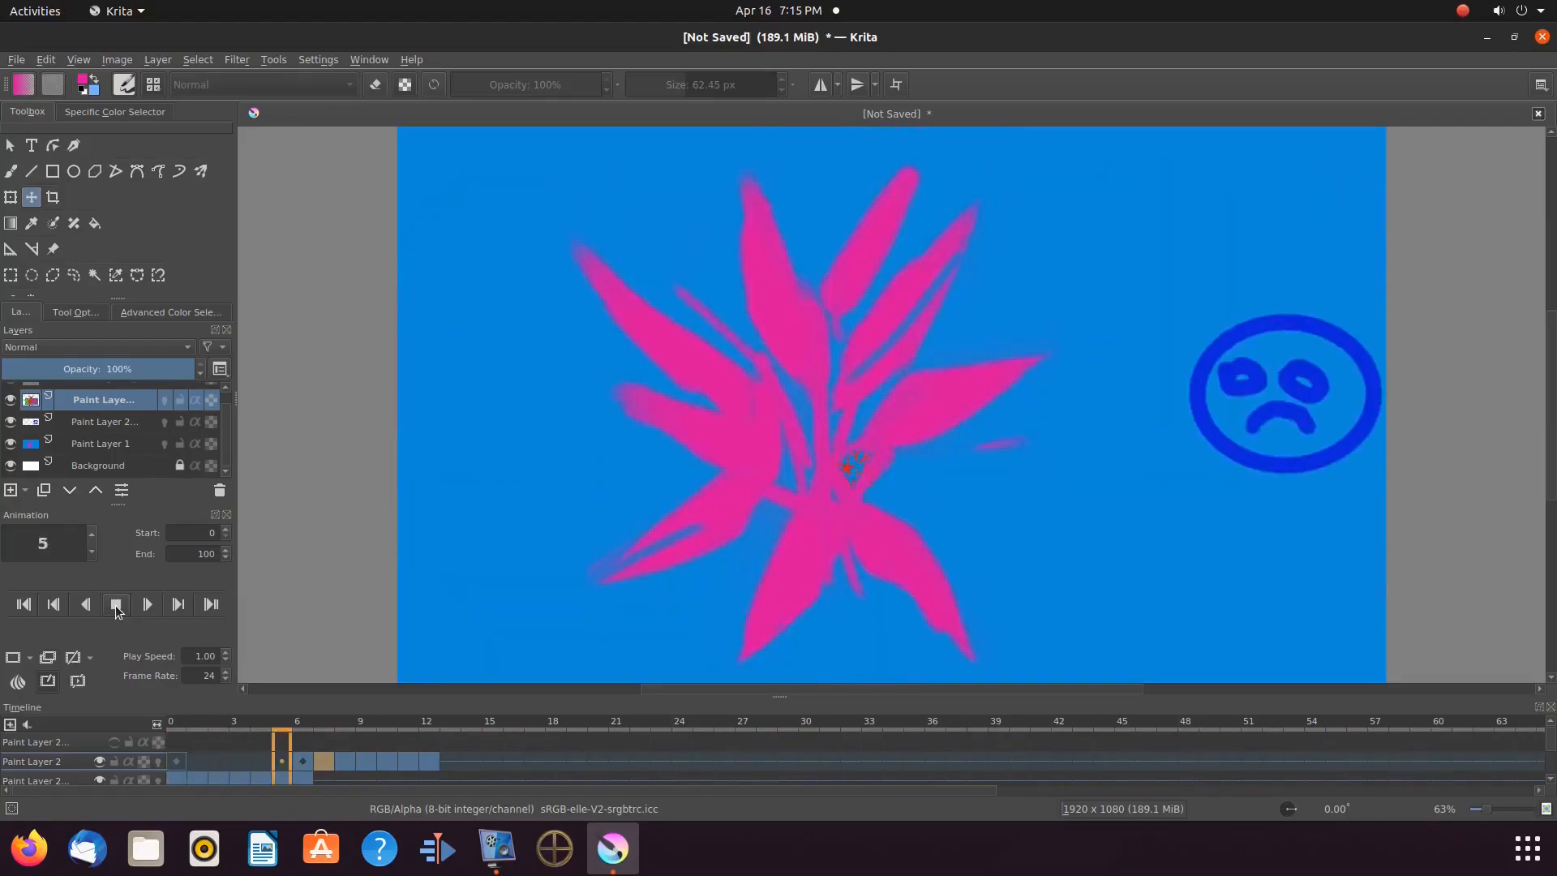
click(146, 603)
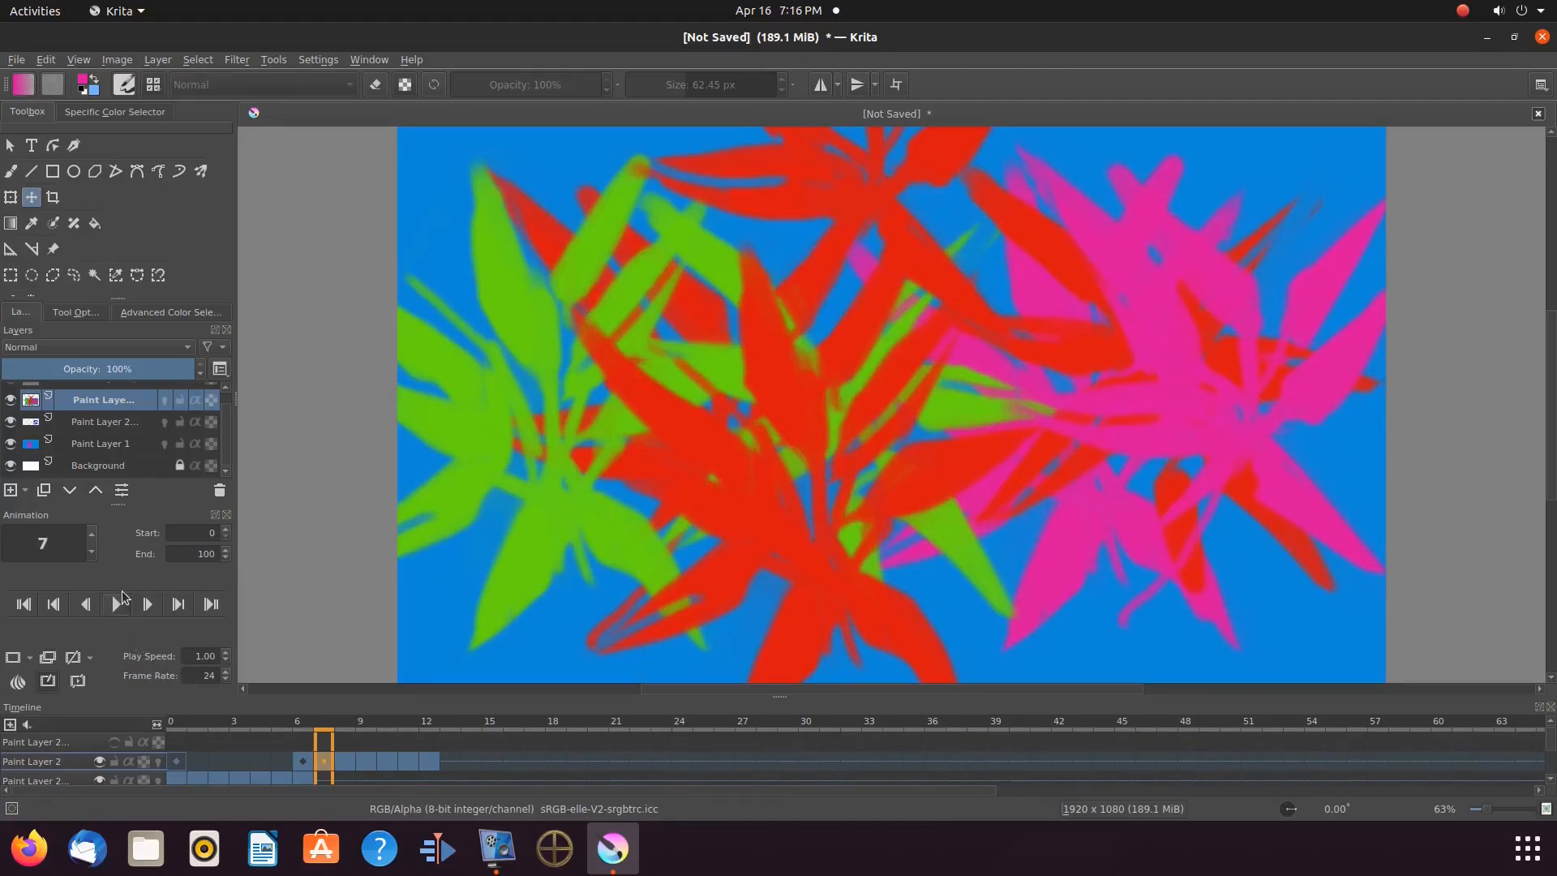
mouse_move(124, 594)
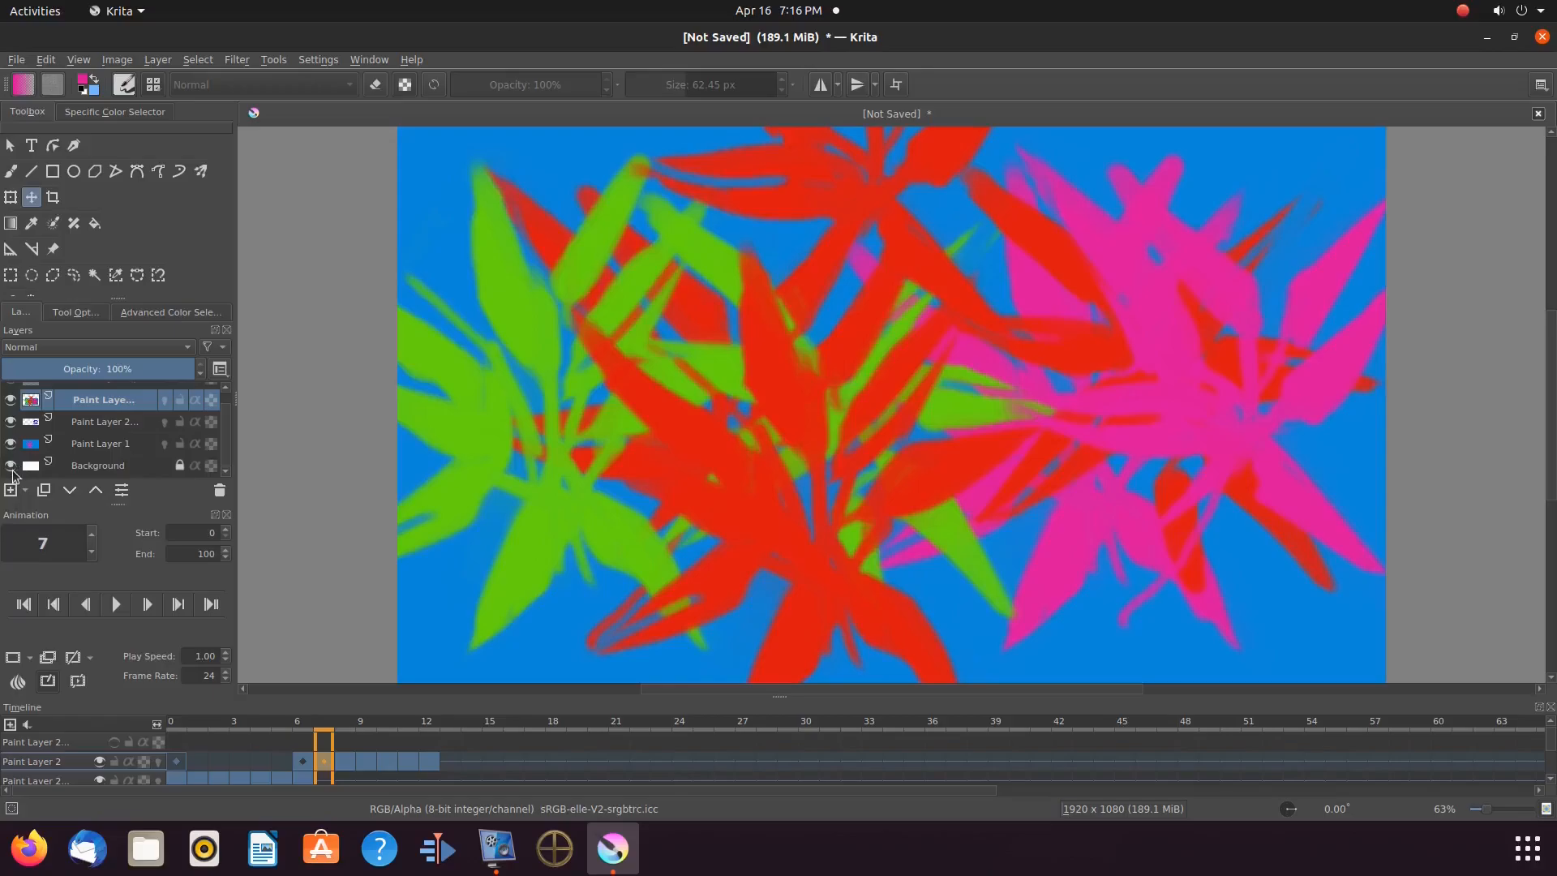
Hide the other scene layers and make the happy face layer visible and active
click(11, 444)
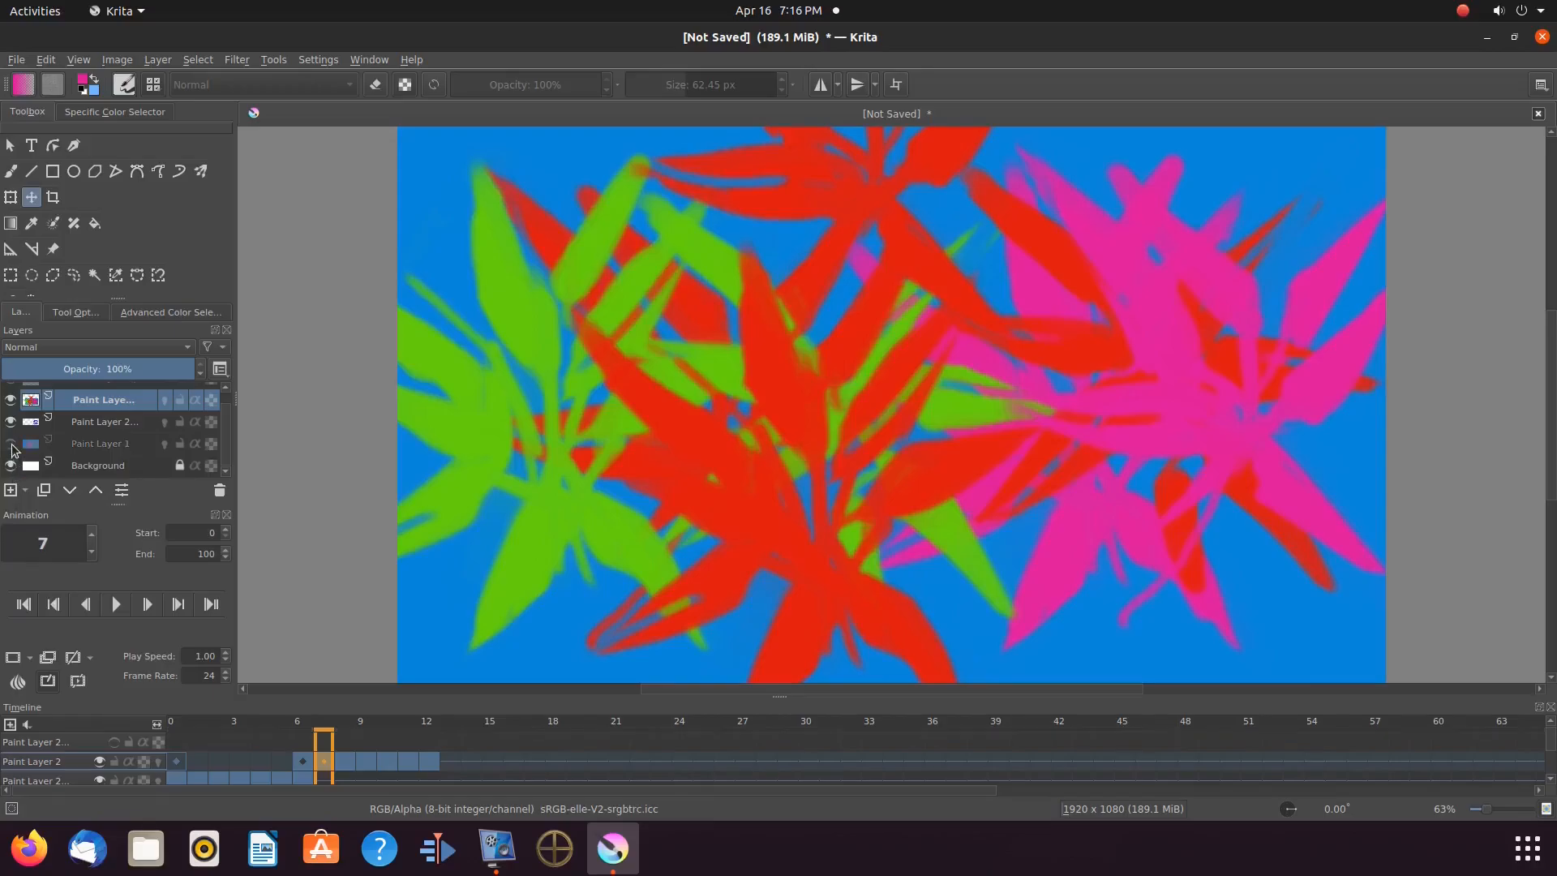
click(10, 422)
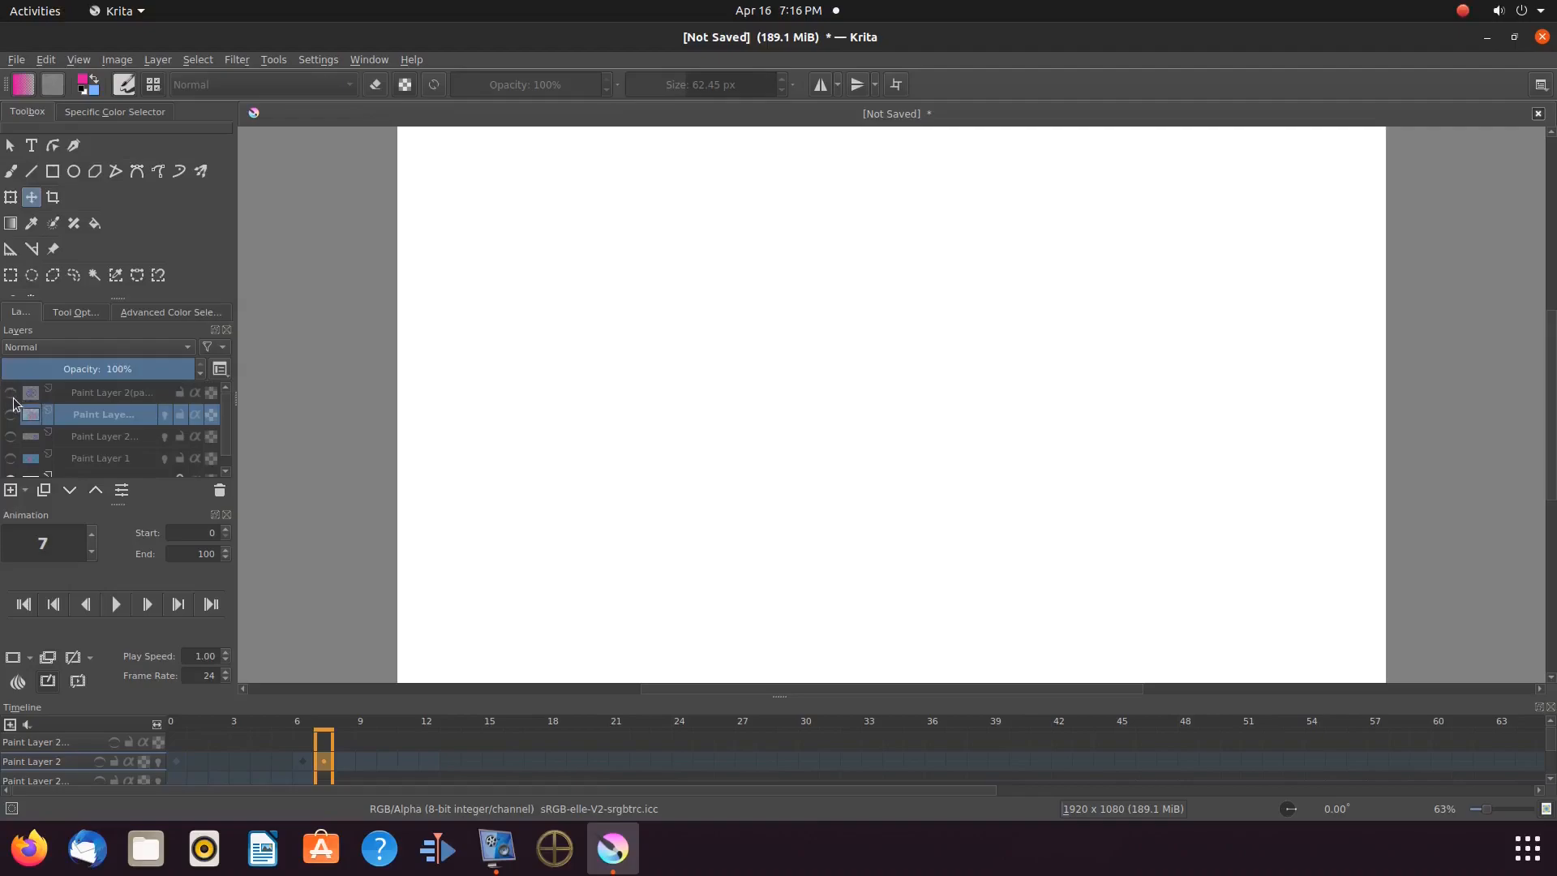
click(11, 391)
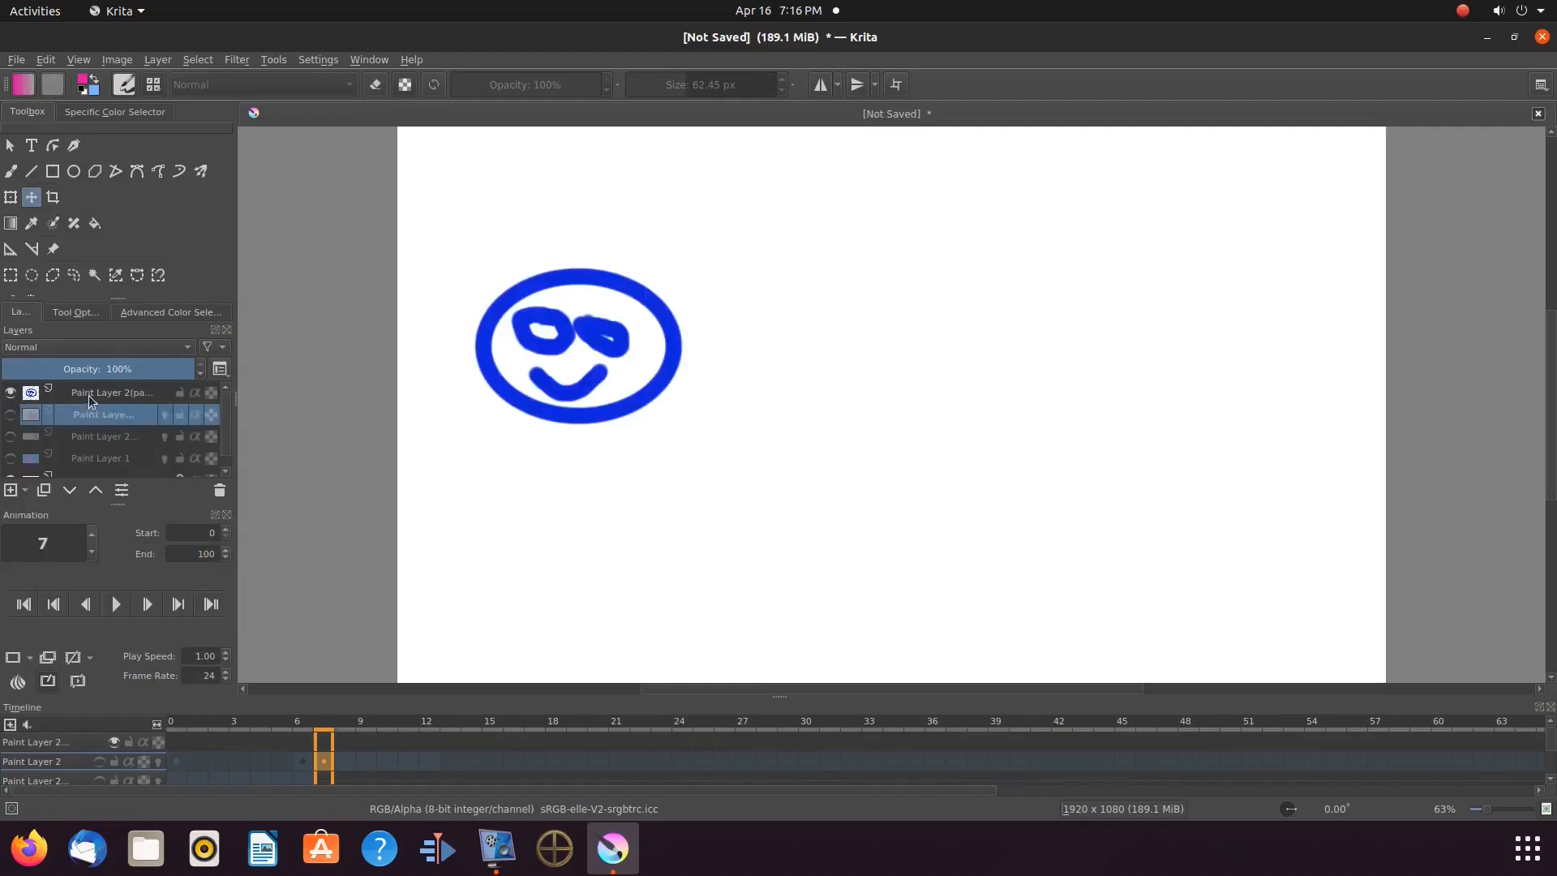
click(104, 391)
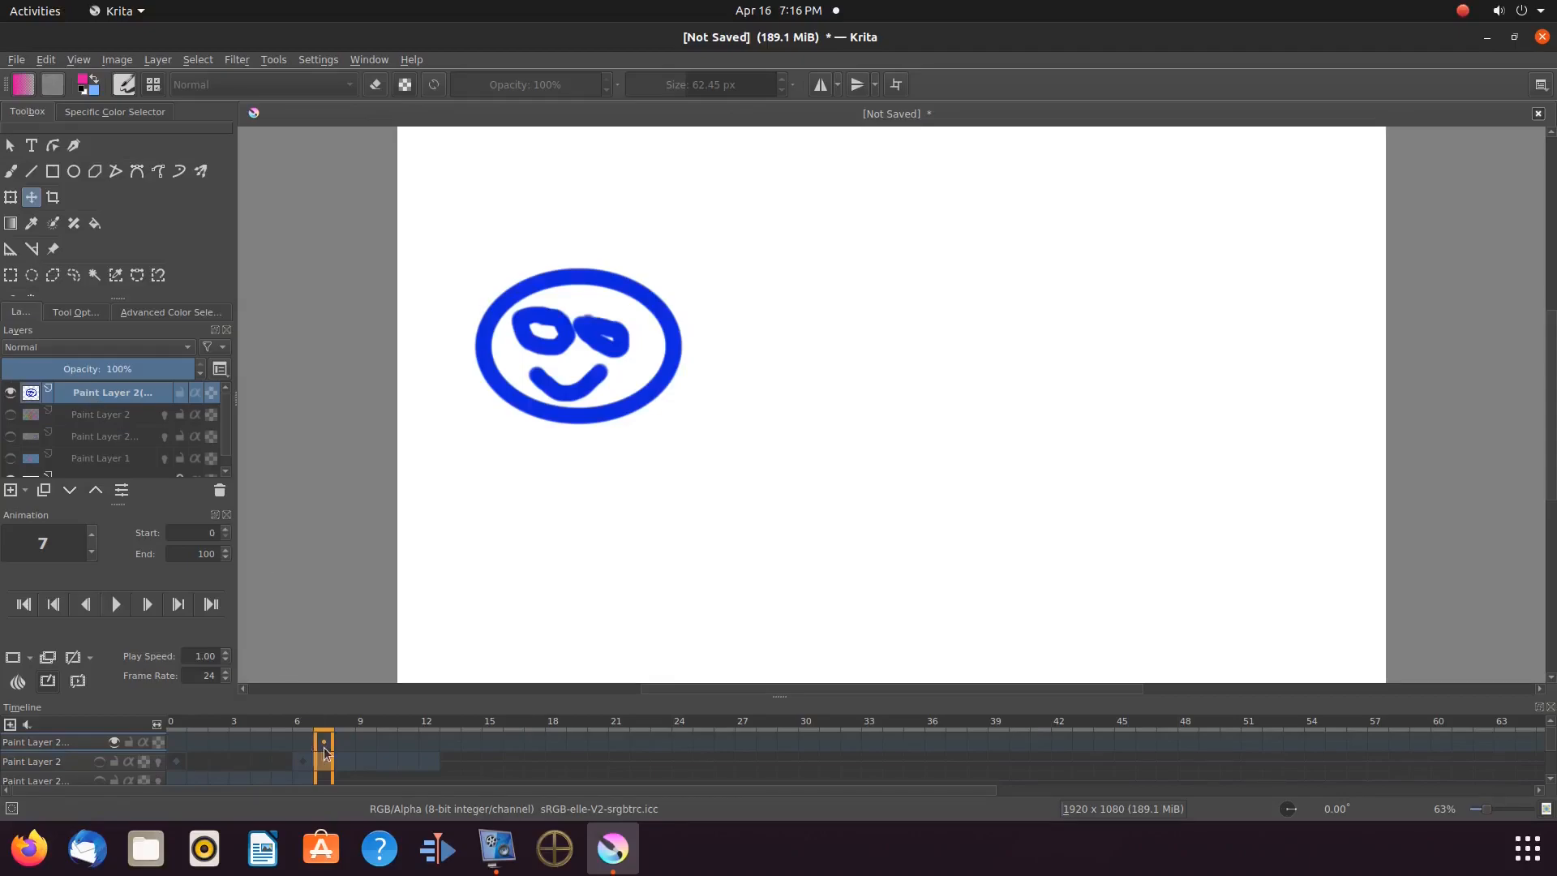
mouse_move(325, 744)
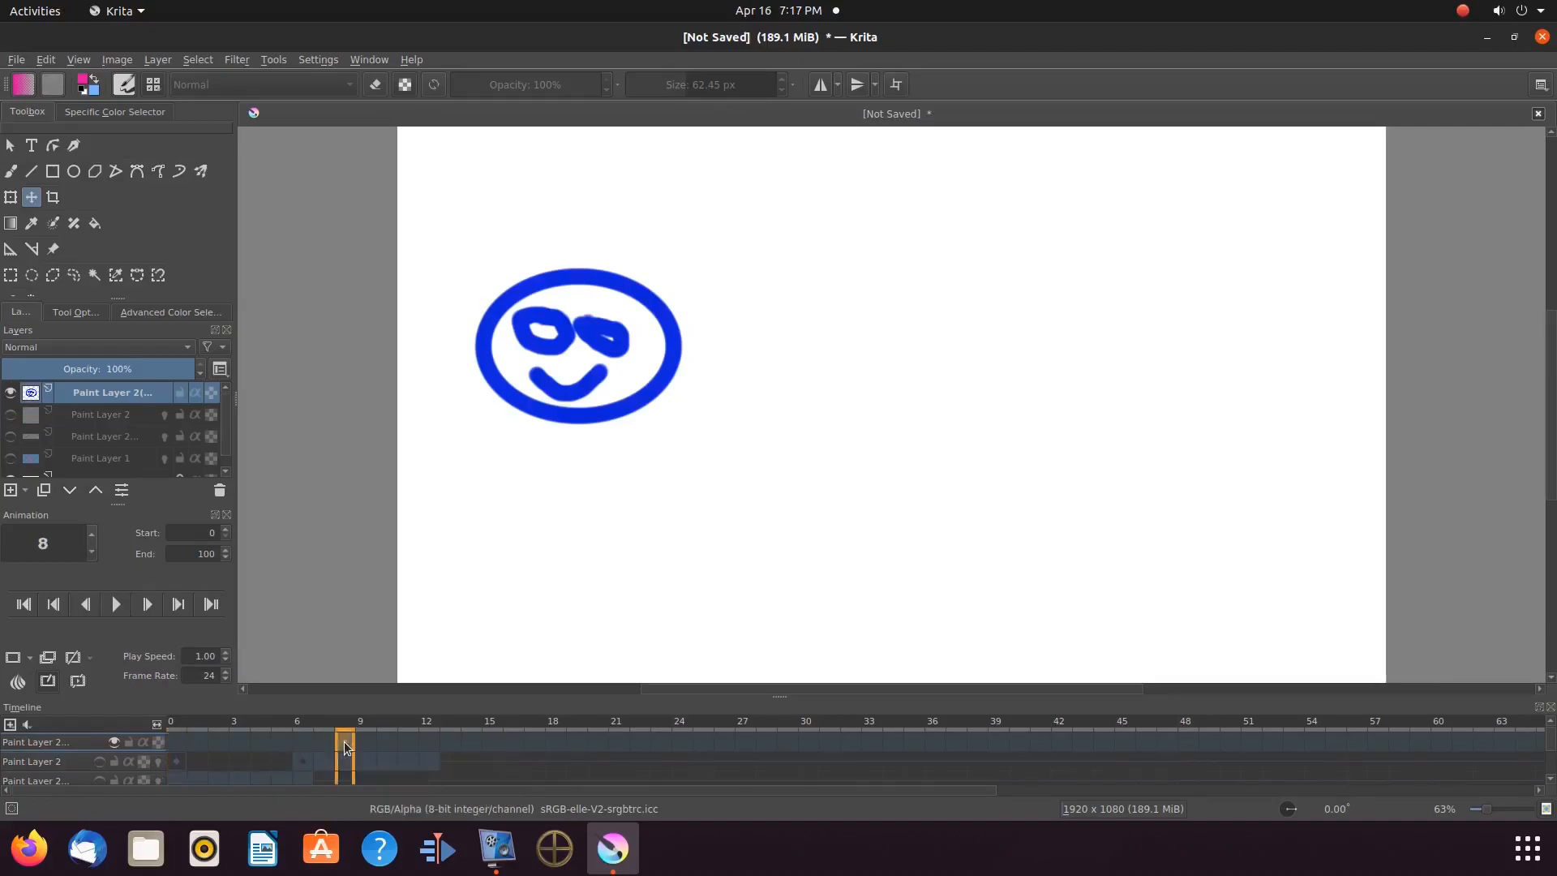
Create duplicate frames of the happy face at frames 8, 10 and 12
right_click(343, 746)
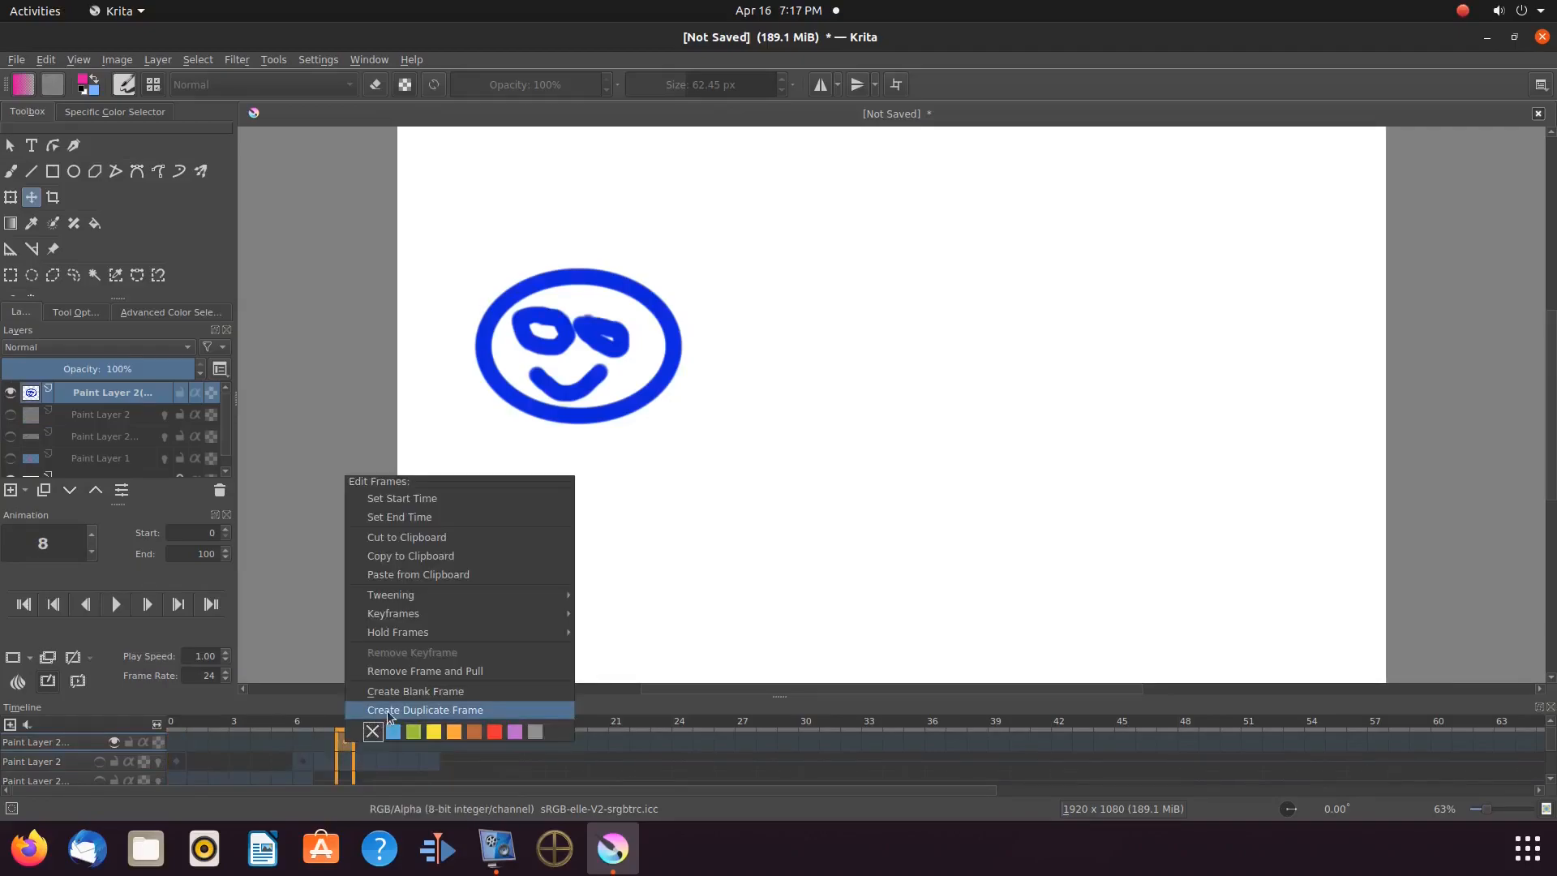
click(425, 708)
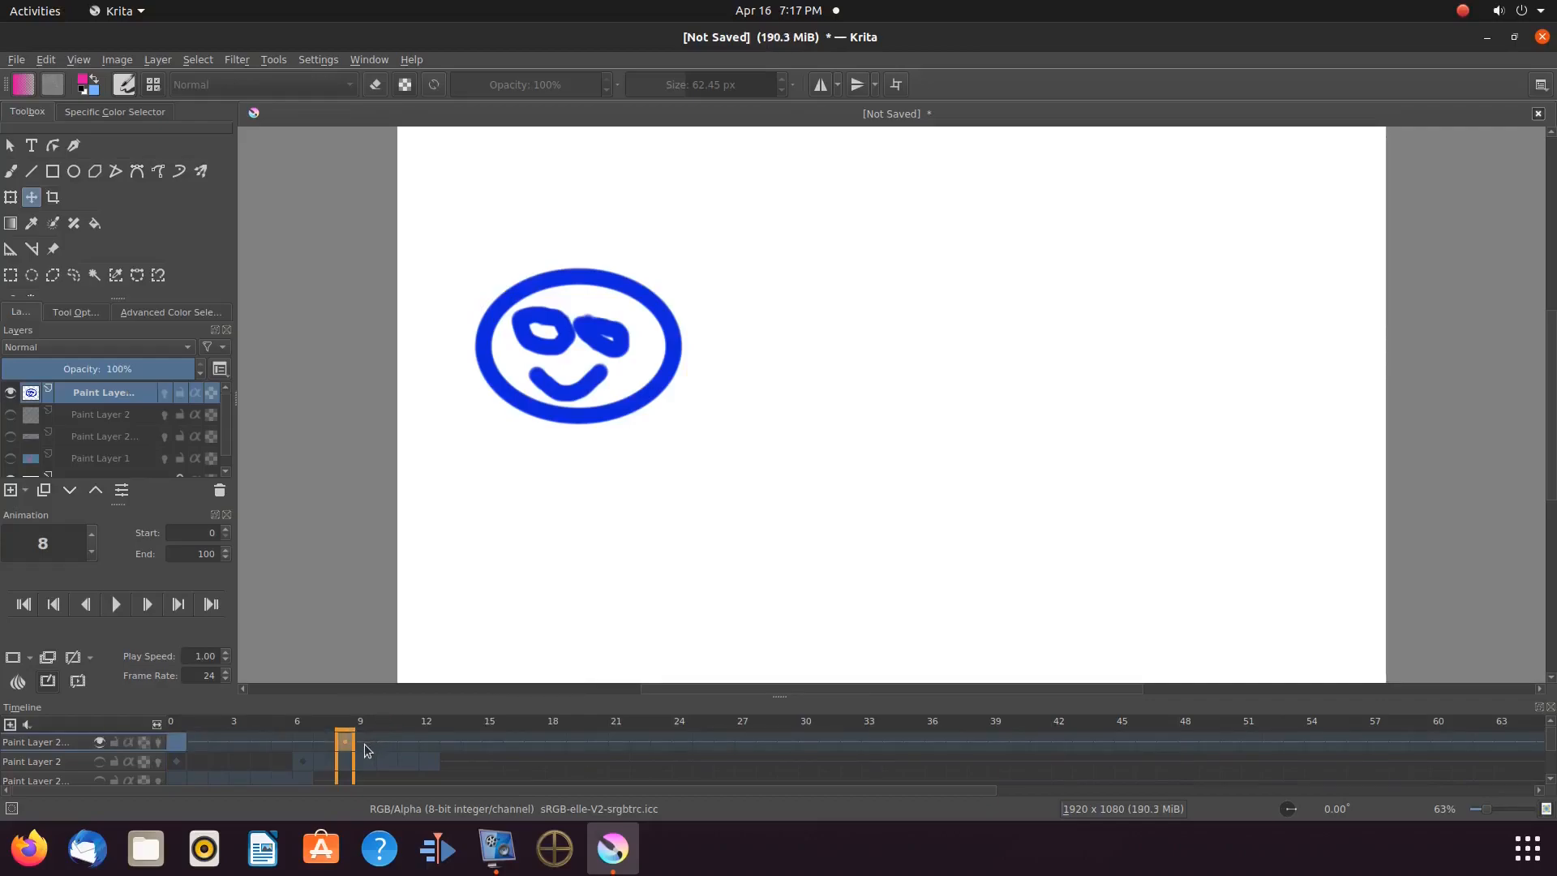
click(365, 741)
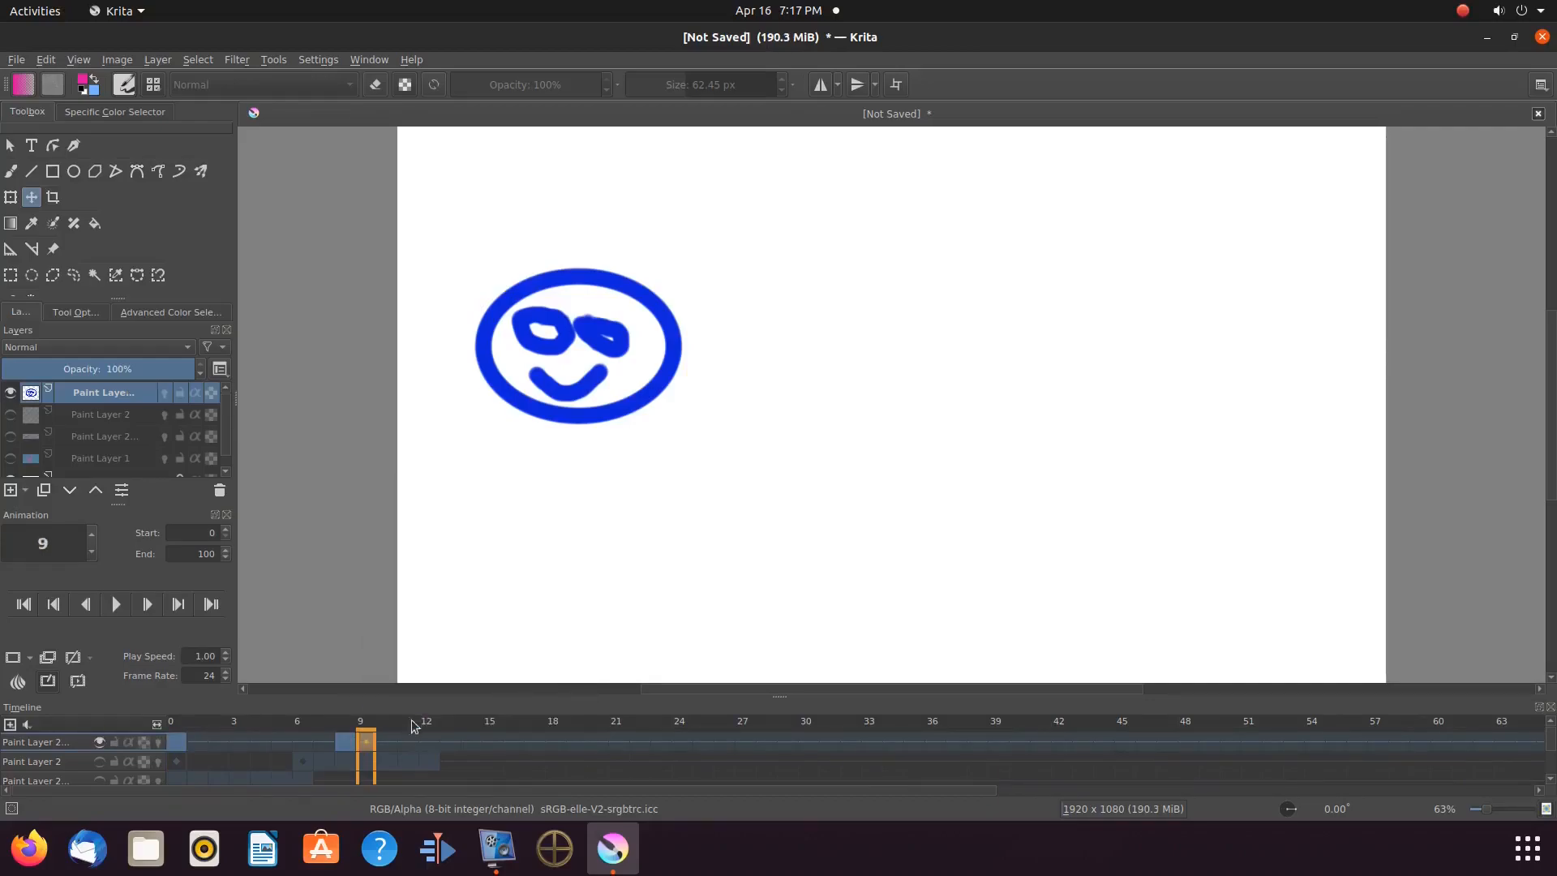
right_click(387, 742)
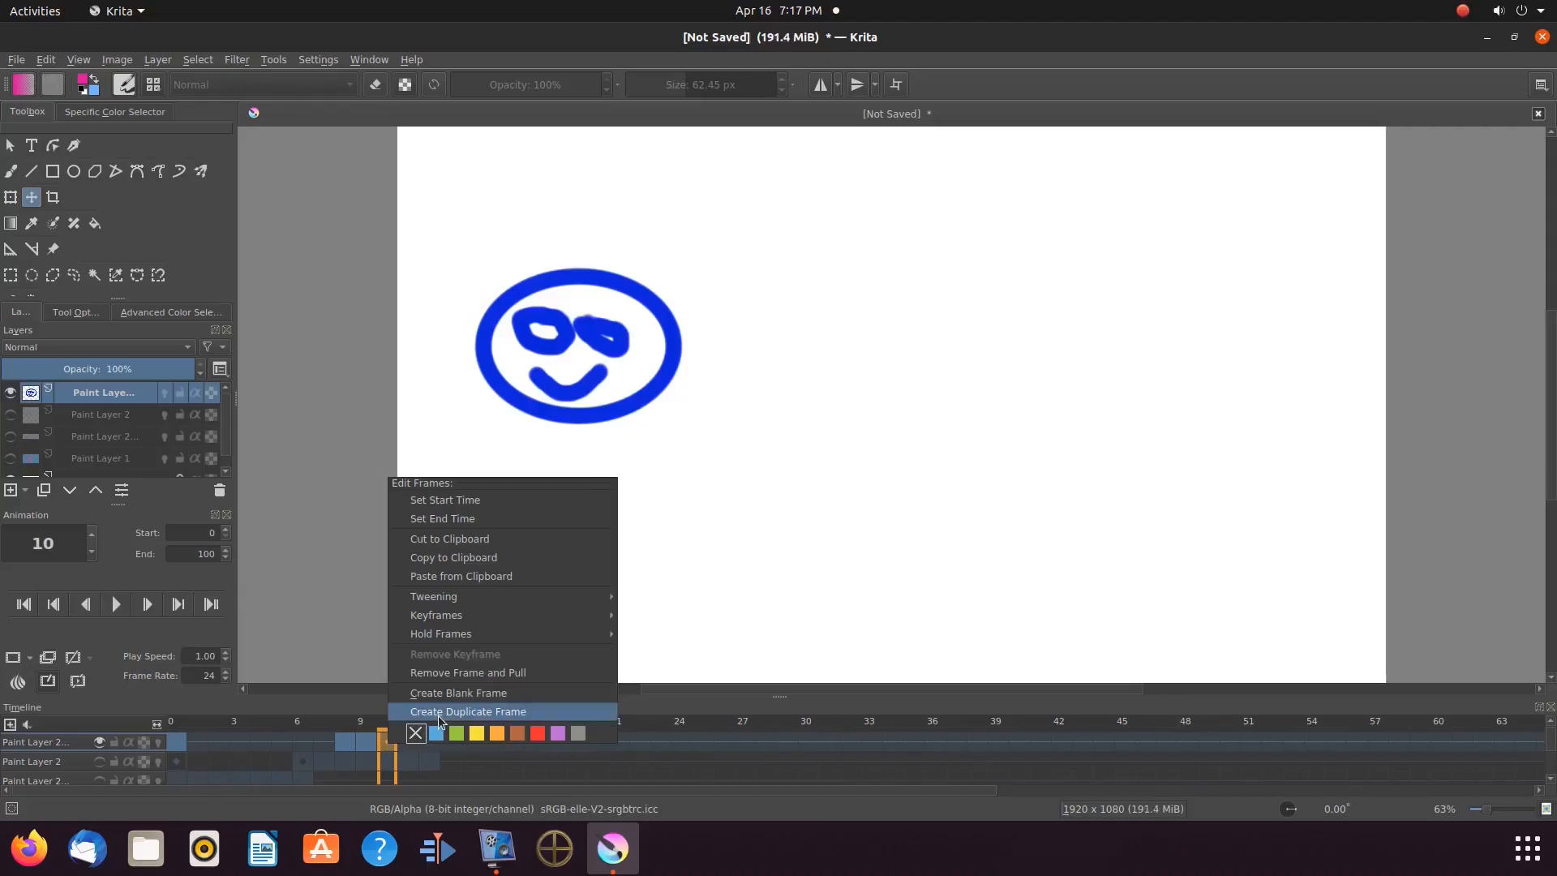
click(467, 711)
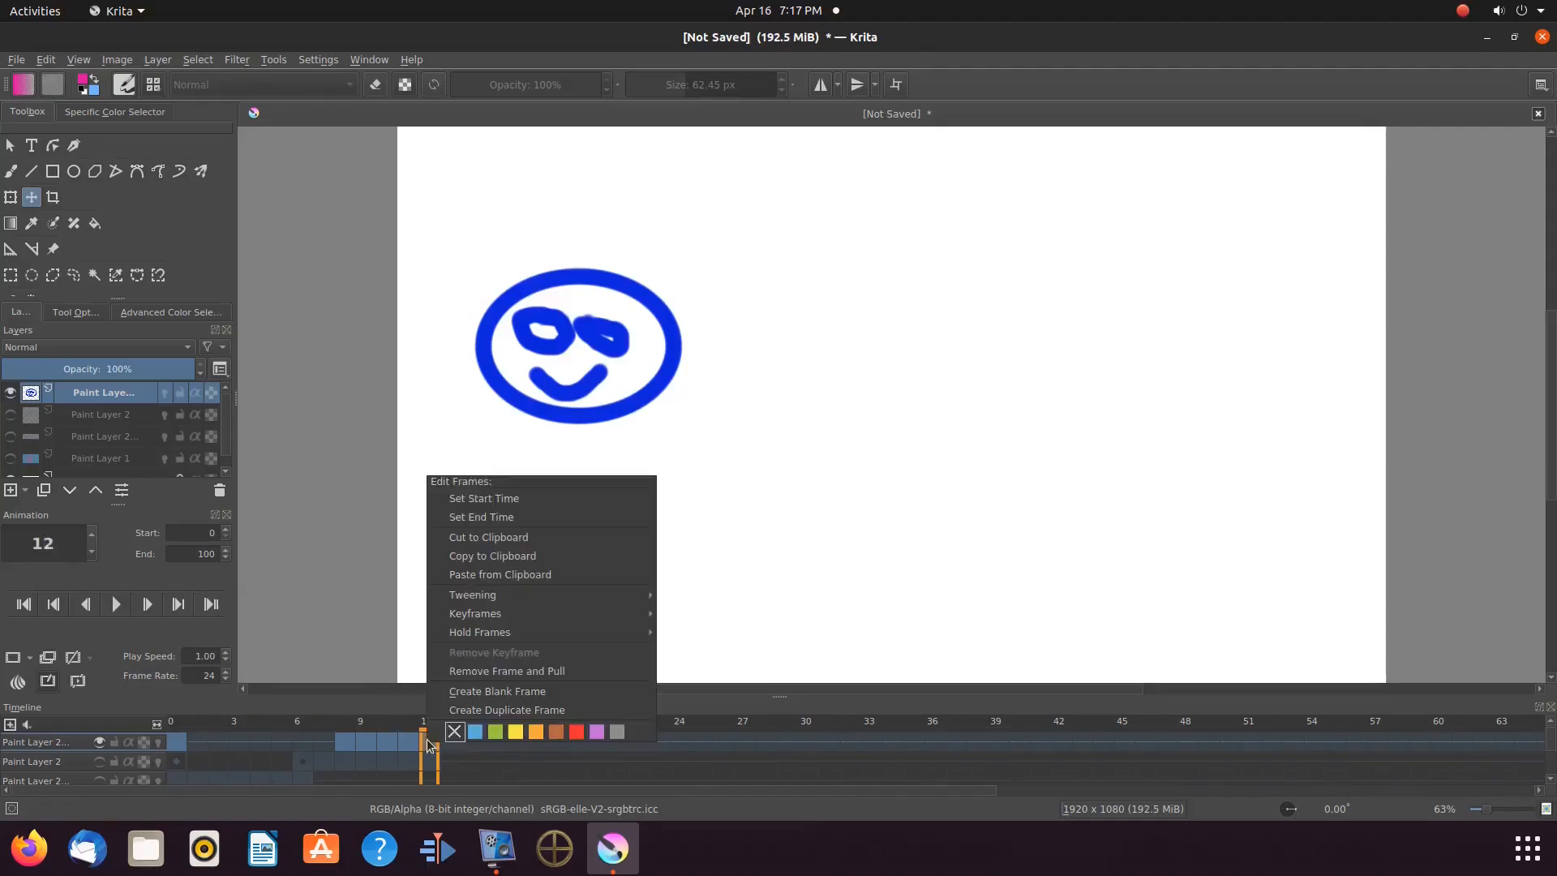
click(506, 709)
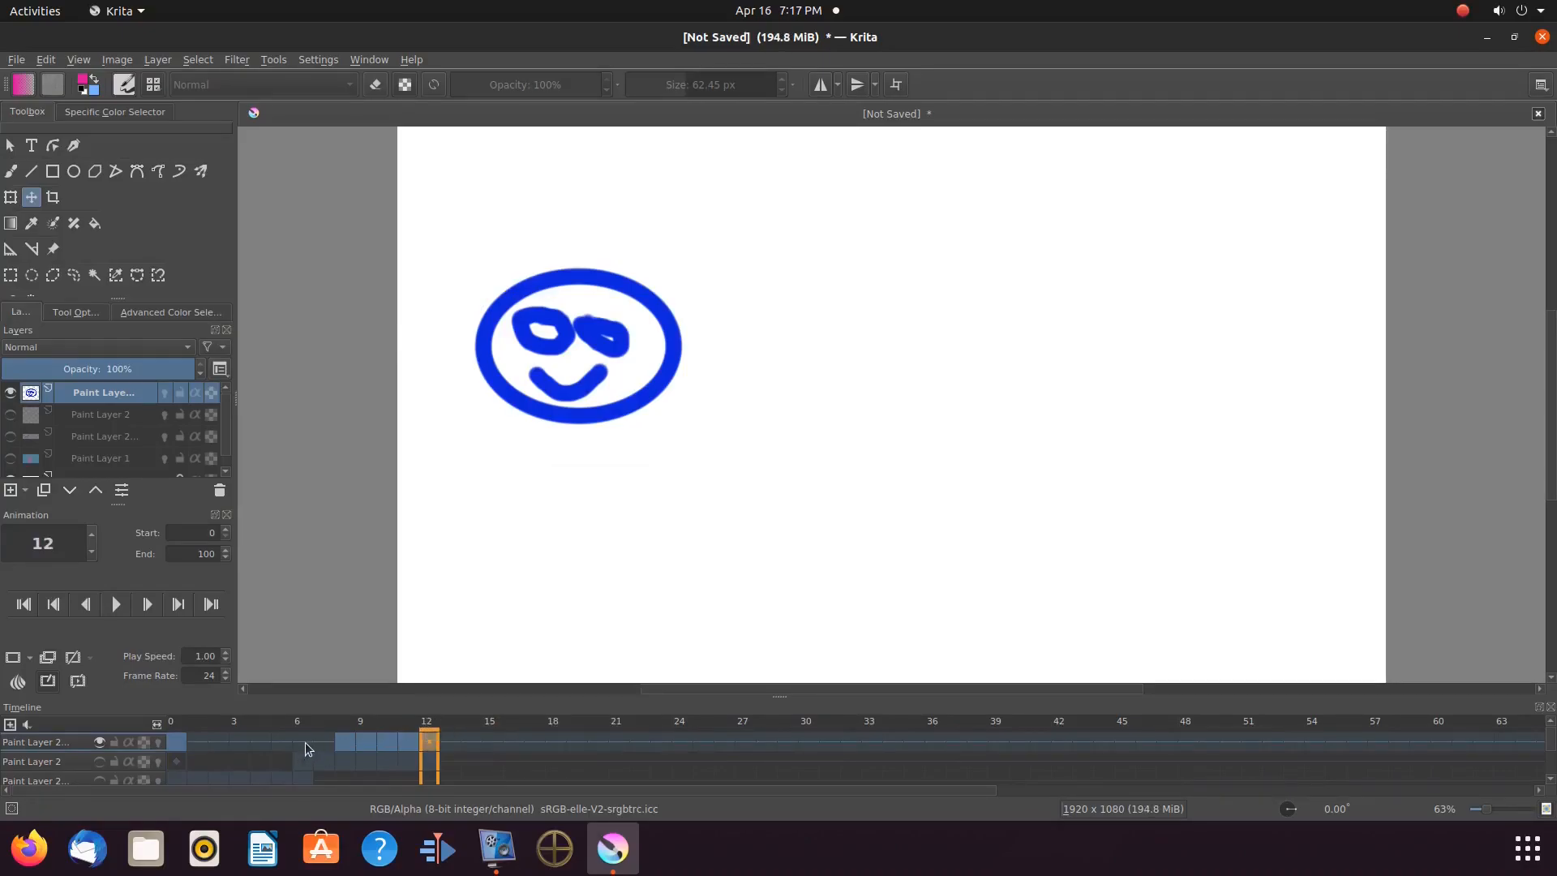
Make frame 6 of the happy face layer a blank frame
click(297, 741)
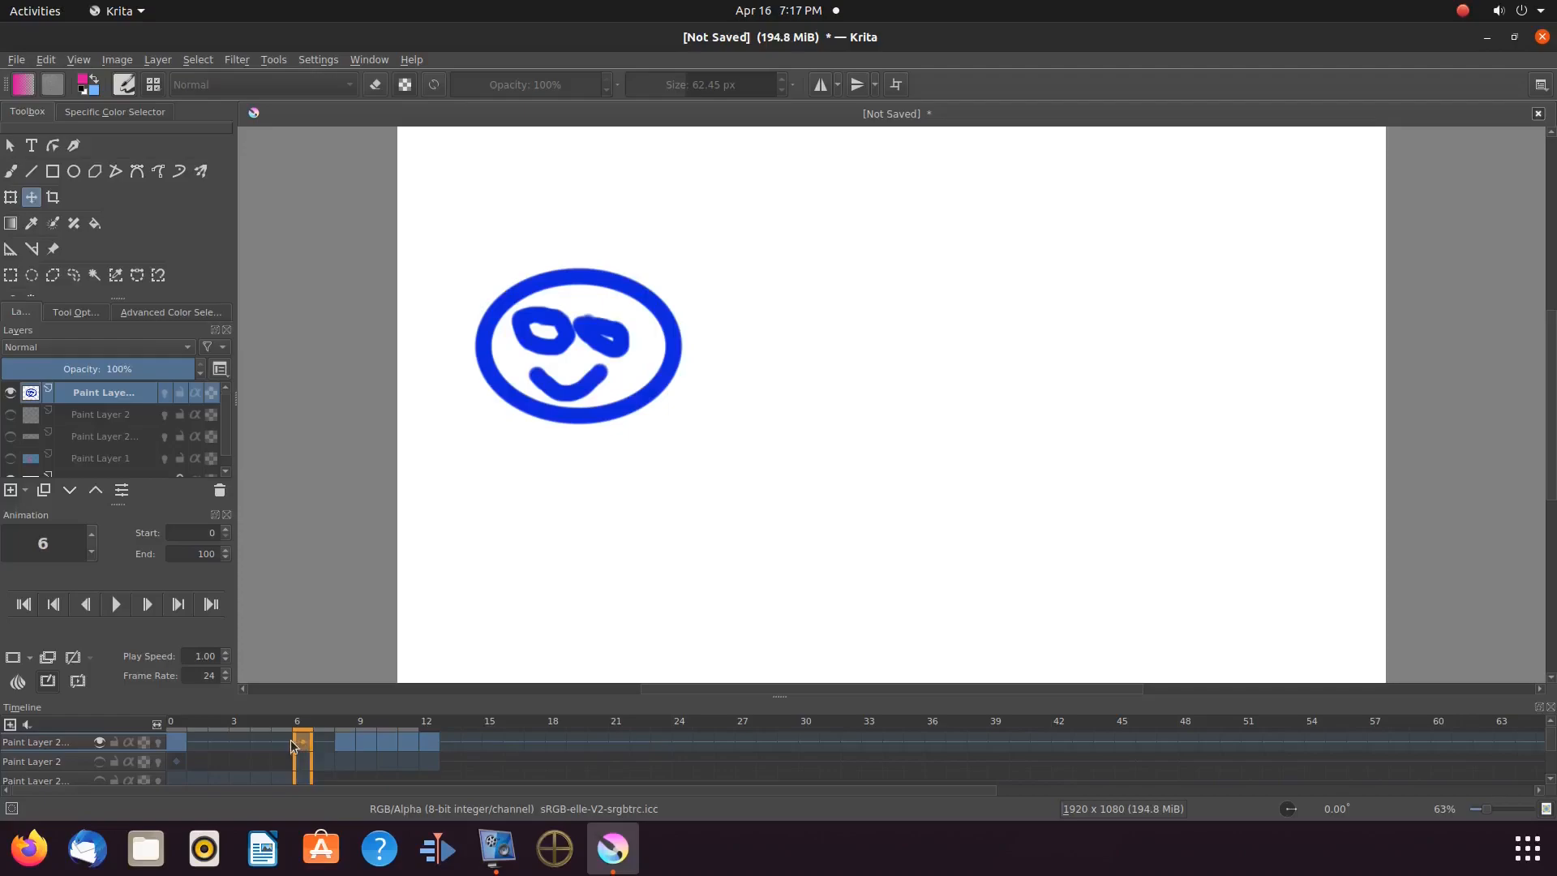
click(14, 662)
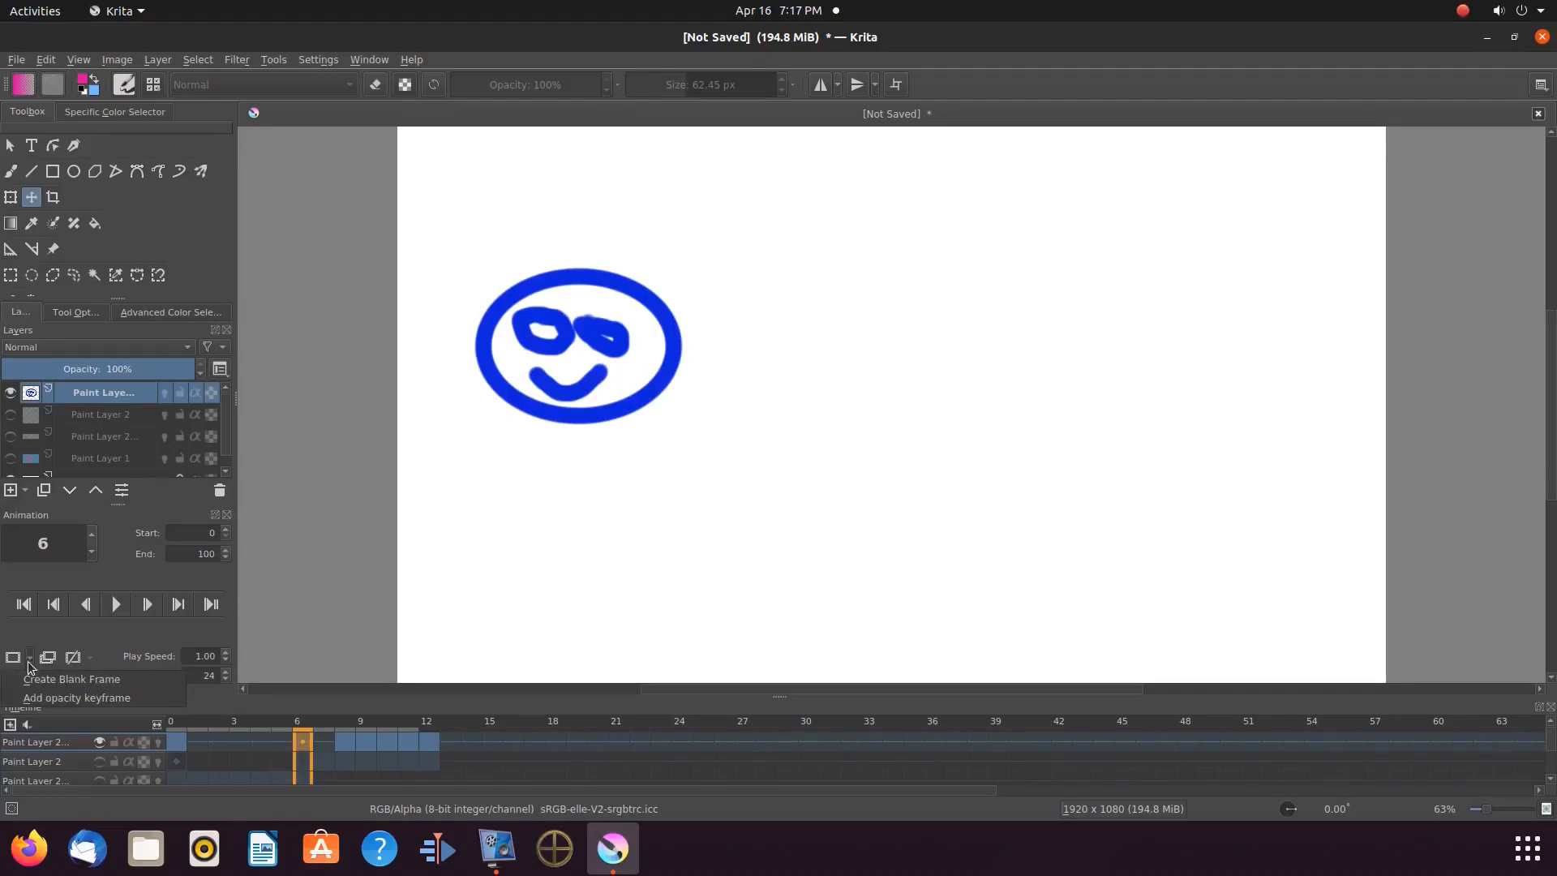
mouse_move(79, 697)
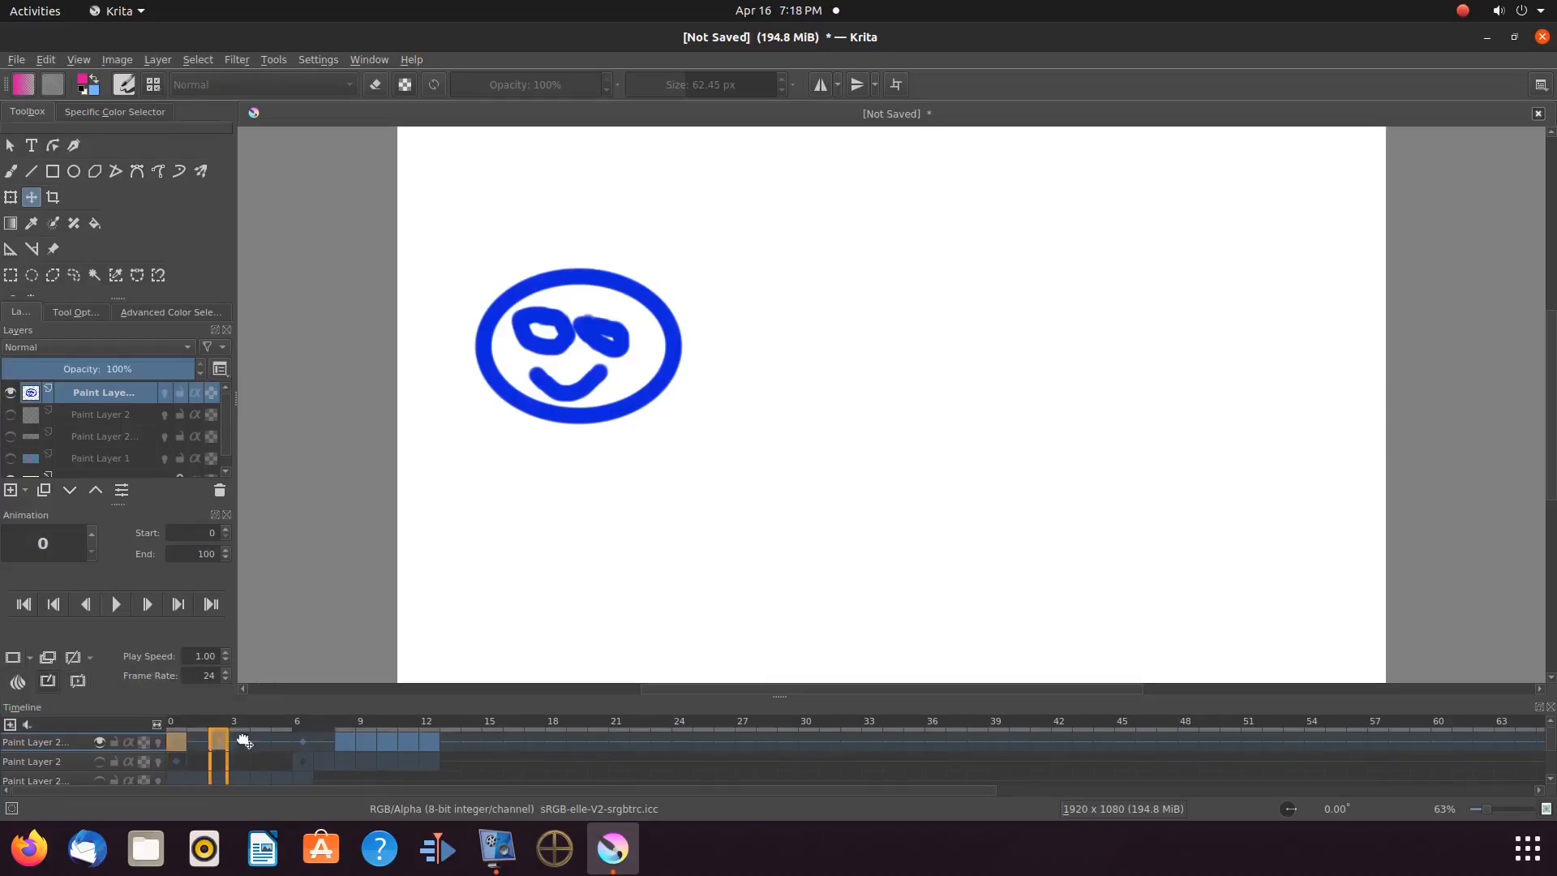
click(324, 741)
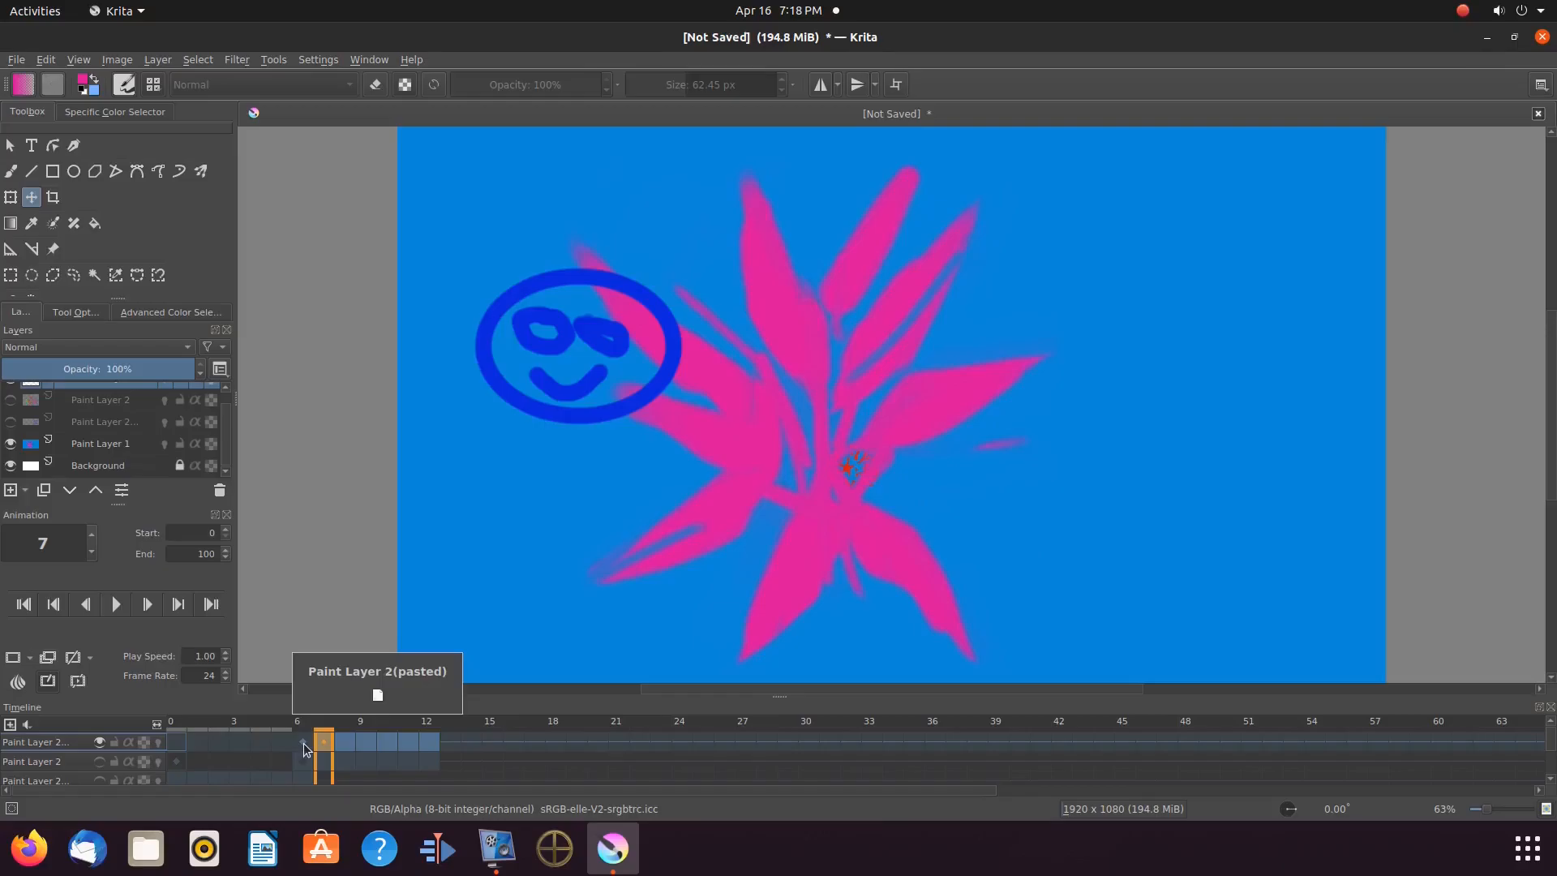
Scrub between frames 0, 5 and 6 to verify the face is gone before frame 7
click(304, 741)
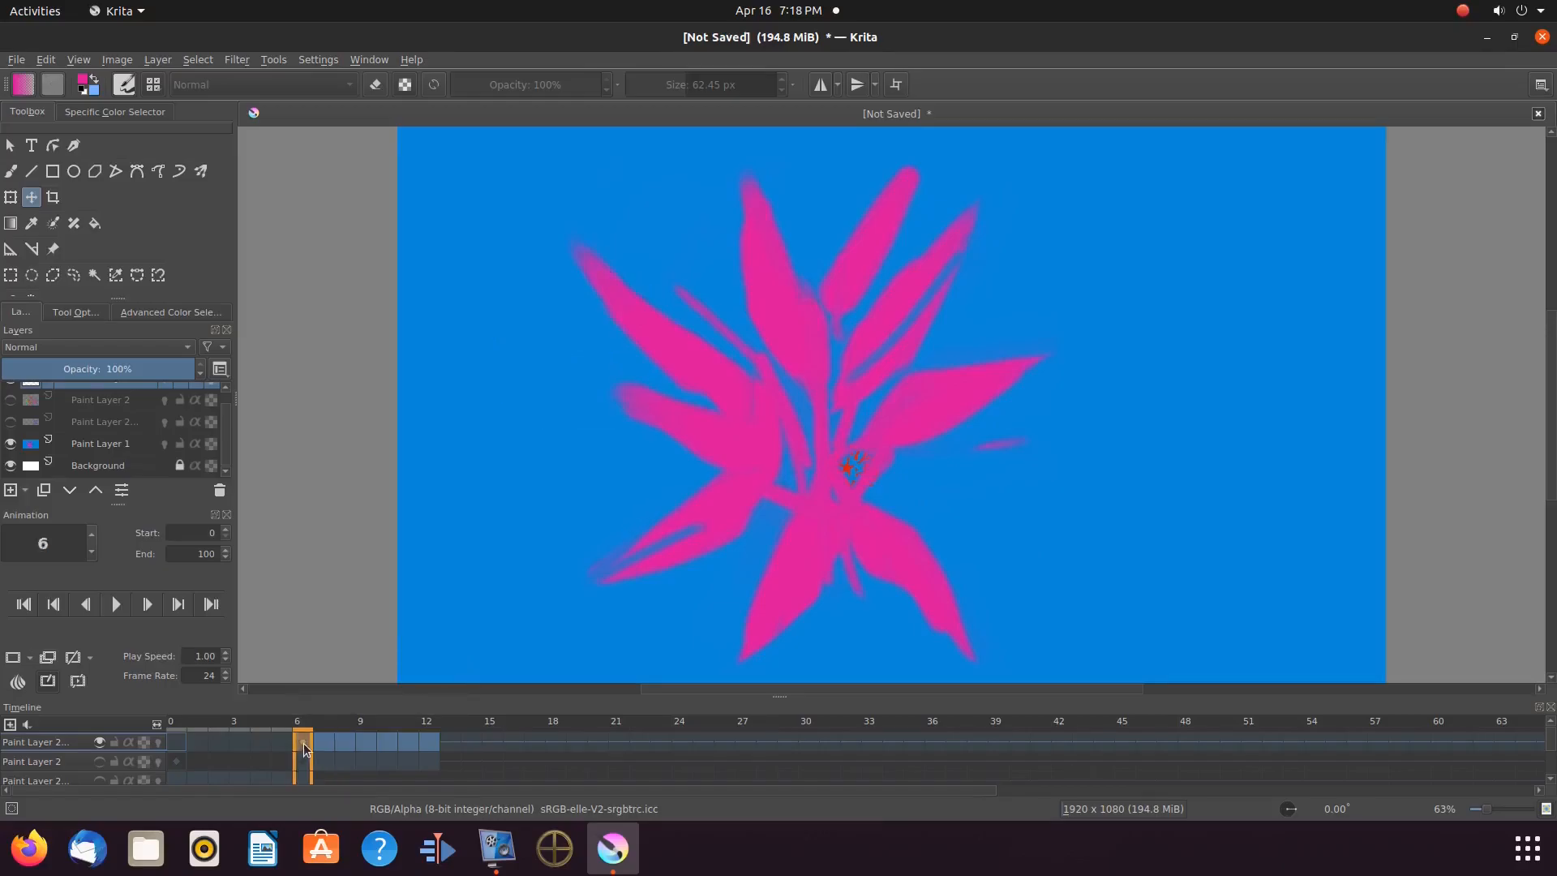
click(174, 741)
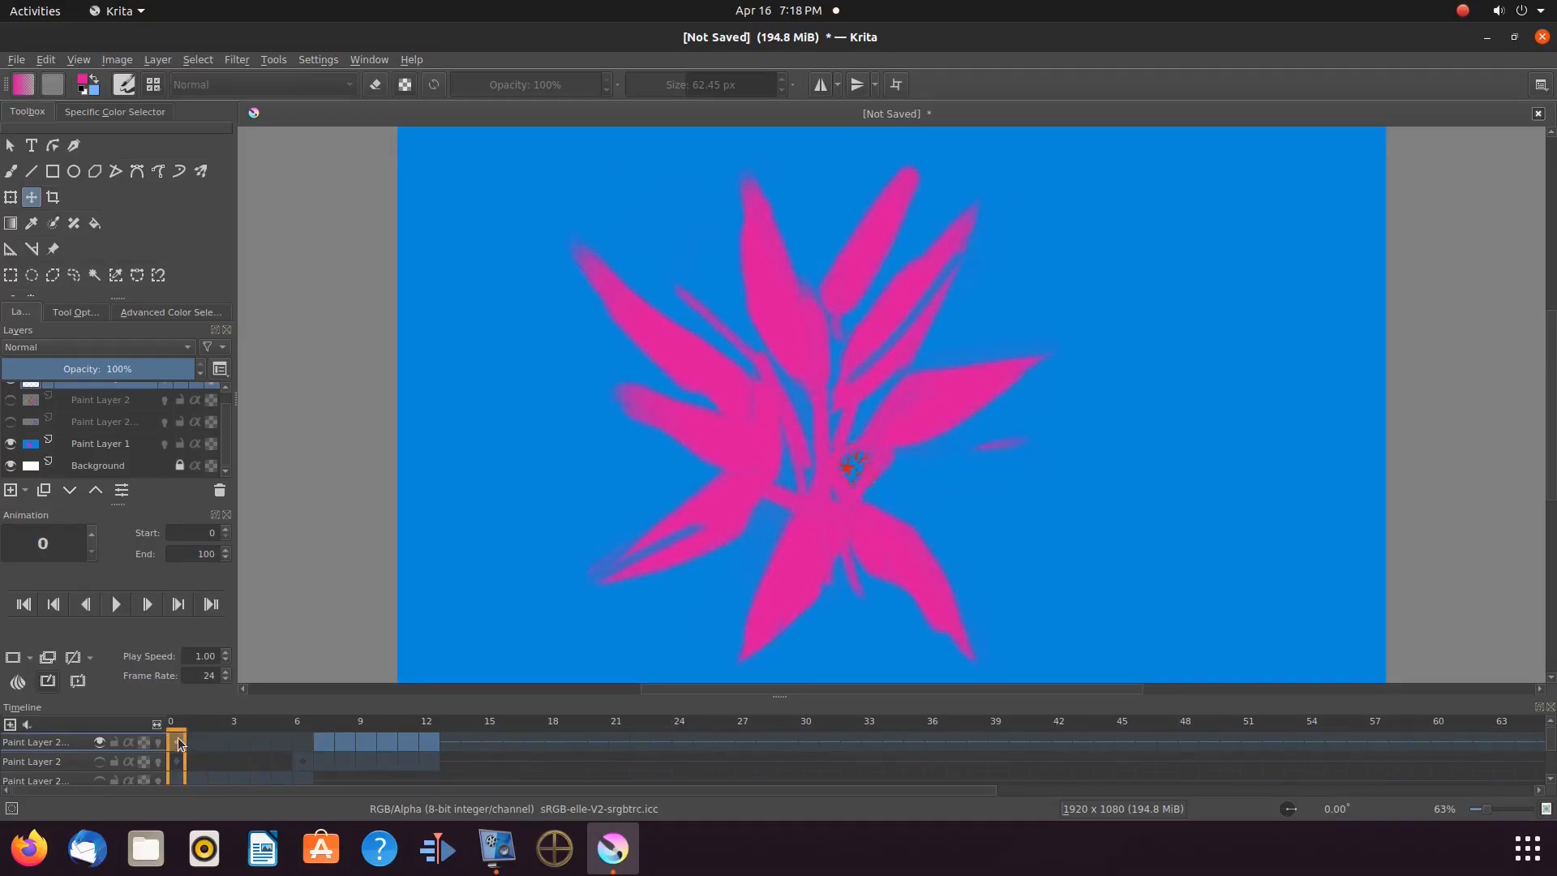
click(295, 741)
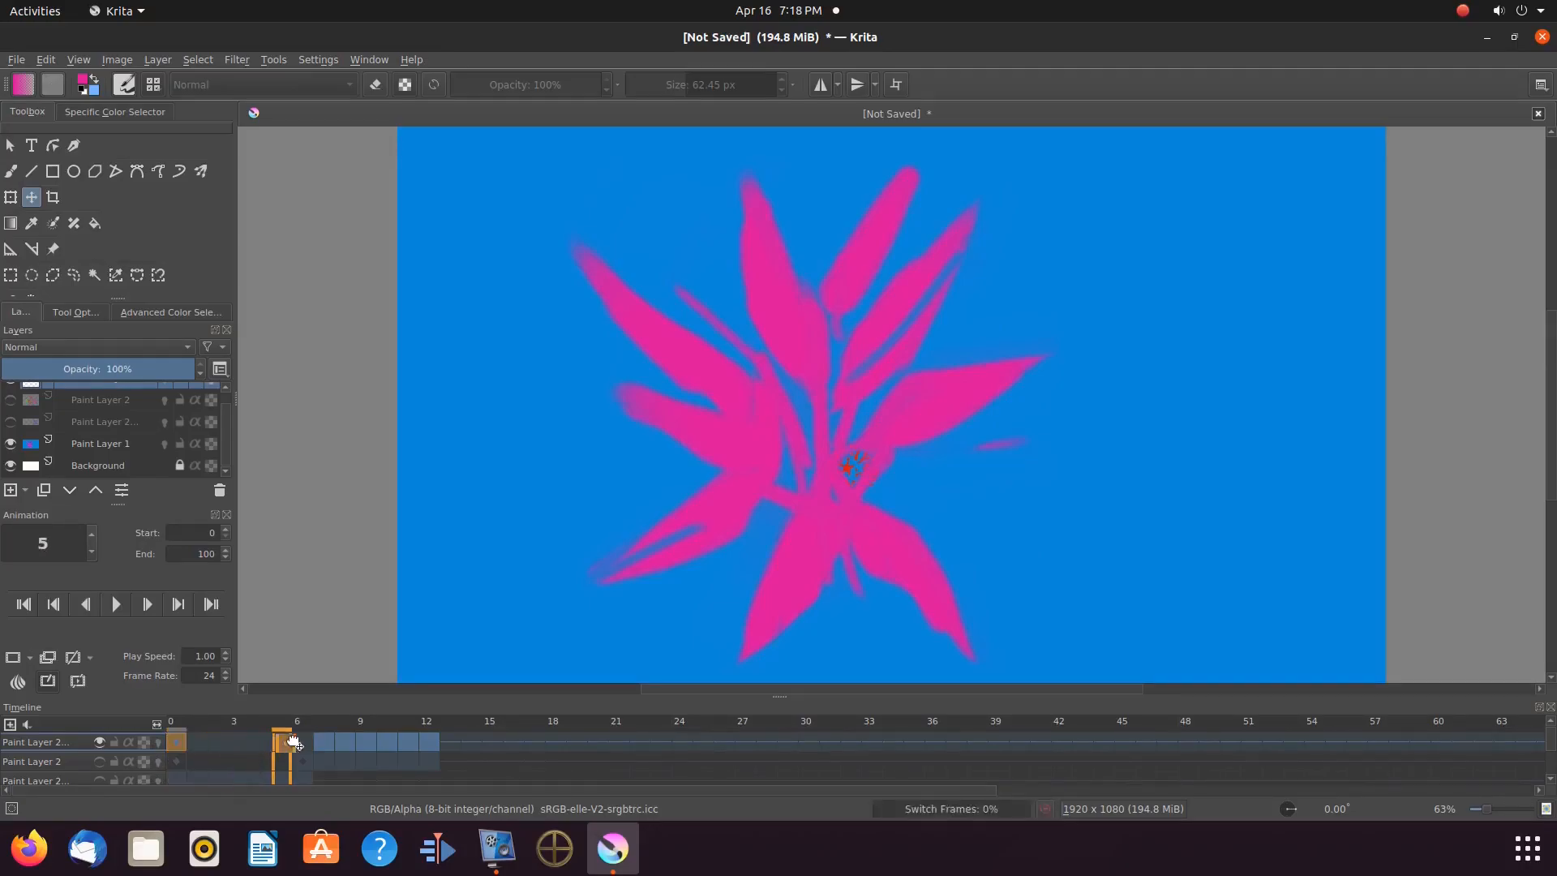
click(296, 742)
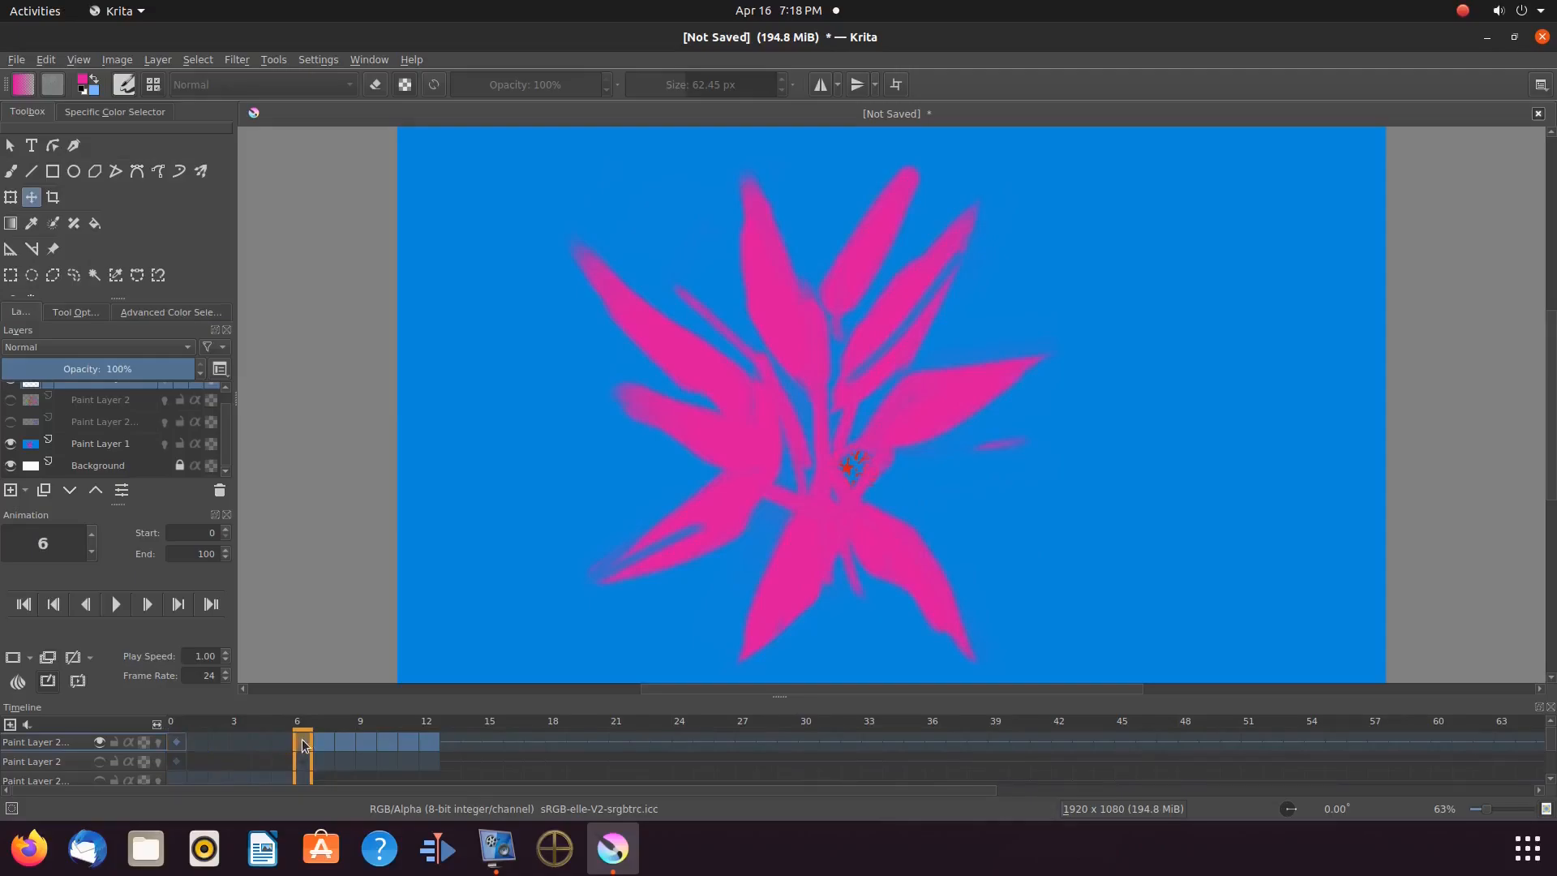
mouse_move(814, 359)
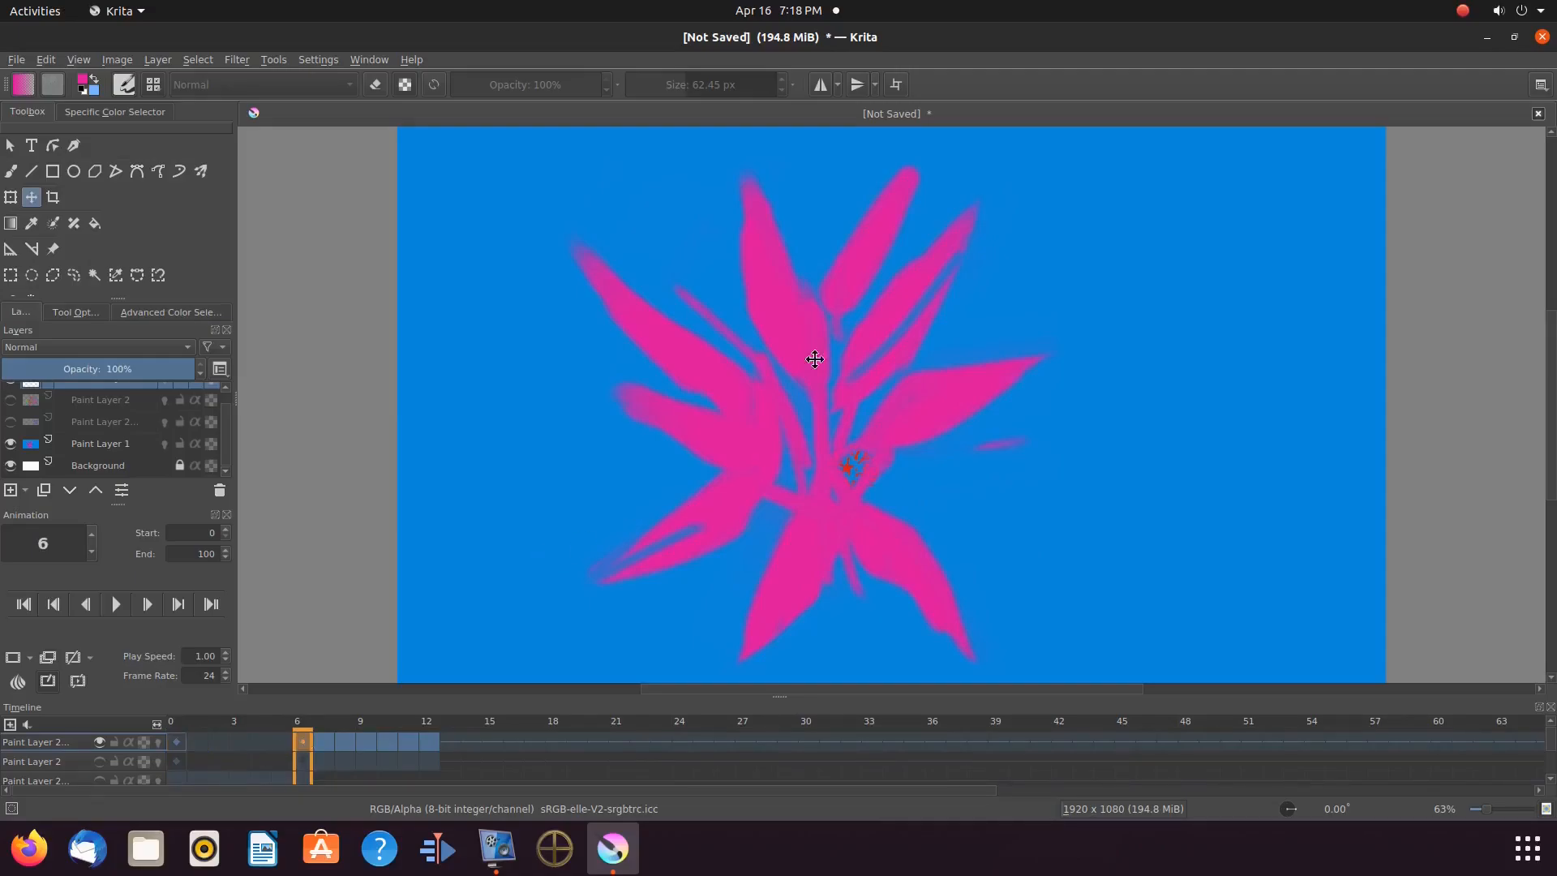
mouse_move(220, 465)
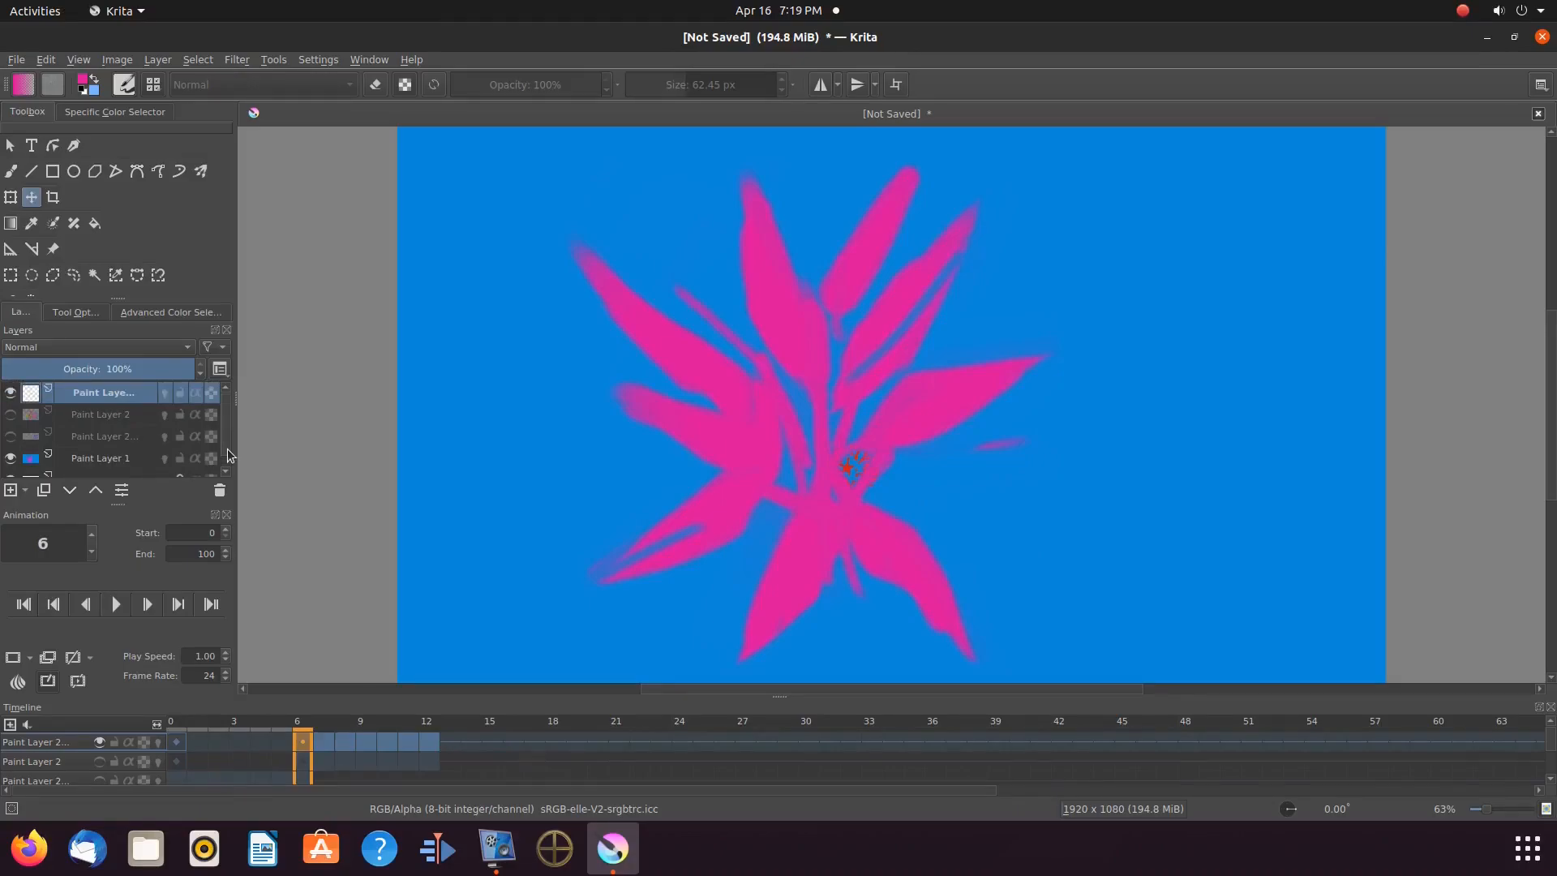
mouse_move(178, 457)
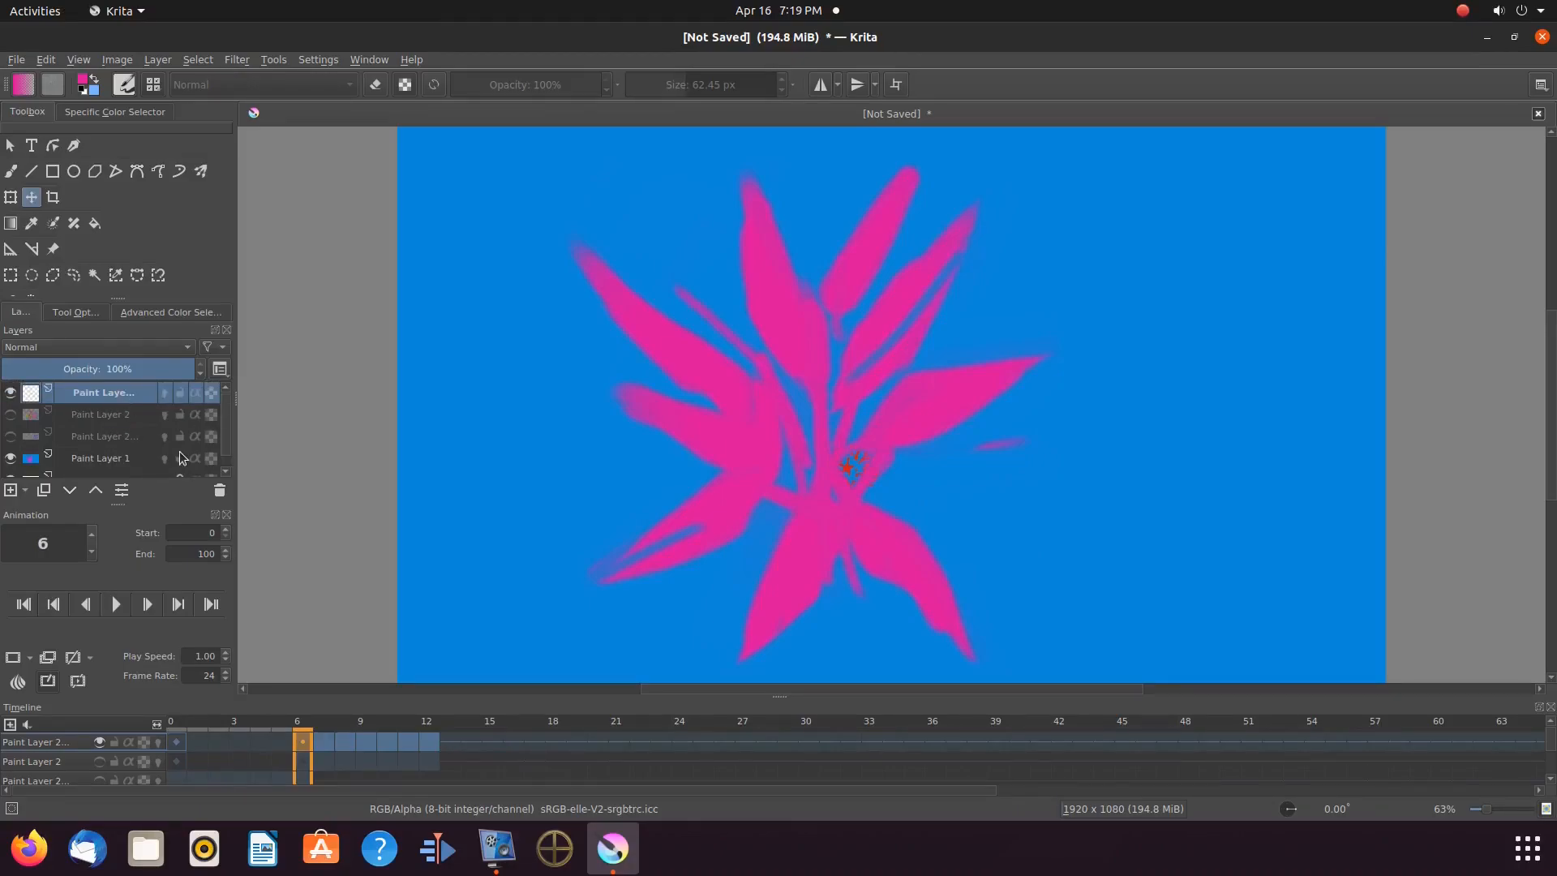
Hide the flower background layer so the happy face sits alone on white
click(10, 458)
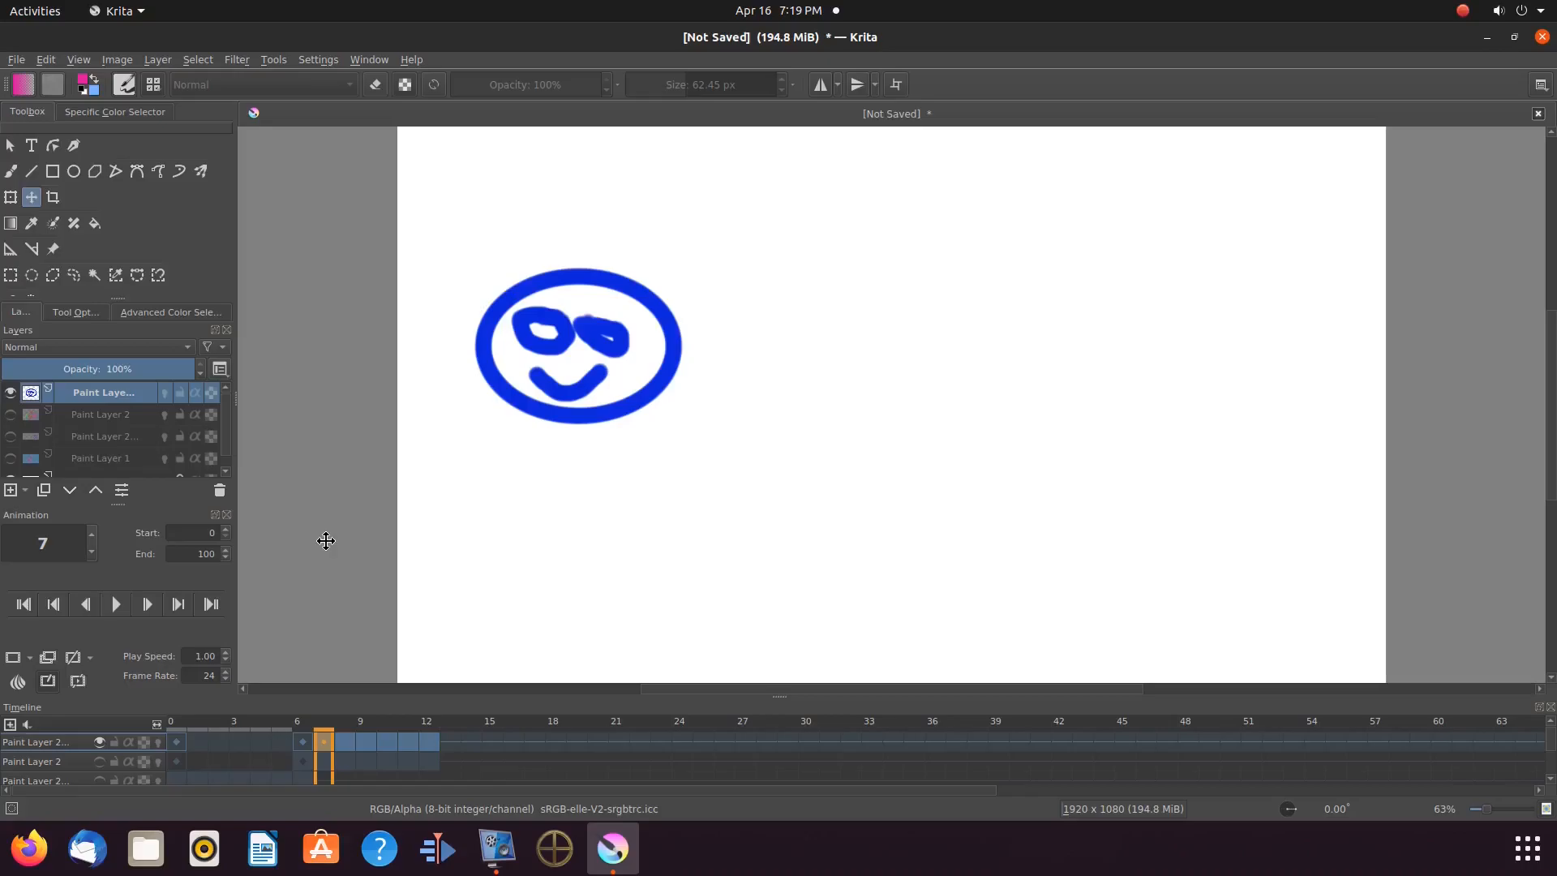
click(11, 413)
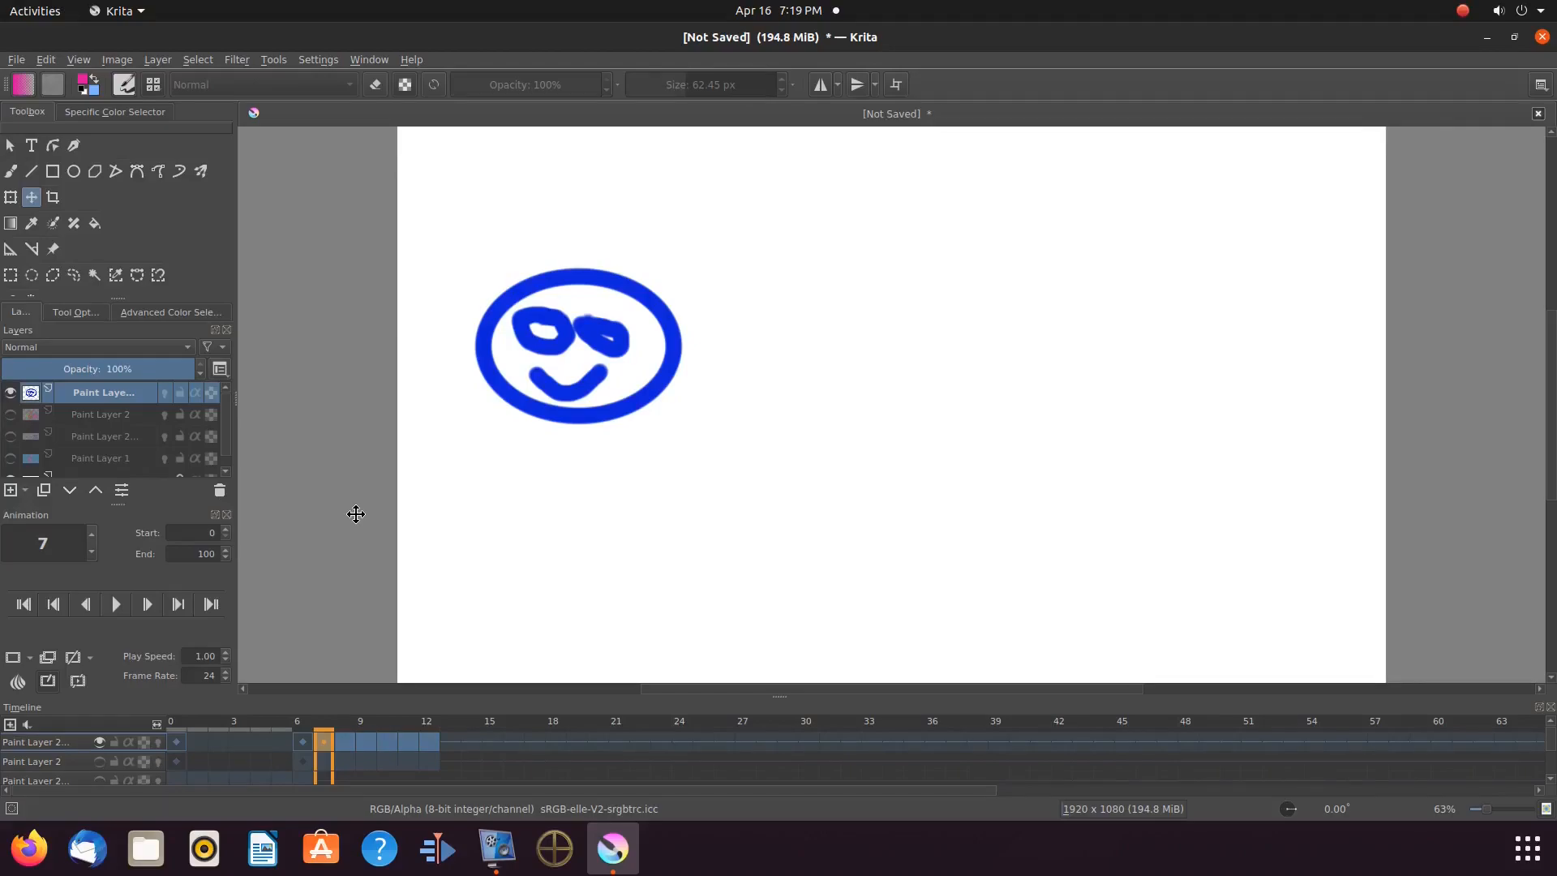
mouse_move(85, 244)
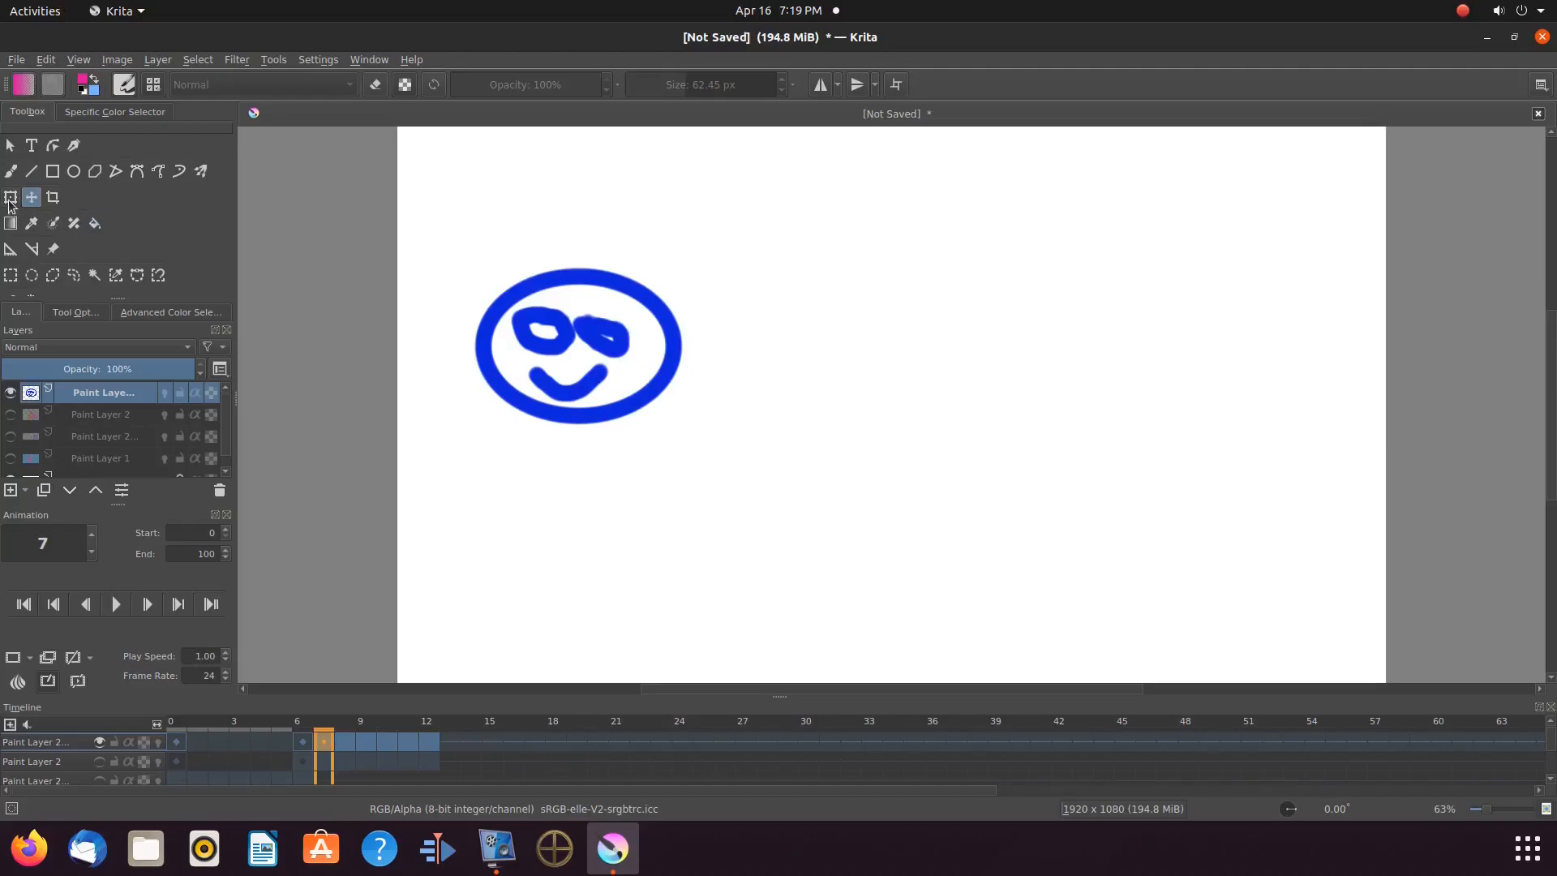
mouse_move(14, 276)
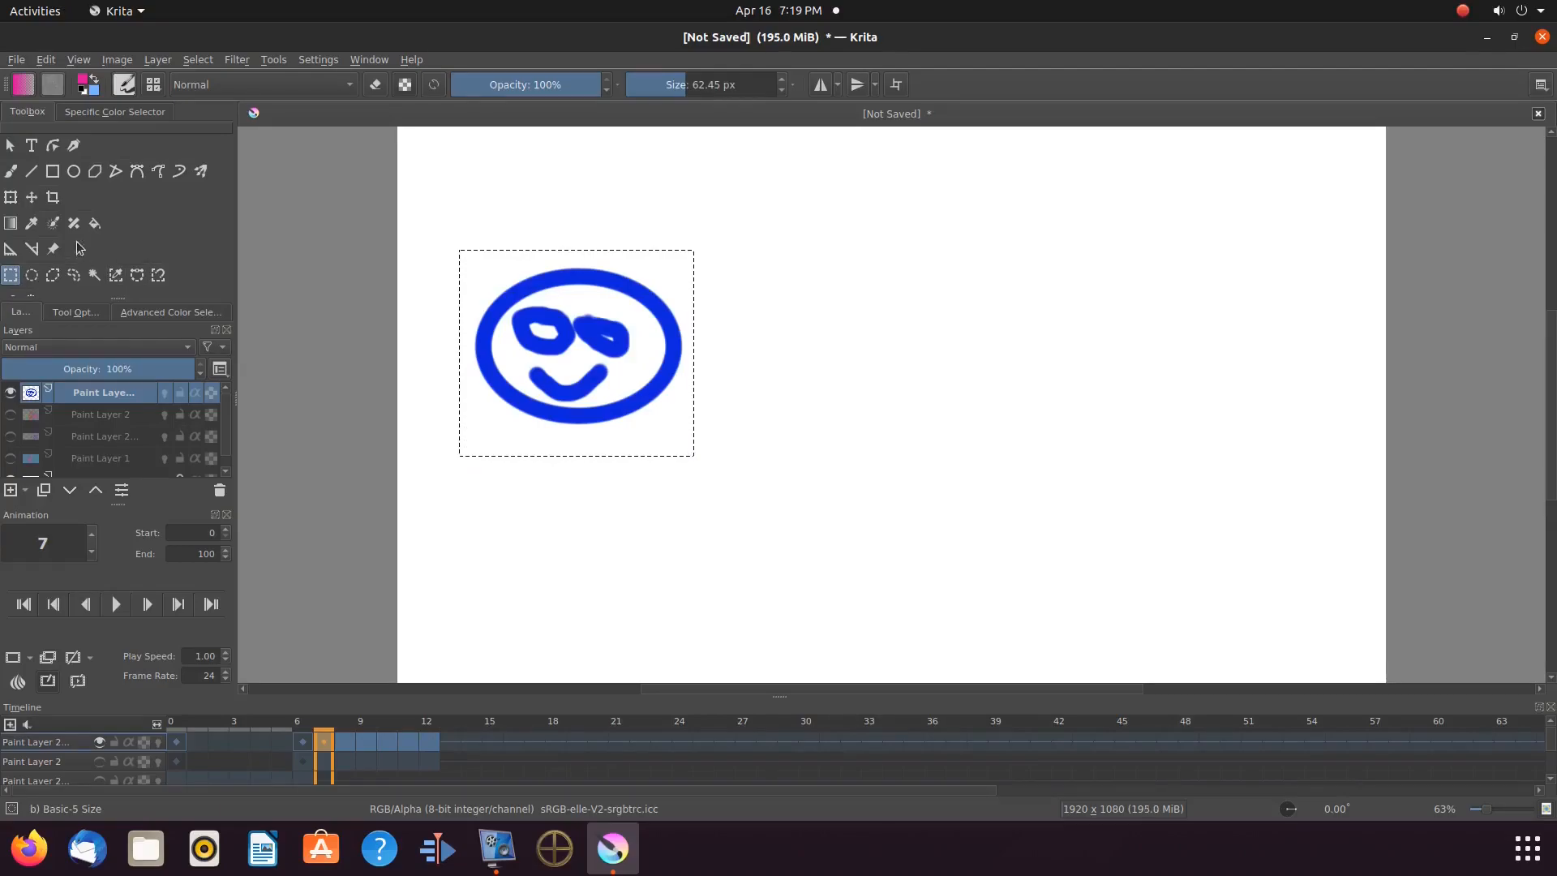
With the Move tool, shift the happy face further right on frames 9 and 10
click(30, 197)
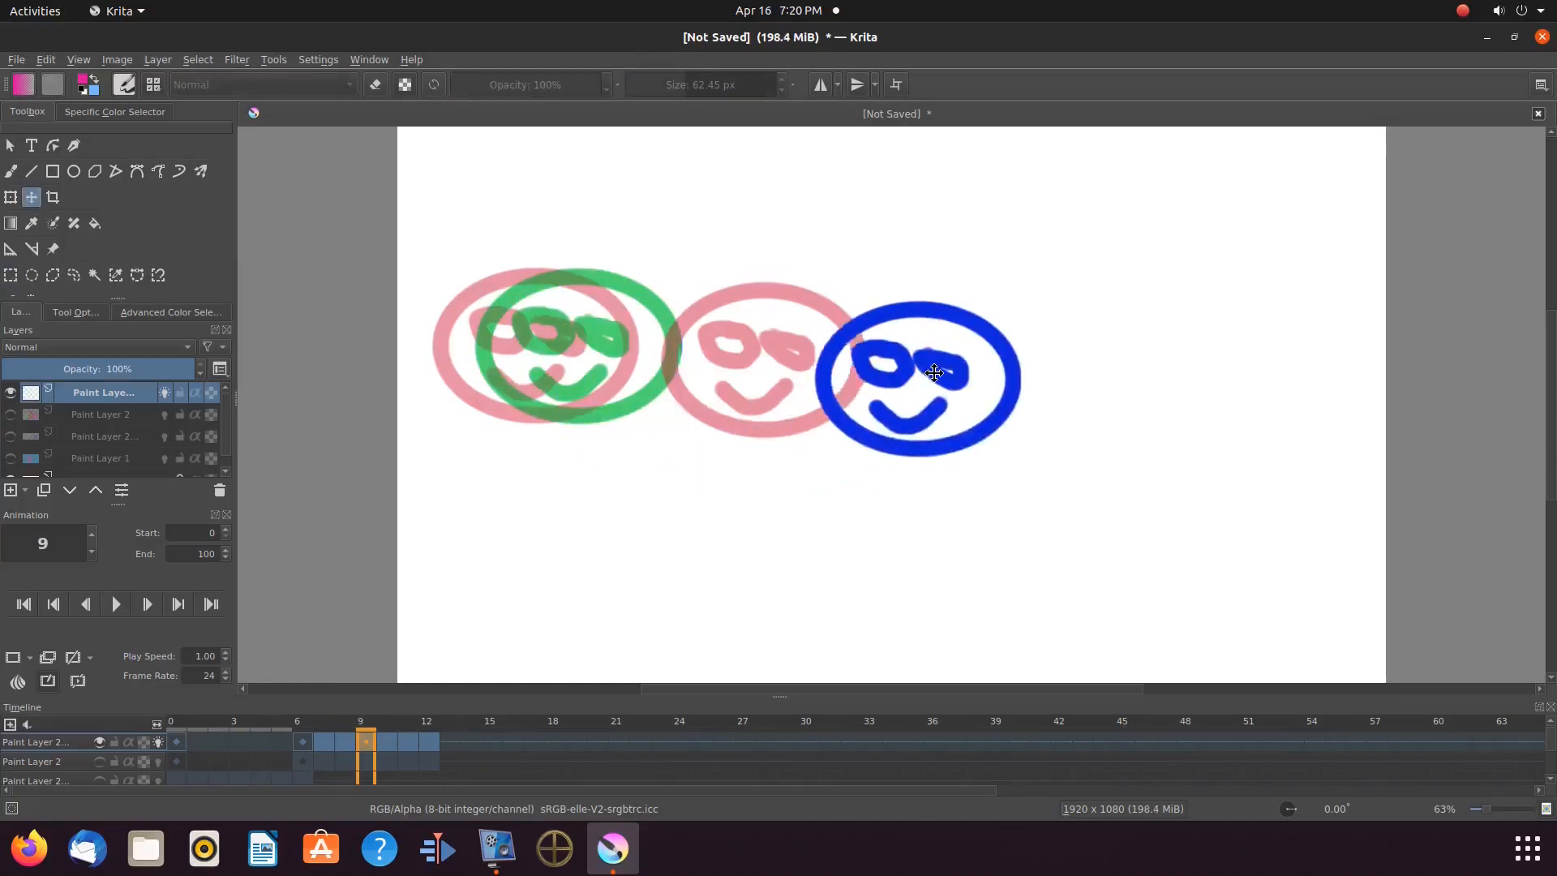
click(145, 604)
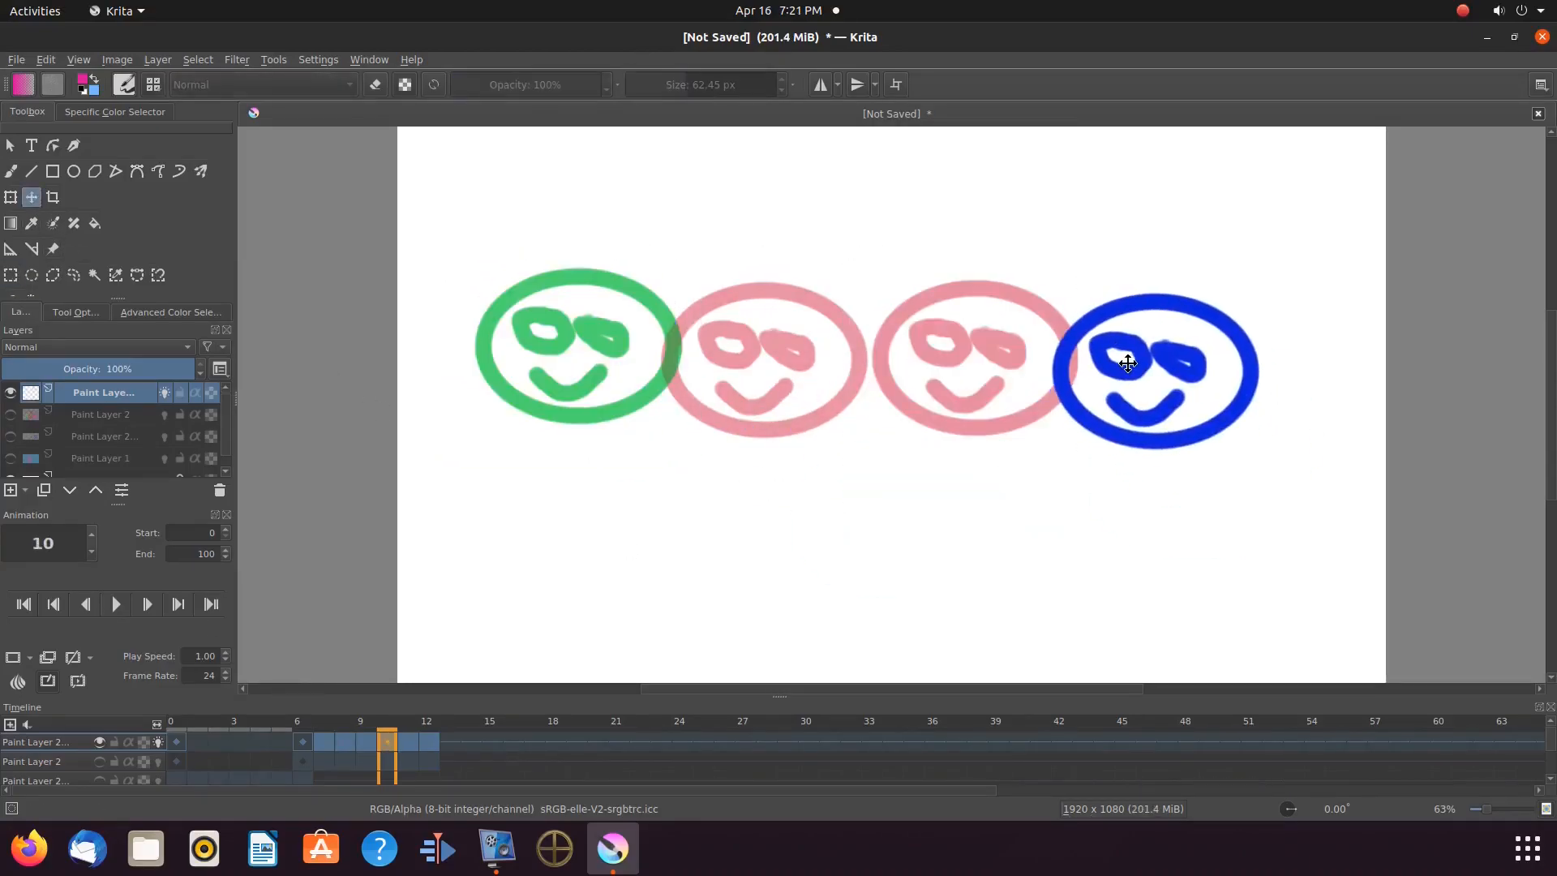
click(146, 604)
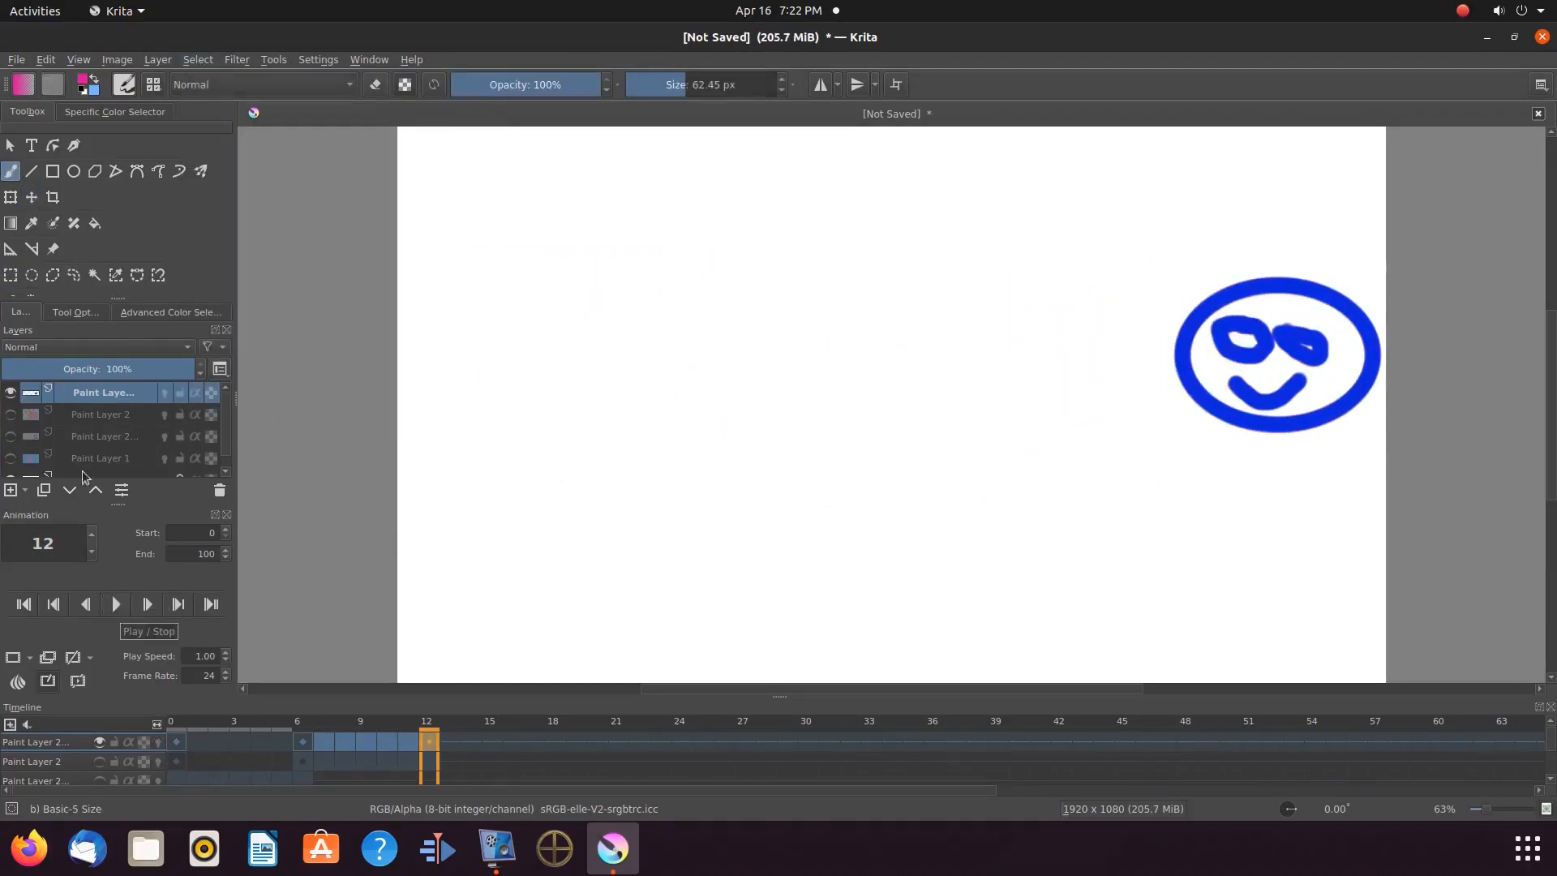
Start looping playback of the animation and pick frame 6 on the timeline
click(113, 603)
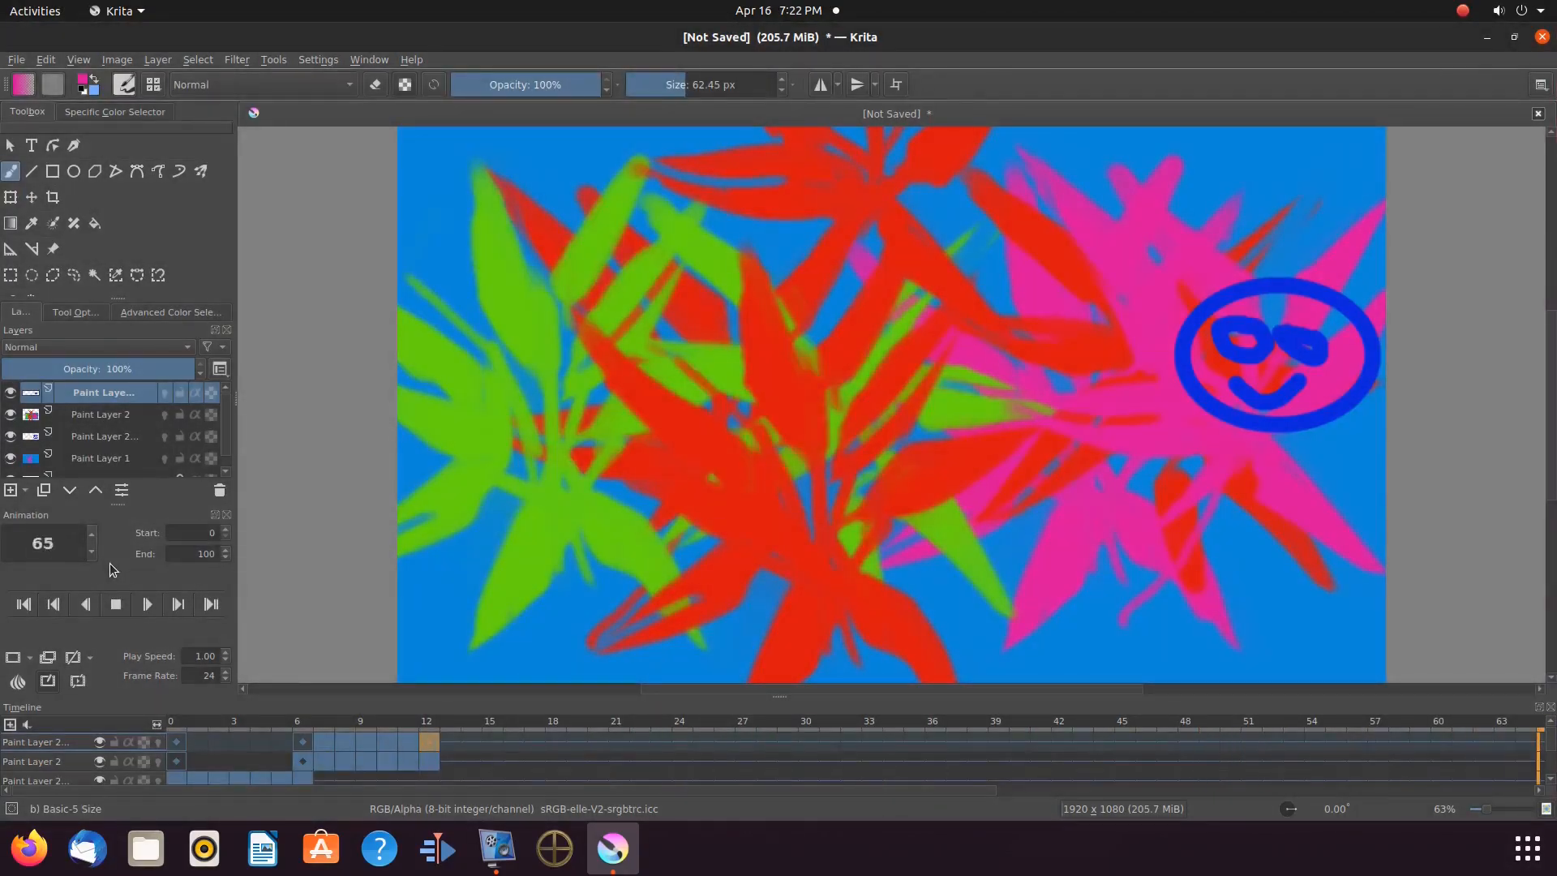
click(302, 741)
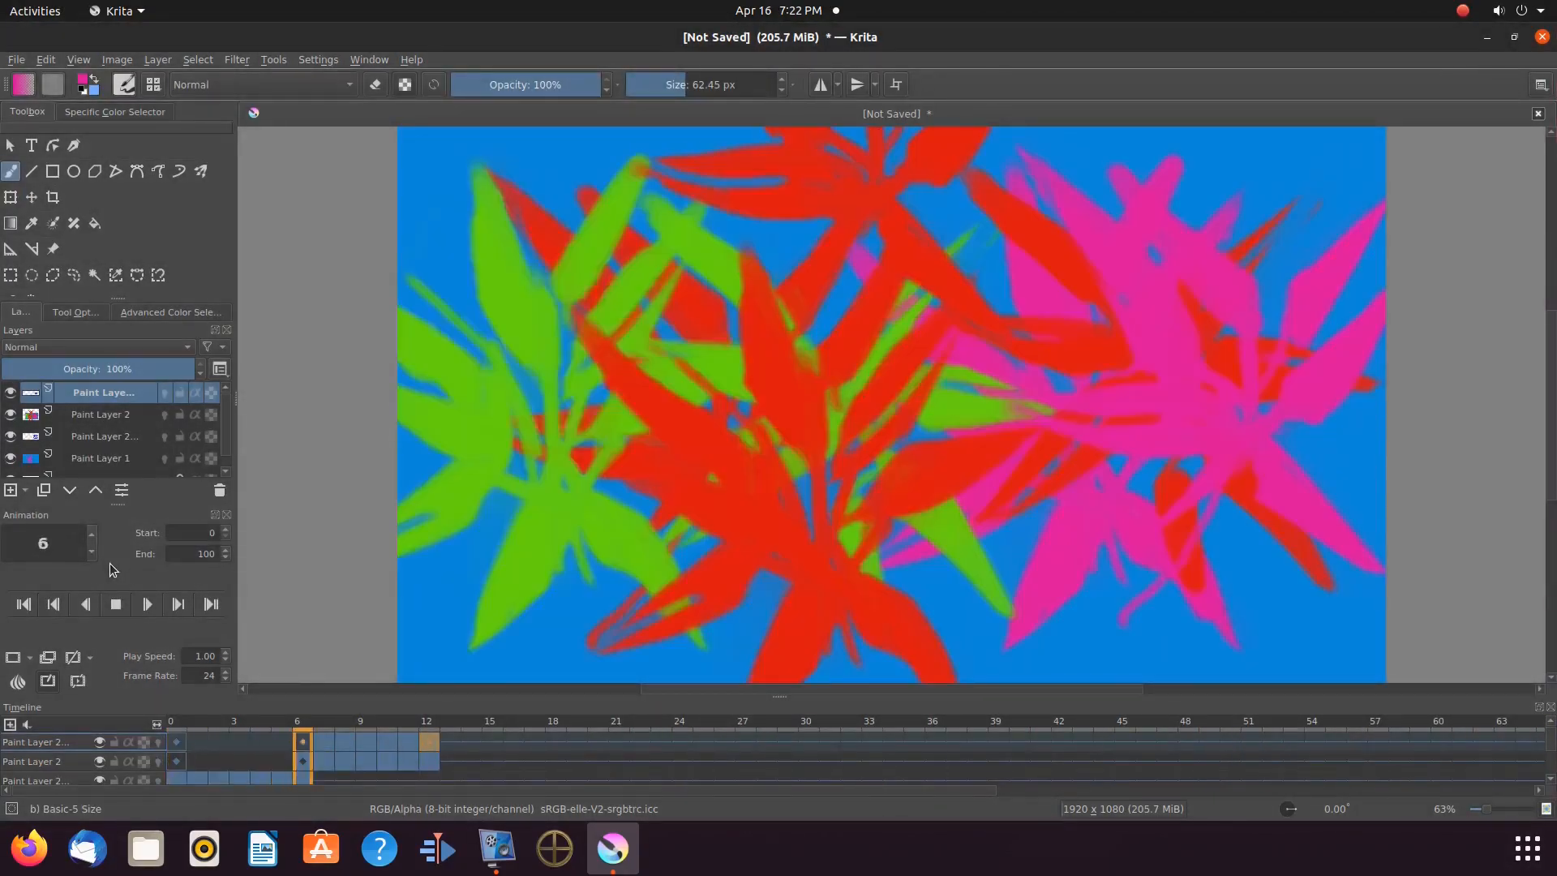